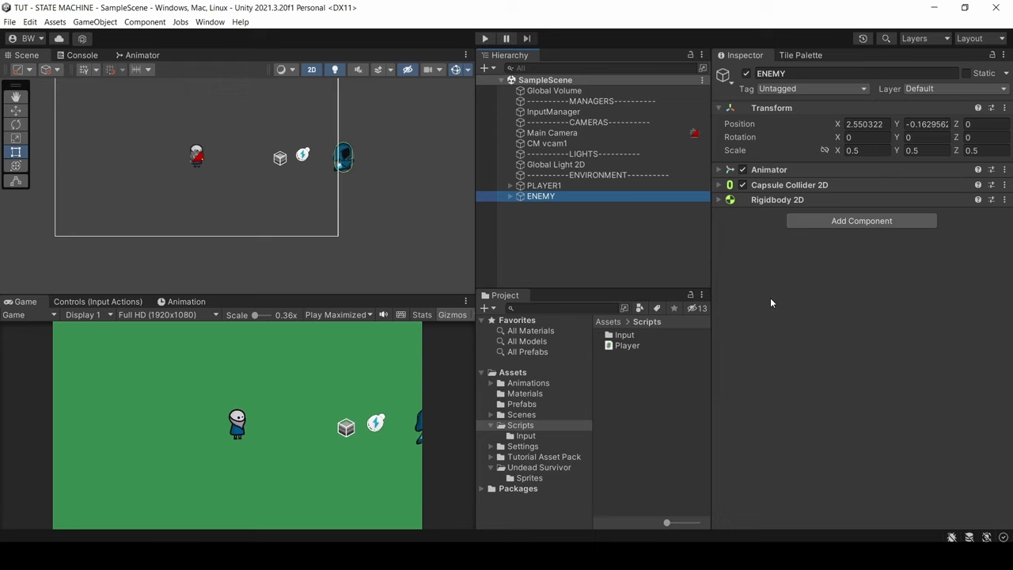
Step: Create the Enemy script folders (Base, Enemy Types, Interfaces, State Machine, Trigger Checks) and an Enemy script in Base
right_click(521, 424)
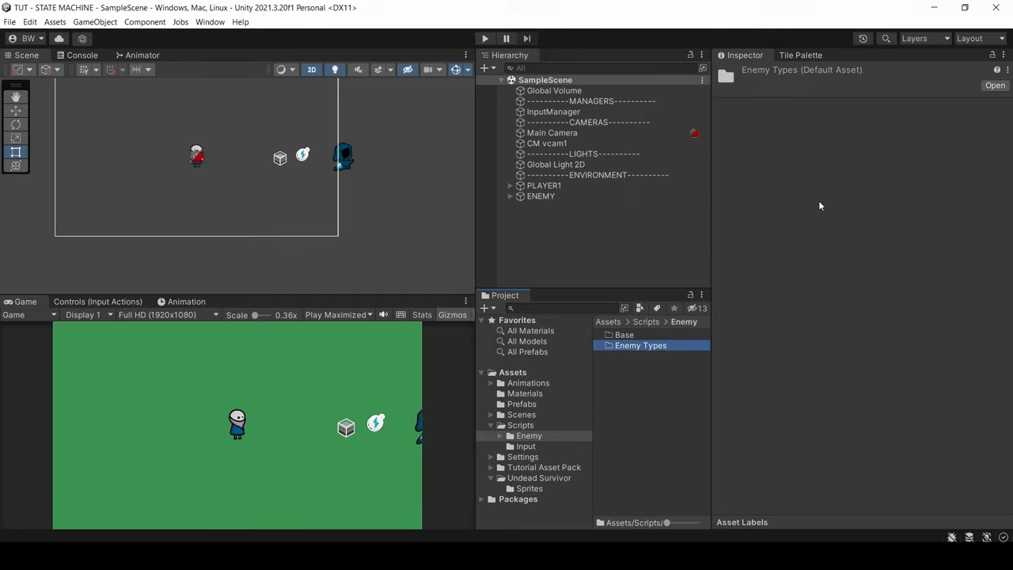
click(643, 366)
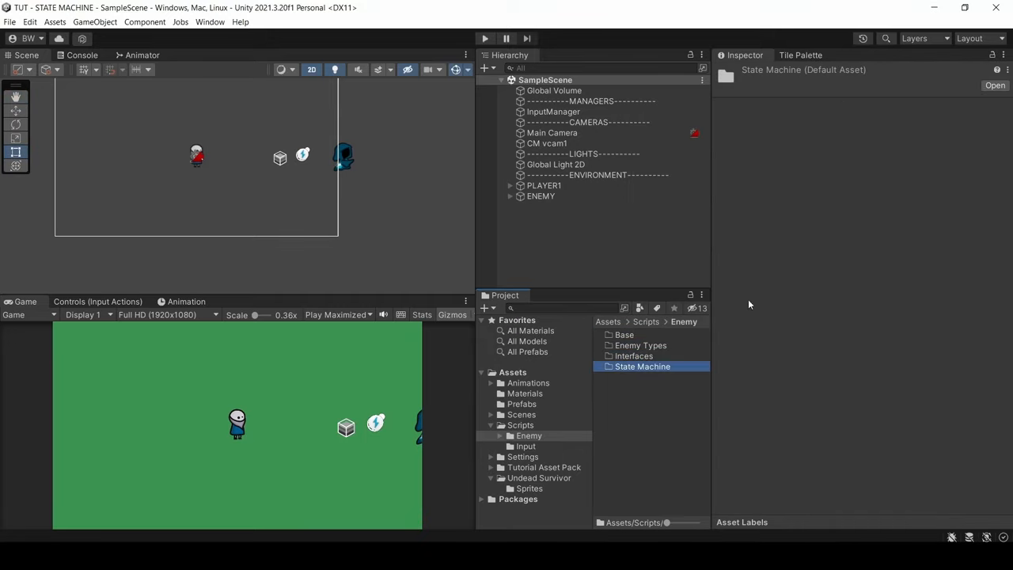
click(643, 377)
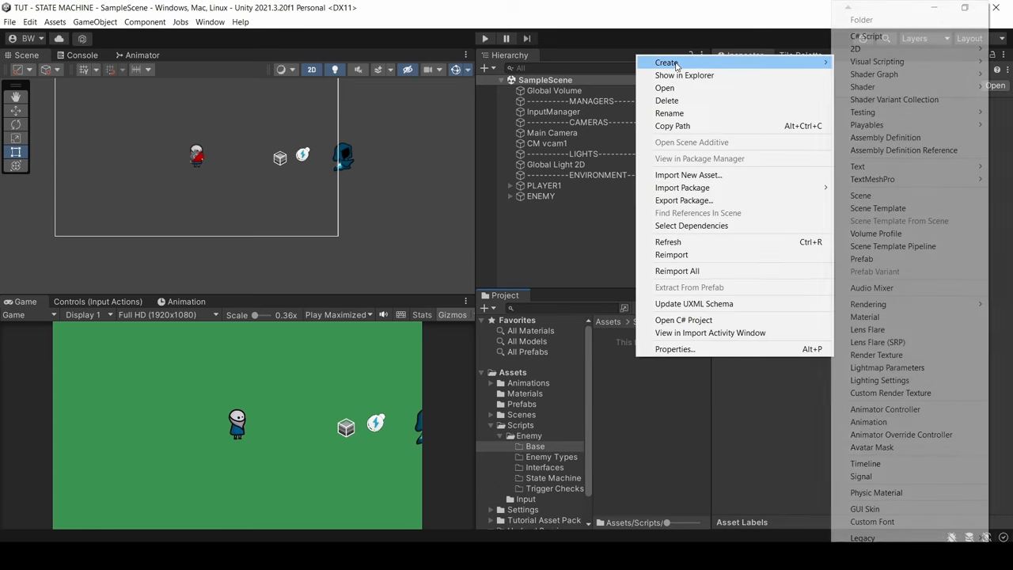
click(865, 36)
text(Enemy)
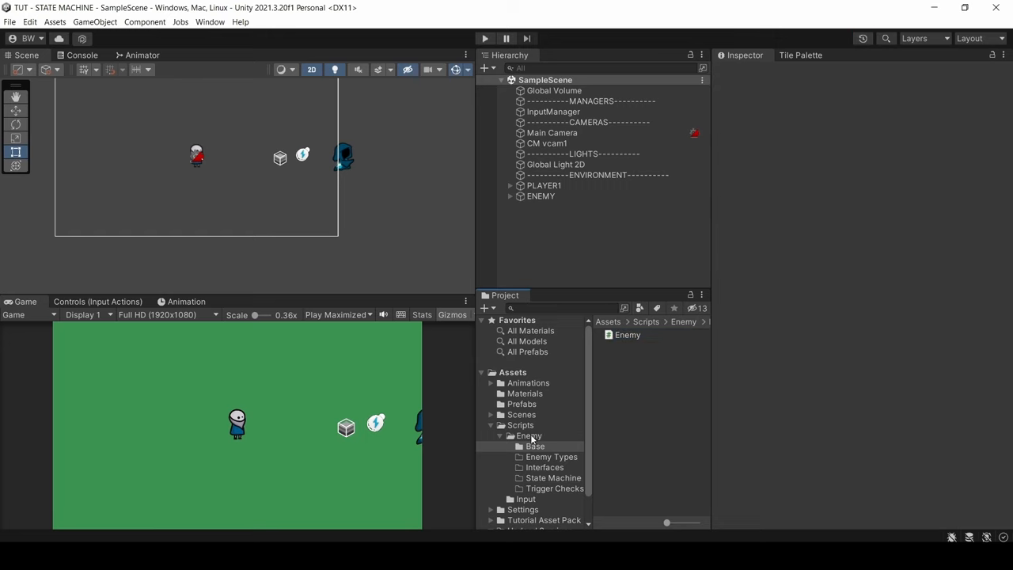
Step: Add IDamageable and a second interface script in the Interfaces folder and open IDamageable
right_click(529, 447)
text(IDama)
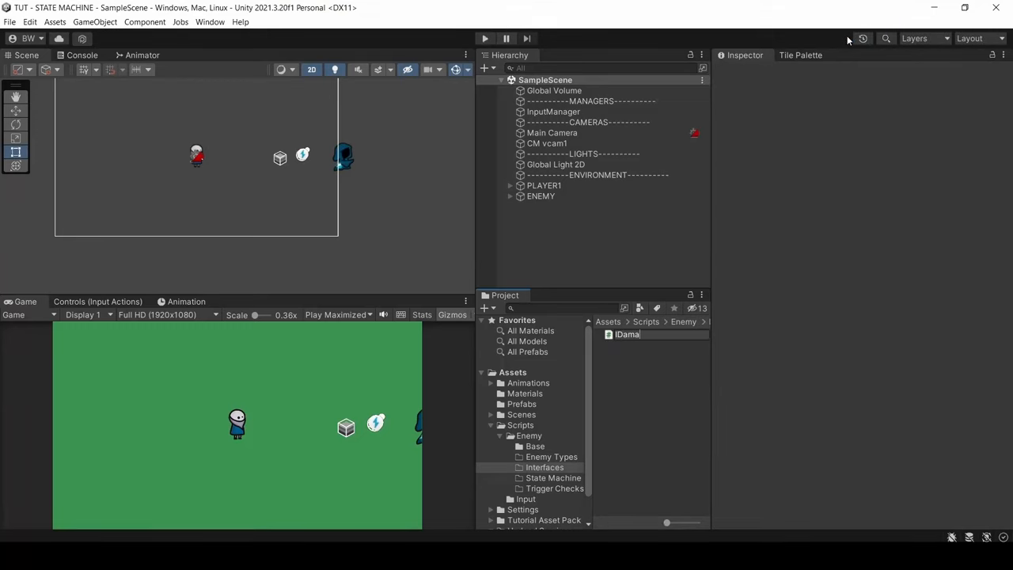
right_click(545, 467)
text(IEnemy)
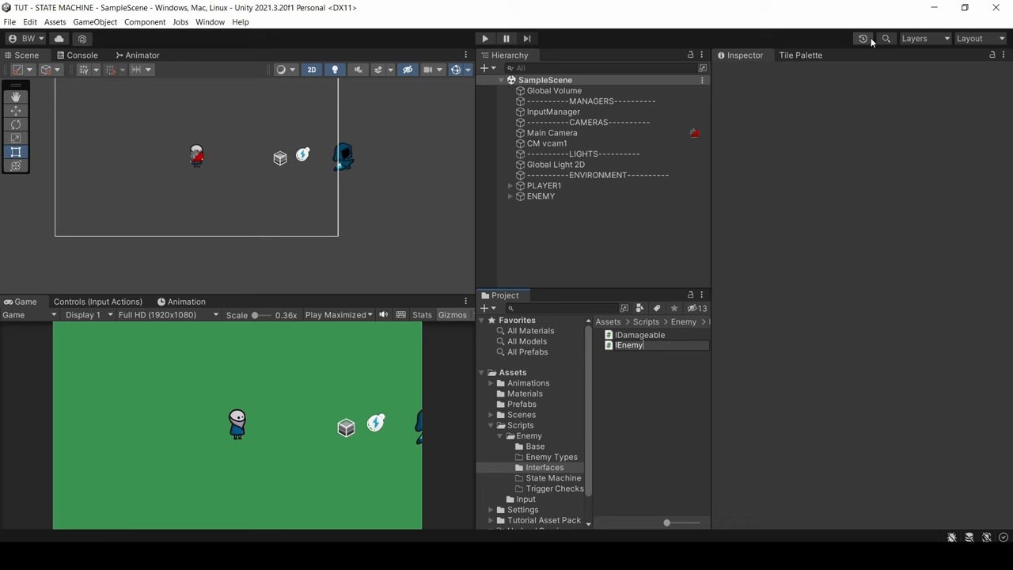
click(640, 334)
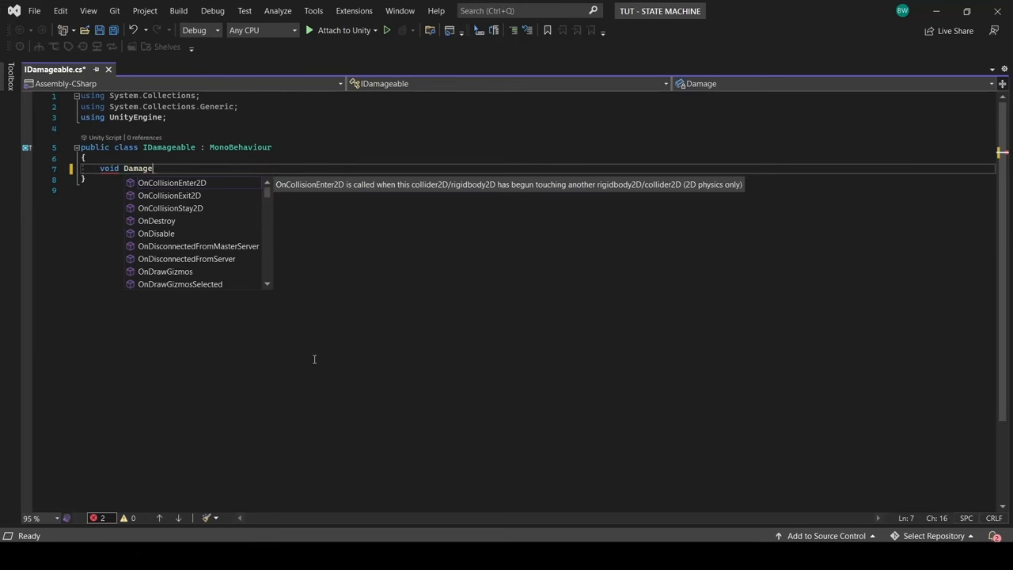
Step: Declare interface IDamageable with Damage(float damageAmount), Die(), MaxHealth and CurrentHealth properties, and save
text((float damageAmount);)
text(float Max)
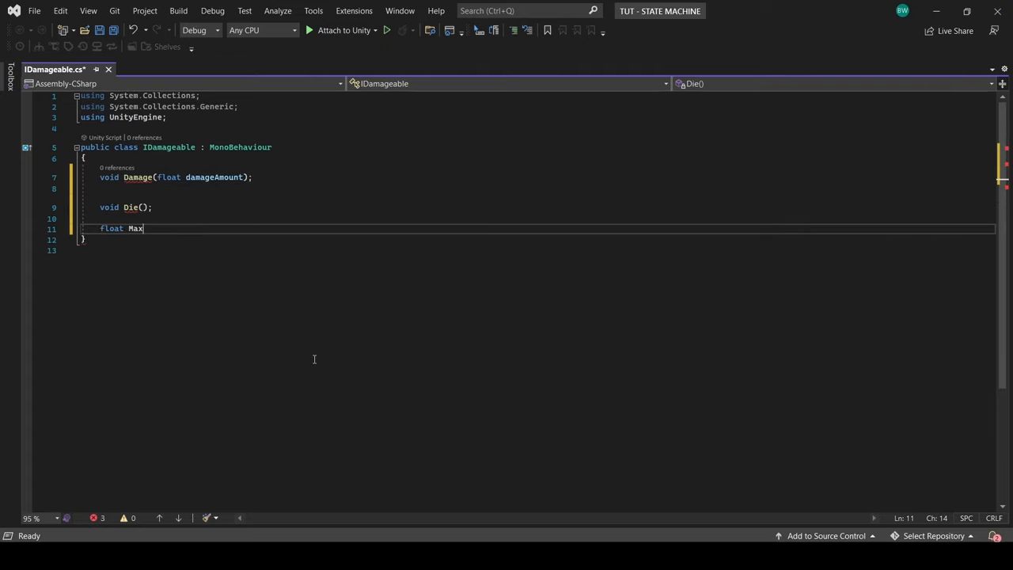
text(Health { get; set; })
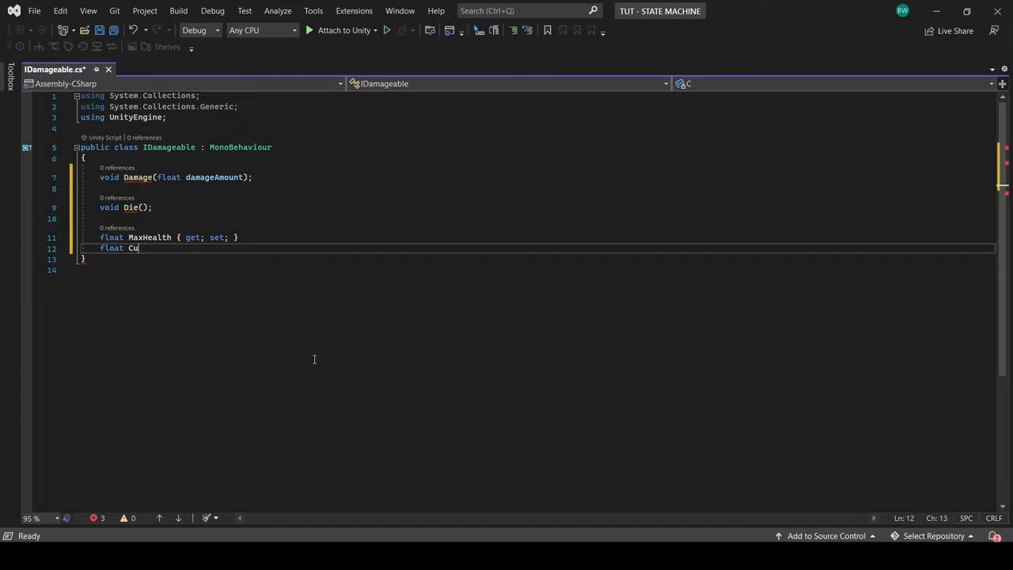
text(rrentHealth { get; set; })
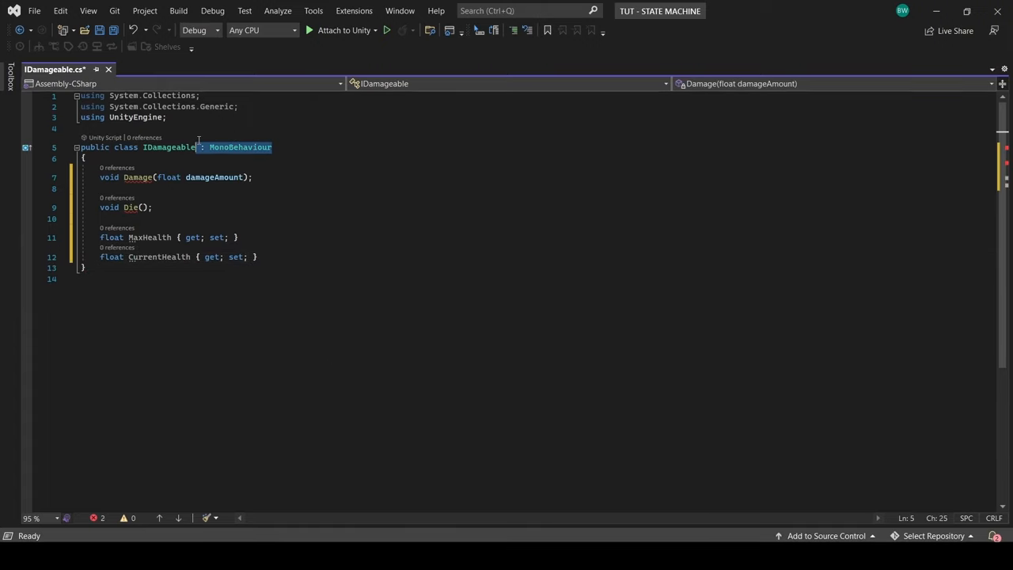
text(inmt)
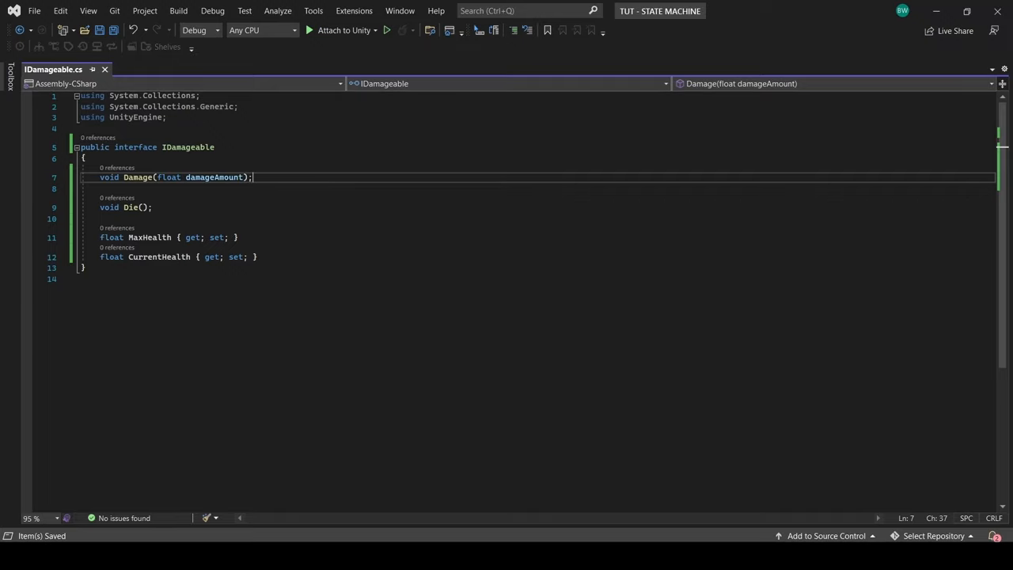
click(131, 70)
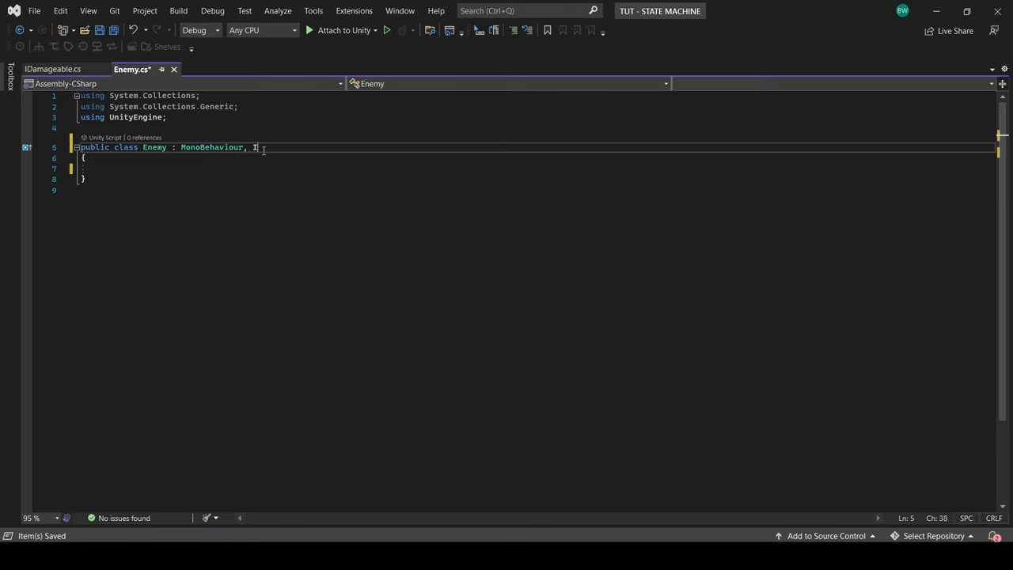
Step: Make Enemy implement IDamageable: Damage subtracts from CurrentHealth and calls Die at zero, Start sets CurrentHealth = MaxHealth
text(Damageable)
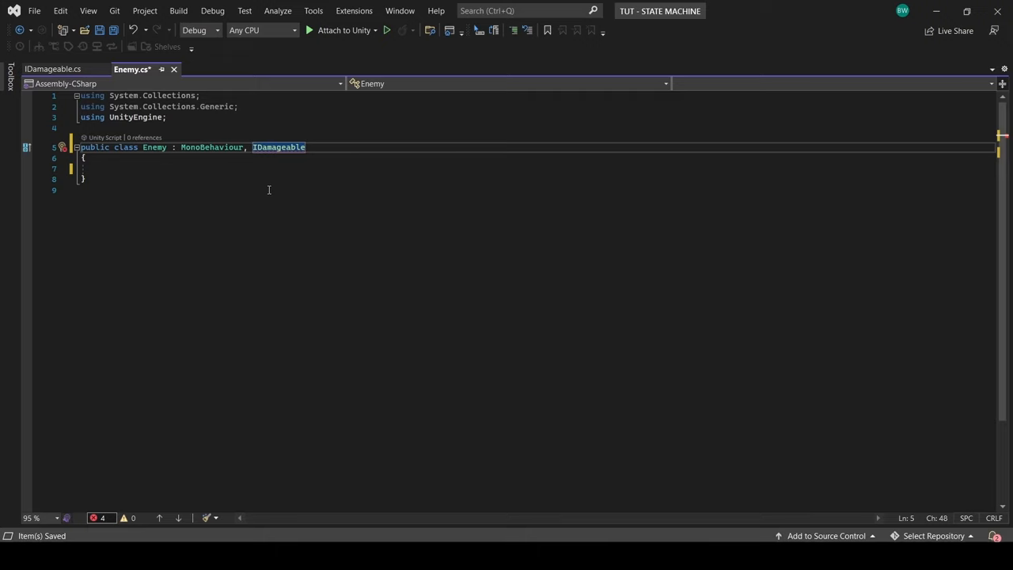
right_click(279, 147)
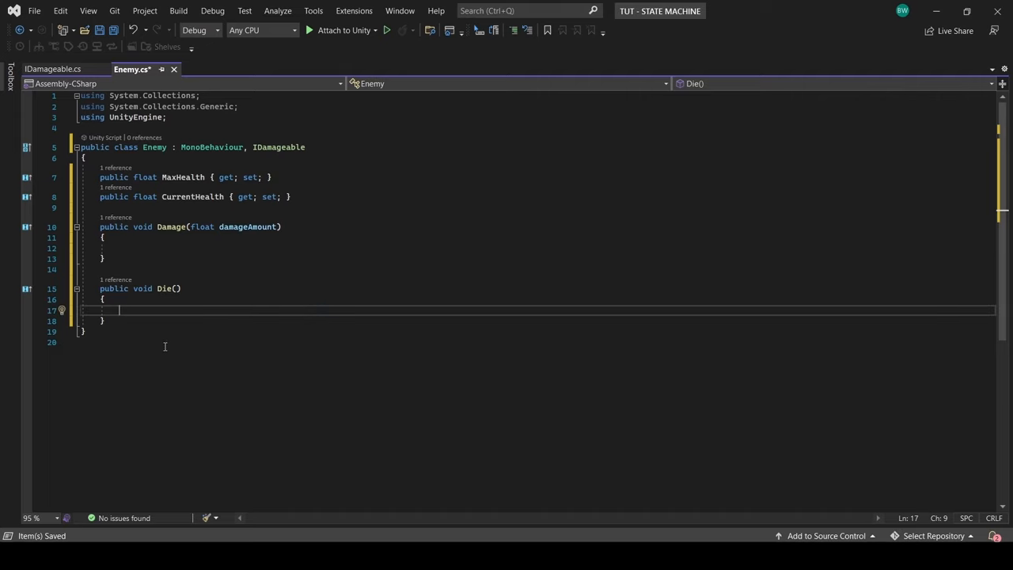
text(CurrentHealth -= damageAmount;)
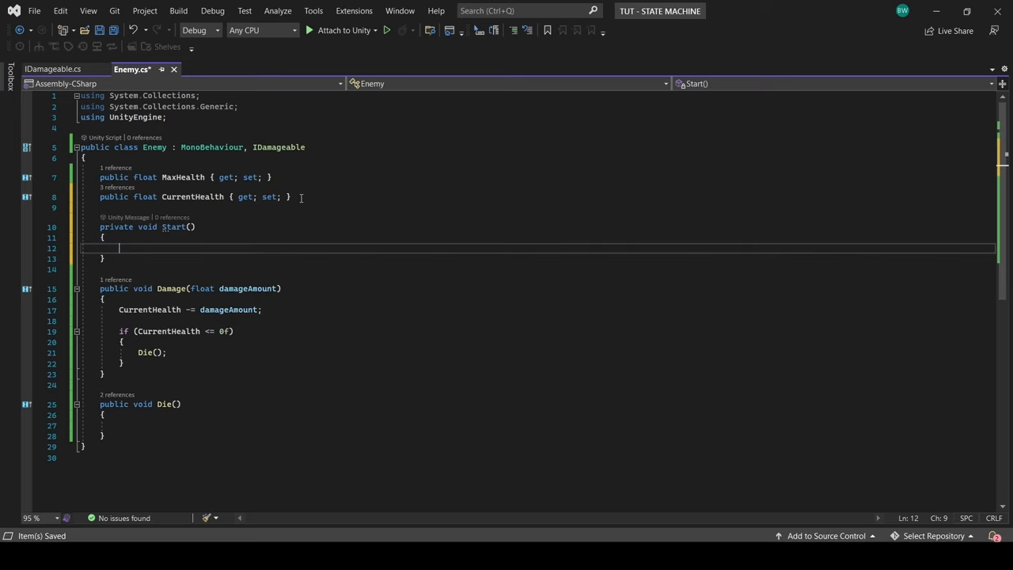
text(CurrentHealth = MaxHealth;)
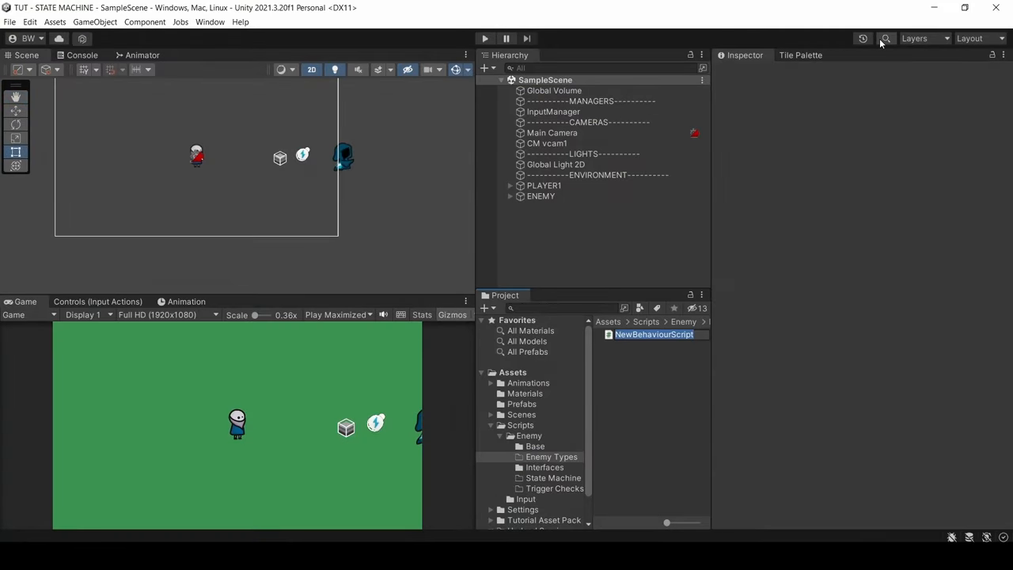
Step: Create a Ghost script deriving from Enemy and attach it to the GHOST object with max health 100
click(541, 197)
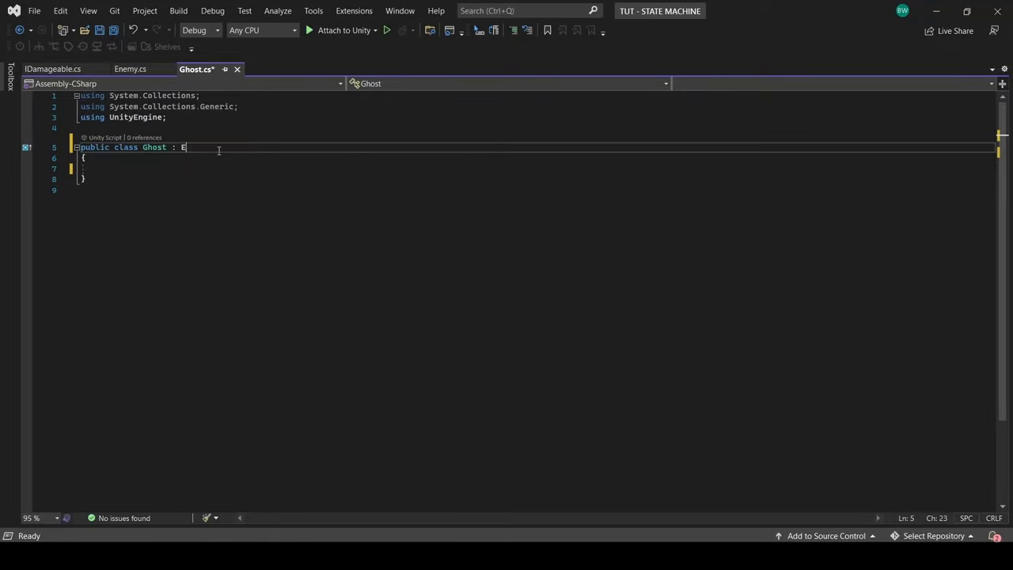
text(nemy)
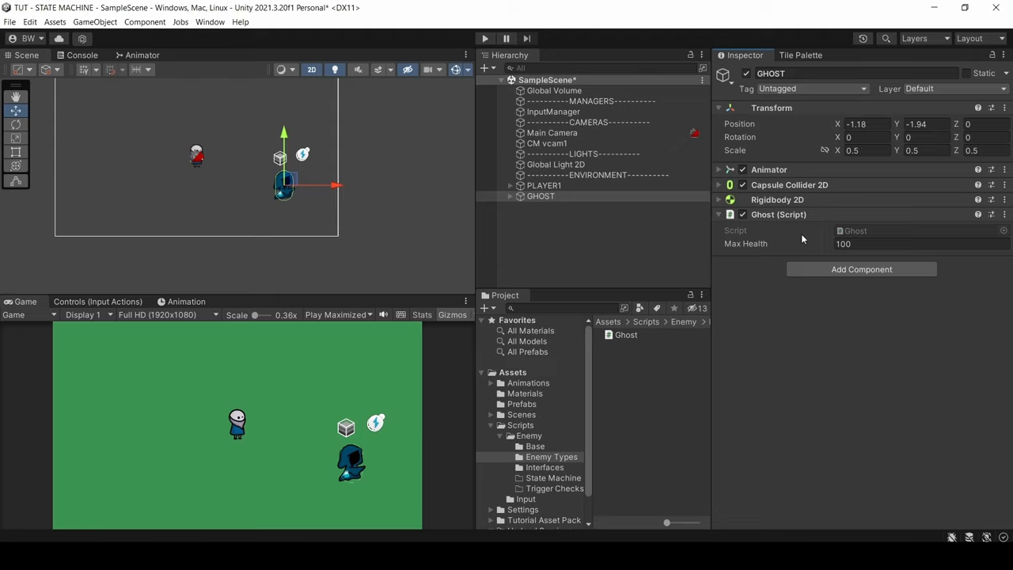
mouse_move(801, 363)
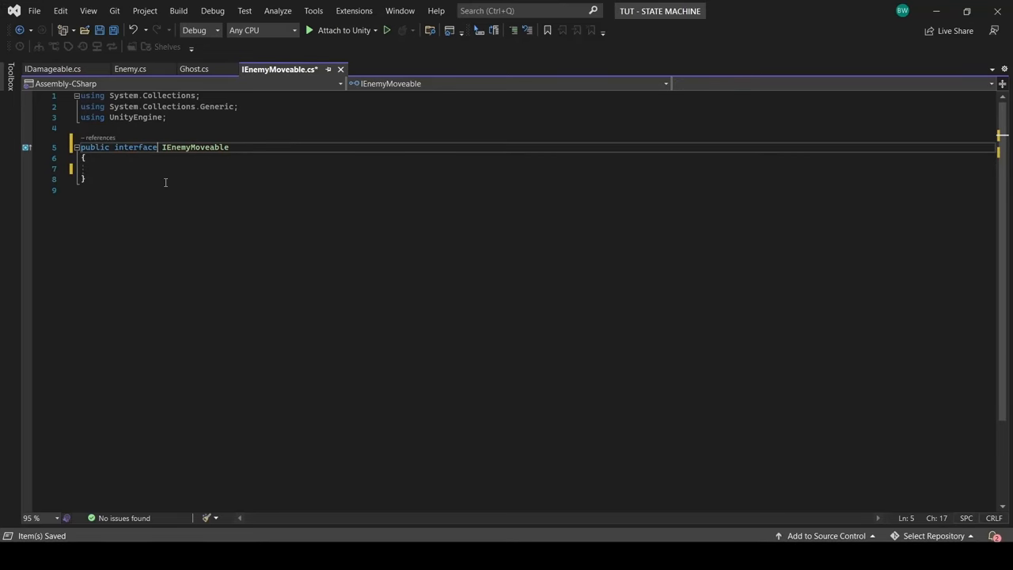
Step: Declare IEnemyMoveable with a Rigidbody2D RB property, MoveEnemy and CheckForLeftOrRightFacing, and have Enemy implement it
text(Rigidbody2D RB { get; set;)
text(void CheckForLeft)
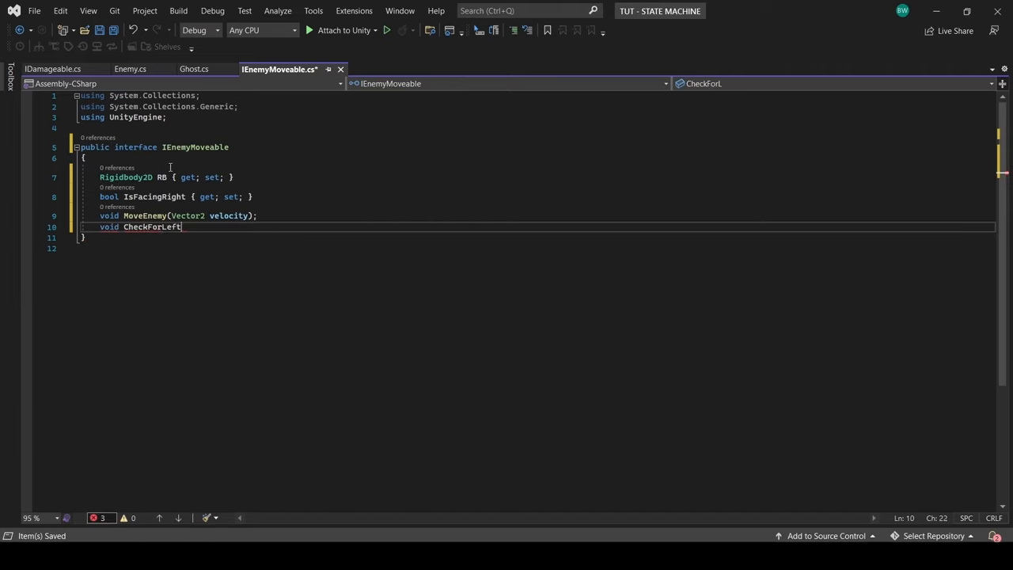
text(OrRightFacing(Vector2 velocity);)
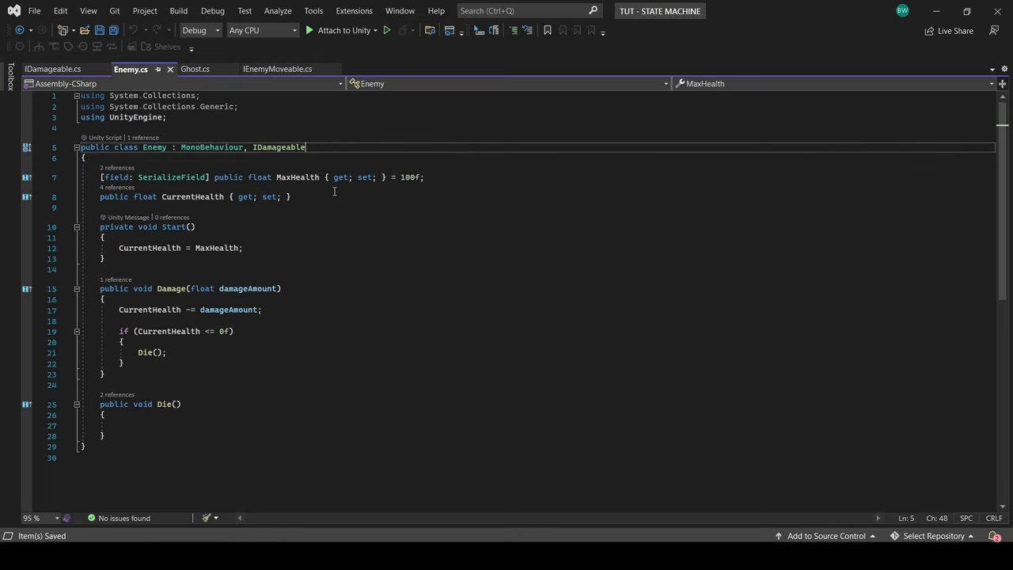
text(, IEnemyMoveable)
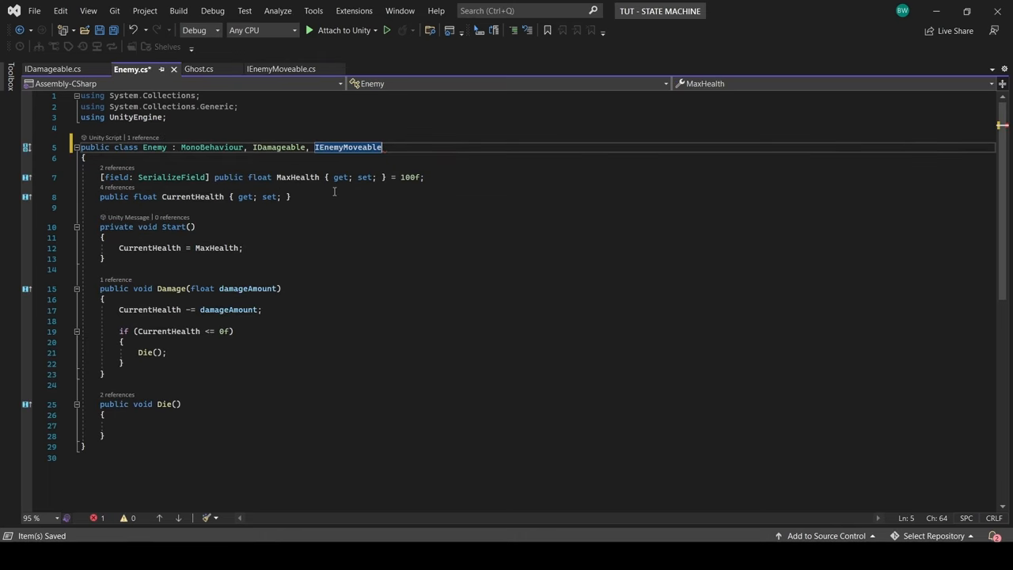
right_click(346, 147)
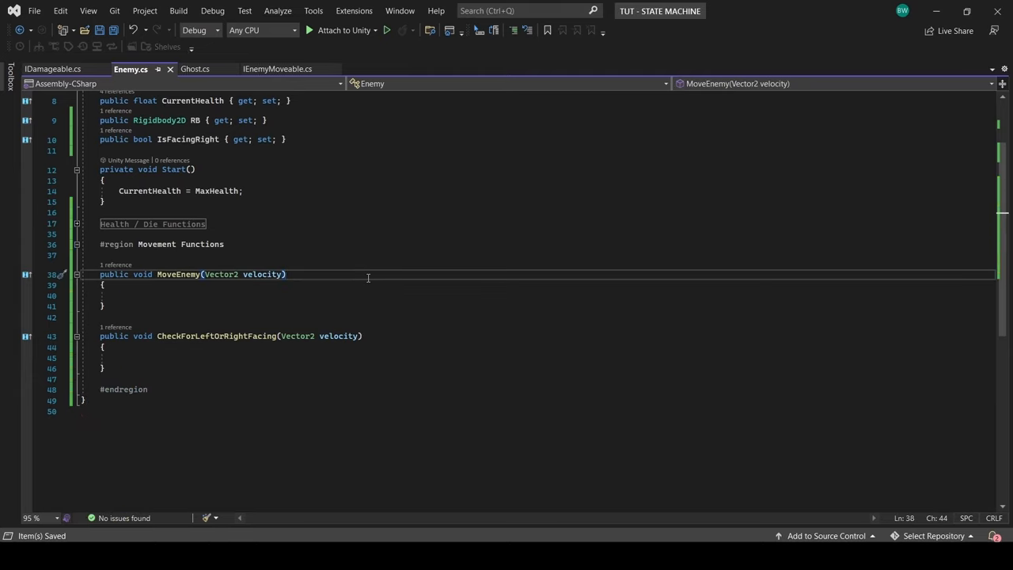
Step: Write MoveEnemy setting RB.velocity and flipping facing with a 180° Y rotation, and assign RB from GetComponent in Start
text(RB.velocity = velocity;)
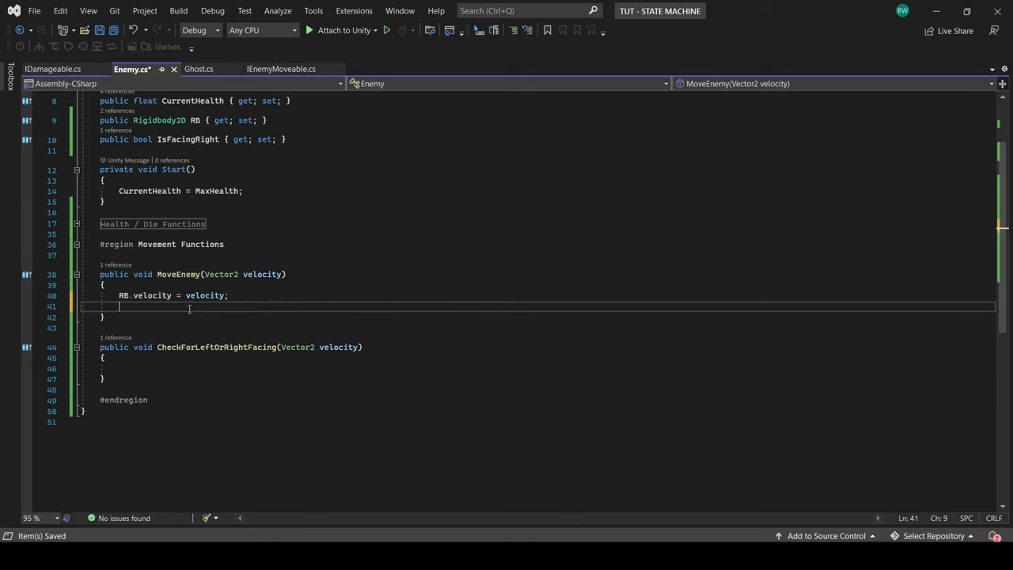
text(CheckForLeftOrRightFacing(velocity);)
click(537, 369)
text(if (IsFacingRight && velocity.x < 0f)
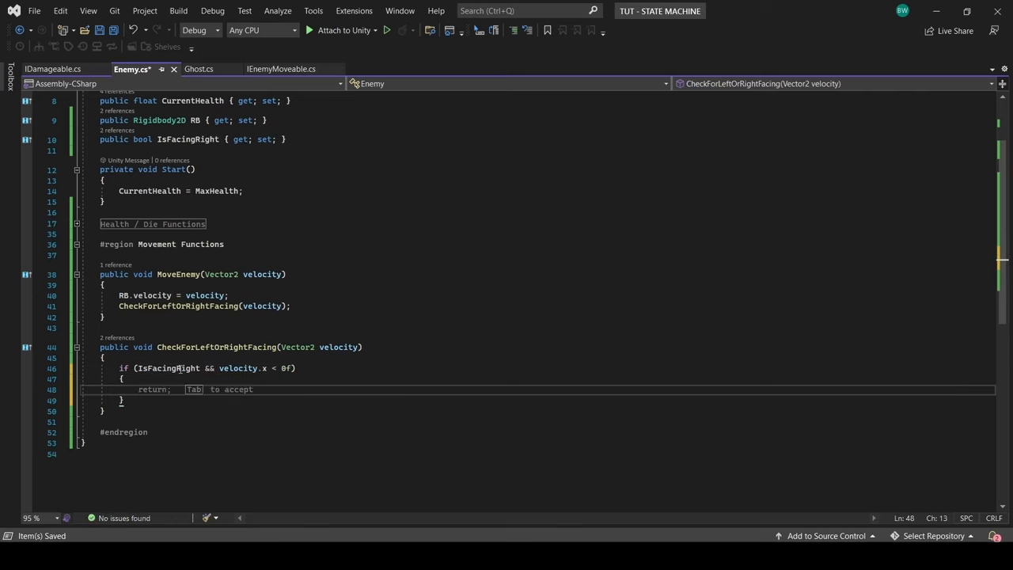
text(Vector3 rotator = new Vector3(transform.rotation.x, 180f, transform.rotation.z);)
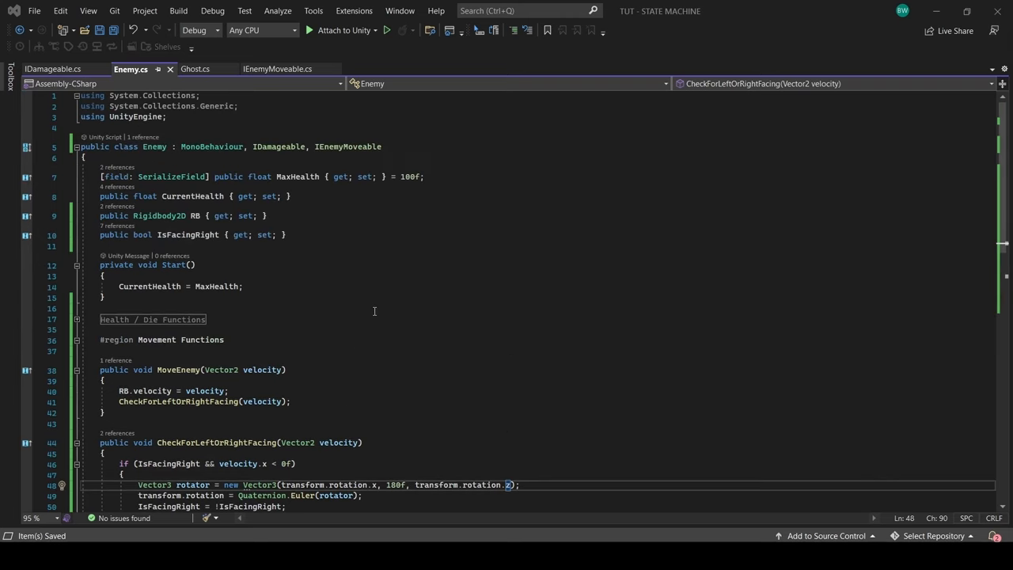
text(= true;)
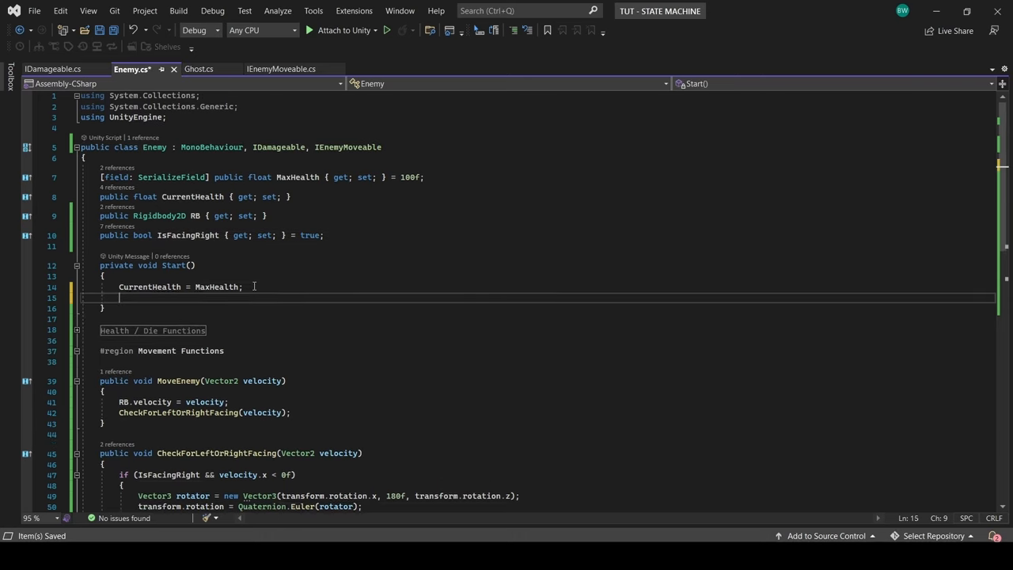
text(RB = get)
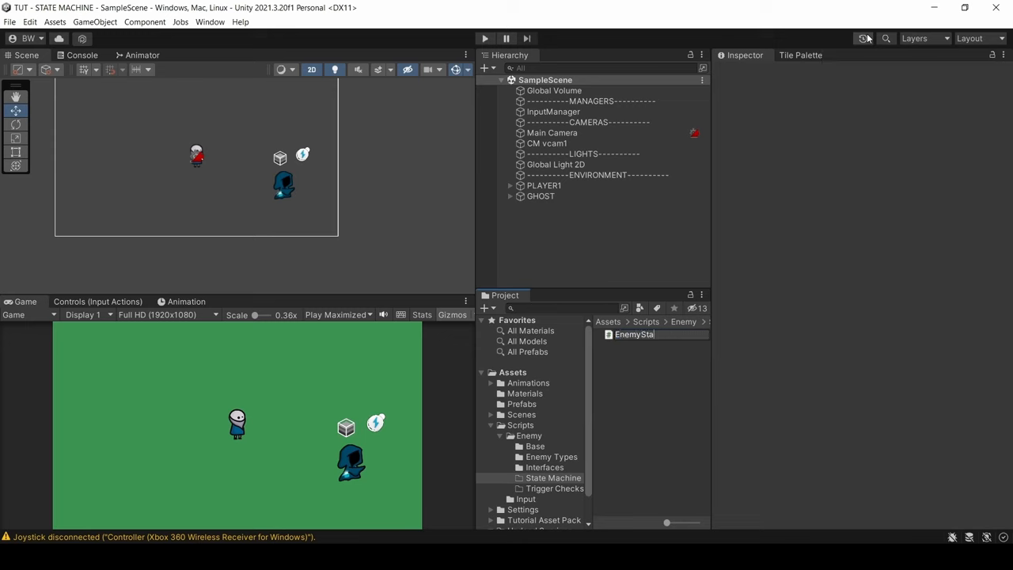
Step: Create an EnemyState C# script in the State Machine folder and open it
right_click(633, 334)
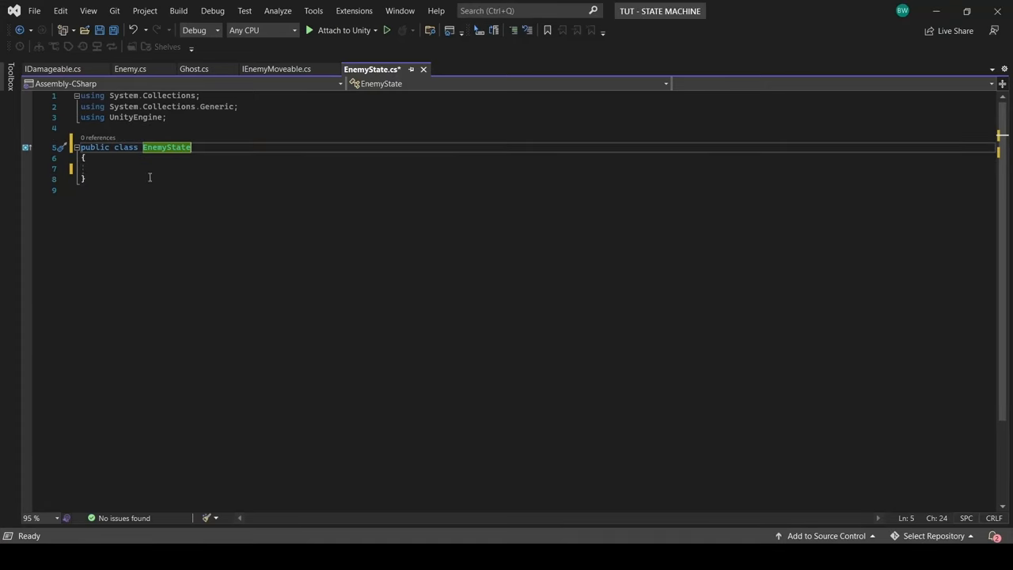
Step: Give EnemyState protected enemy and enemyStateMachine fields and a constructor assigning them
text(protected Enemy enemt)
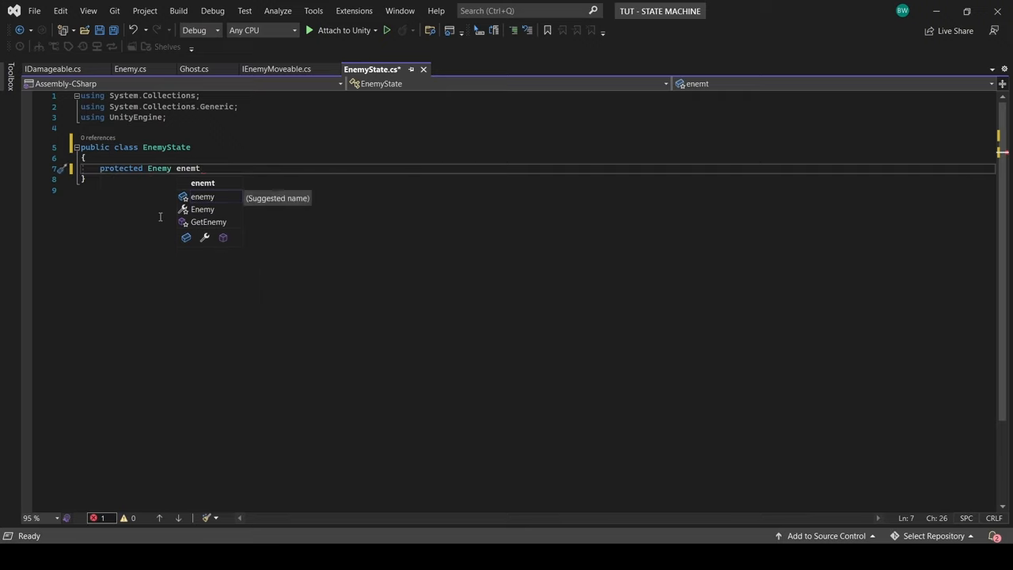
text(Enemys)
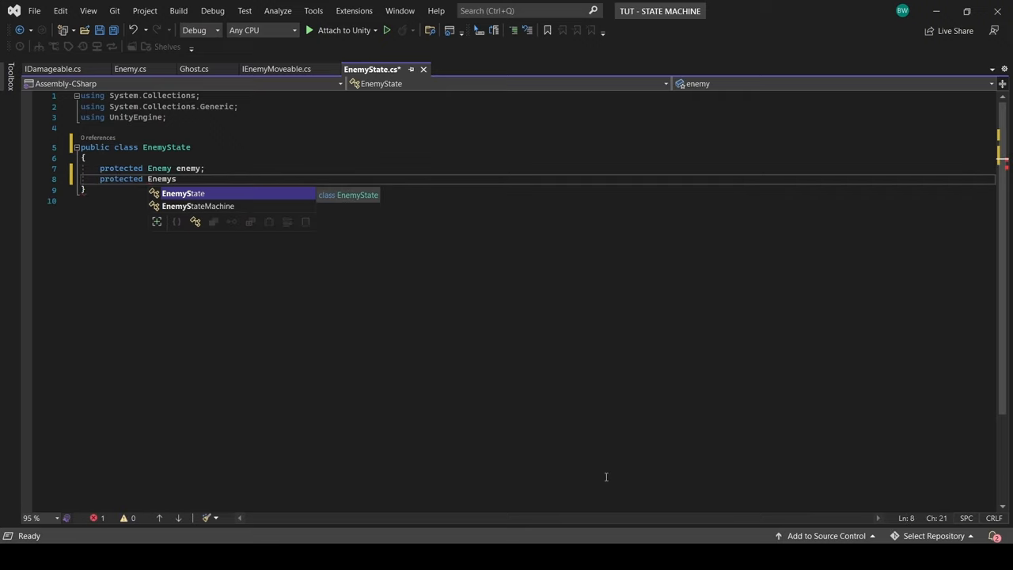
text(EnemyStateMachine enemyStateMachine;)
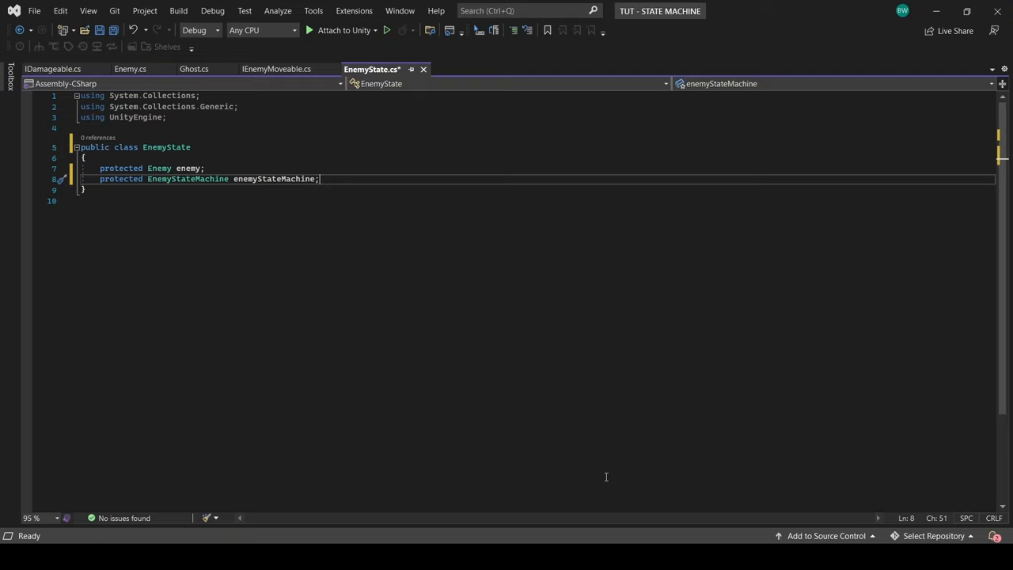
text(protected List<EnemyState> enemyStates;)
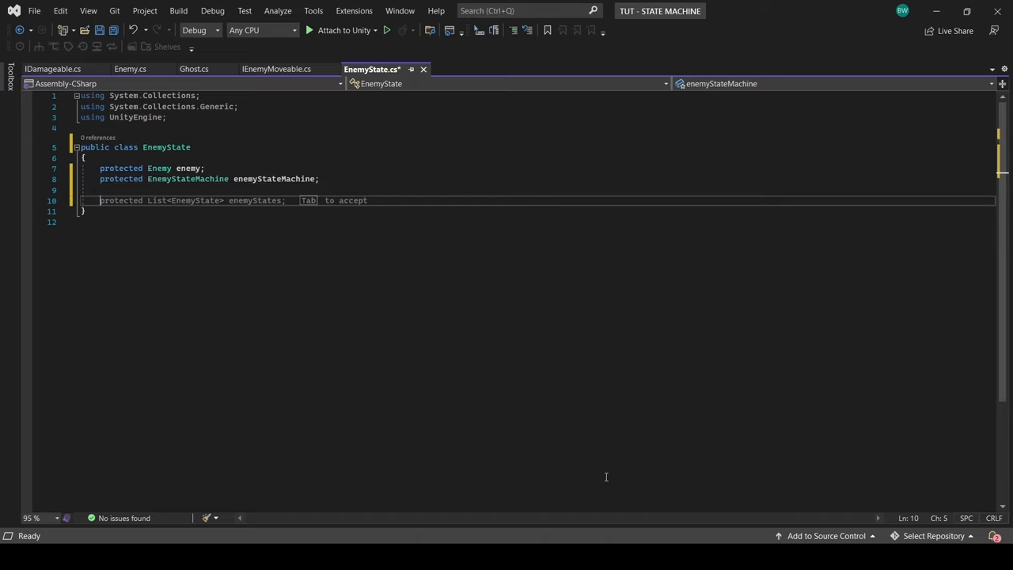
text(public EnemyState(Enemy enemy, EnemyStateMachine enemyStateMachine)
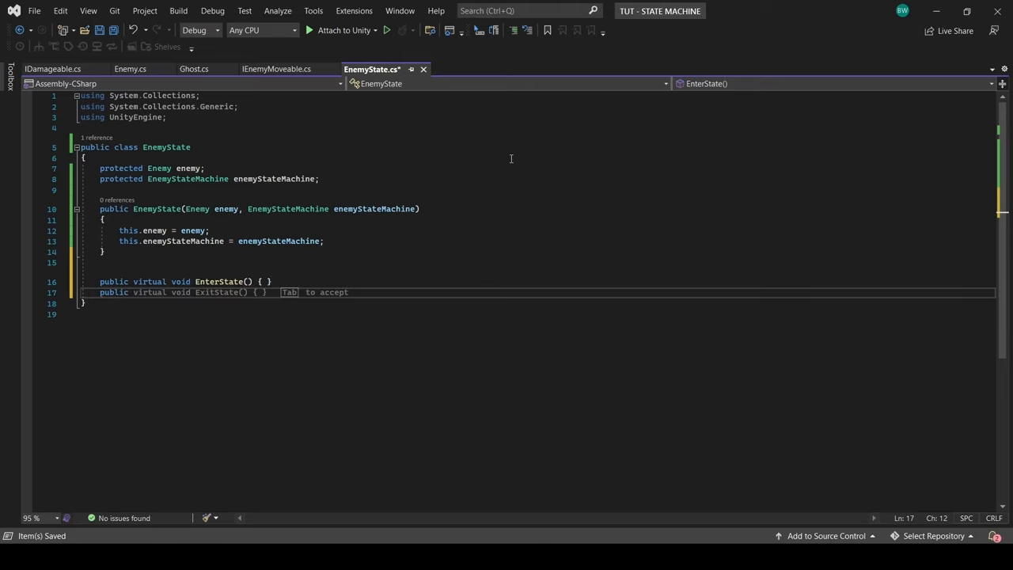
Step: Add empty virtual EnterState, ExitState, FrameUpdate, PhysicsUpdate and AnimationTriggerEvent methods
text(public virtual void FrameUpdate)
text(public virtual void PhysicsUpdate)
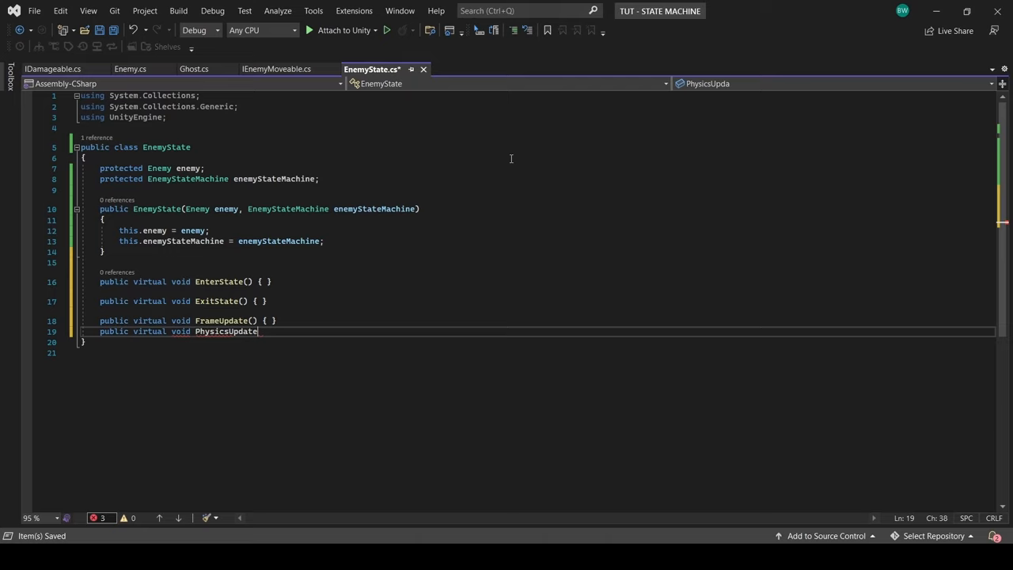
text(() { })
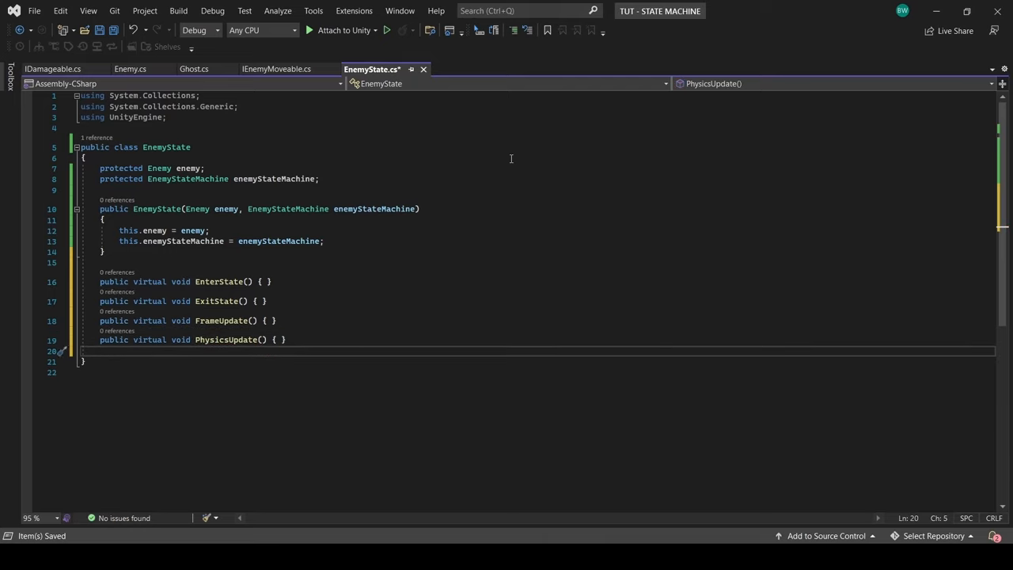
text(public virtual void AnimationTriggerEvent)
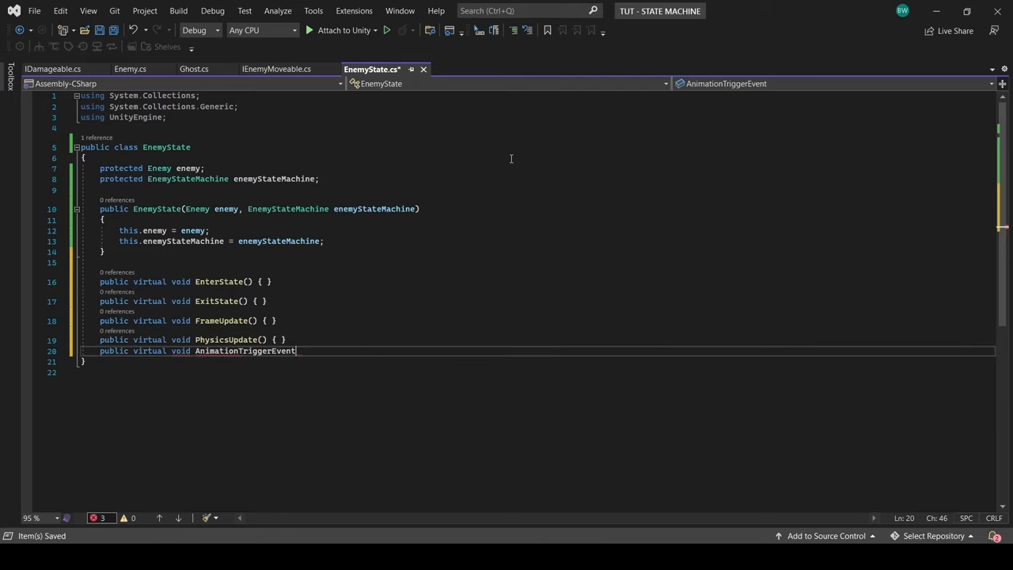
text(() { })
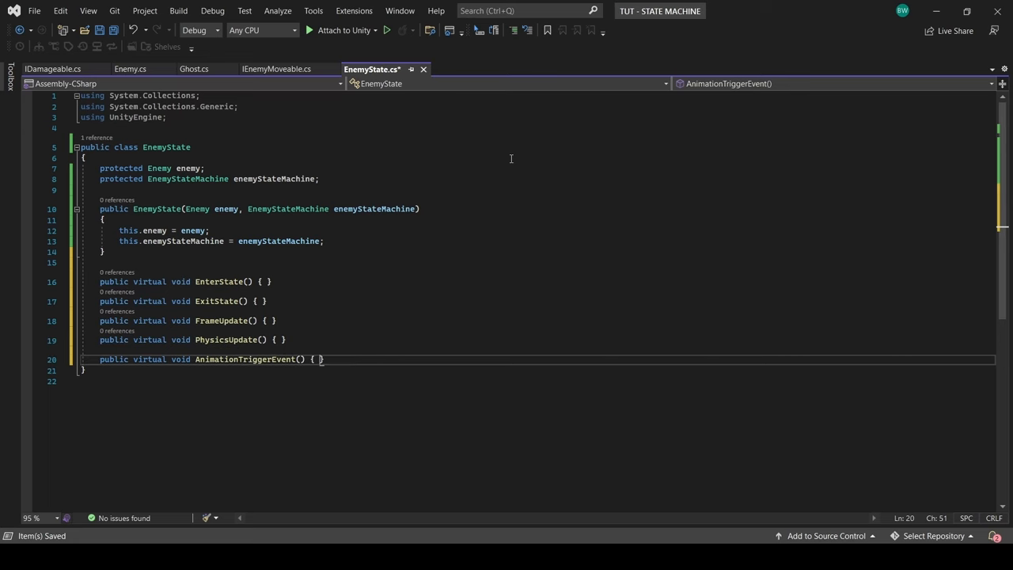
click(130, 70)
text(public enum AnimationTriggerType()
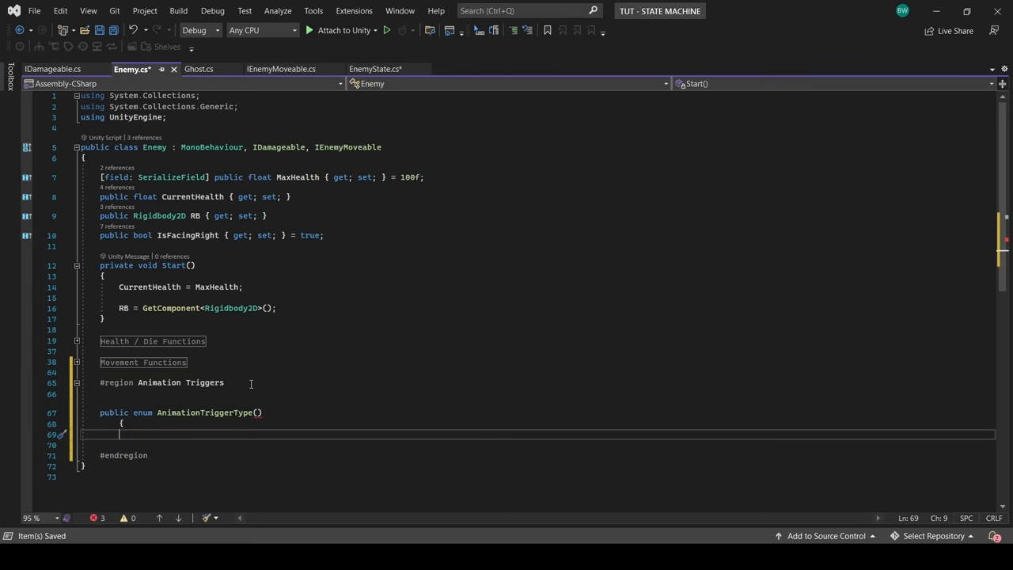
Step: Add enum AnimationTriggerType (EnemyDamaged, PlayFootstepSound) and AnimationTriggerEvent(triggerType) to Enemy
text(EnemyDamaged,)
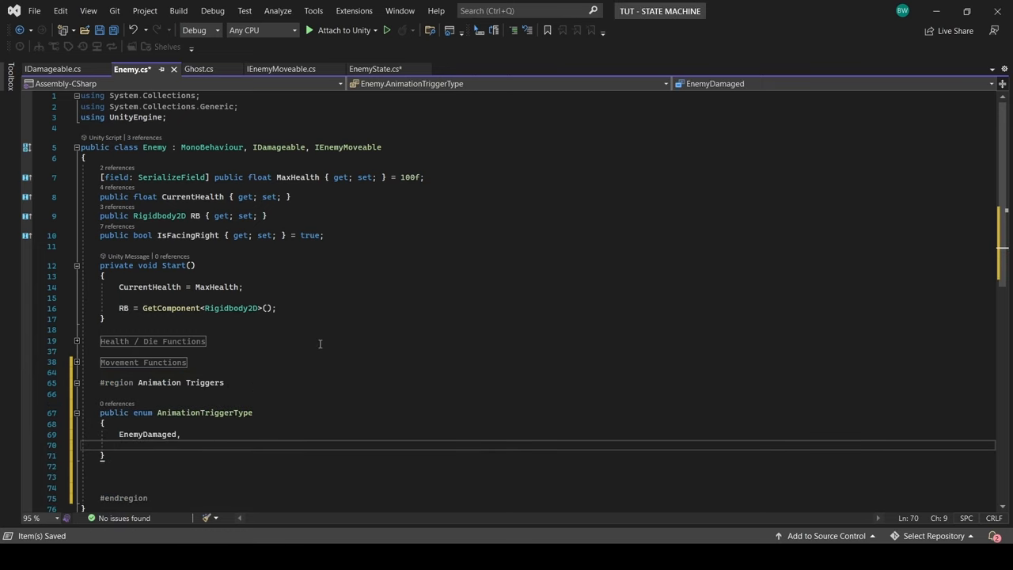
text(PlayFootstepSound)
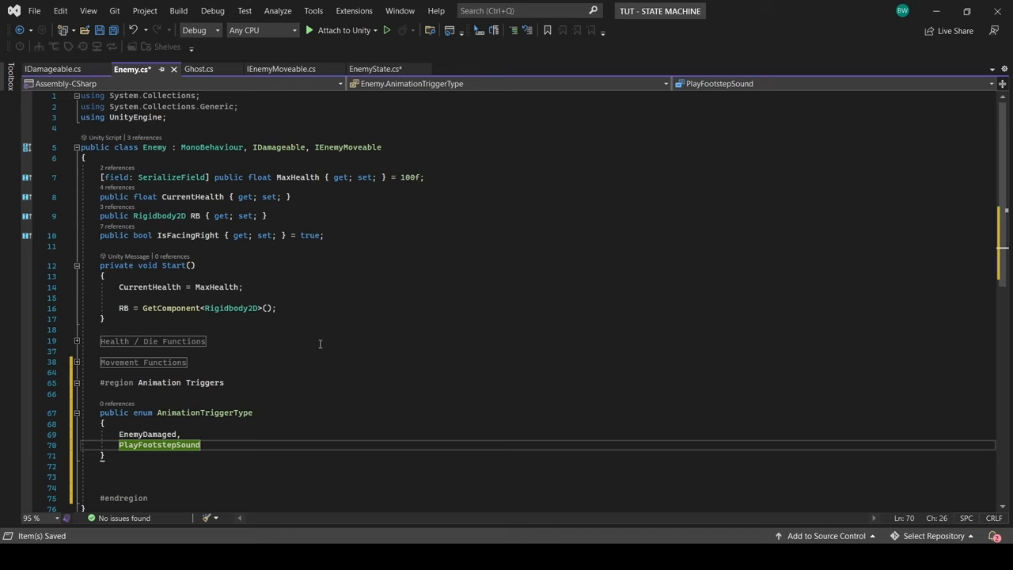
text(private void Animatio)
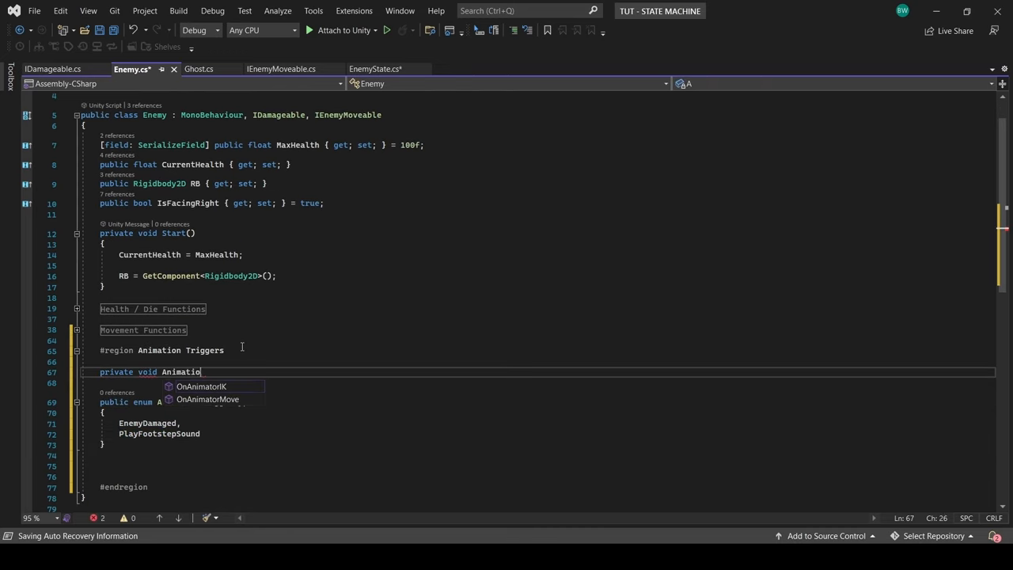
text(nTriggerEvent())
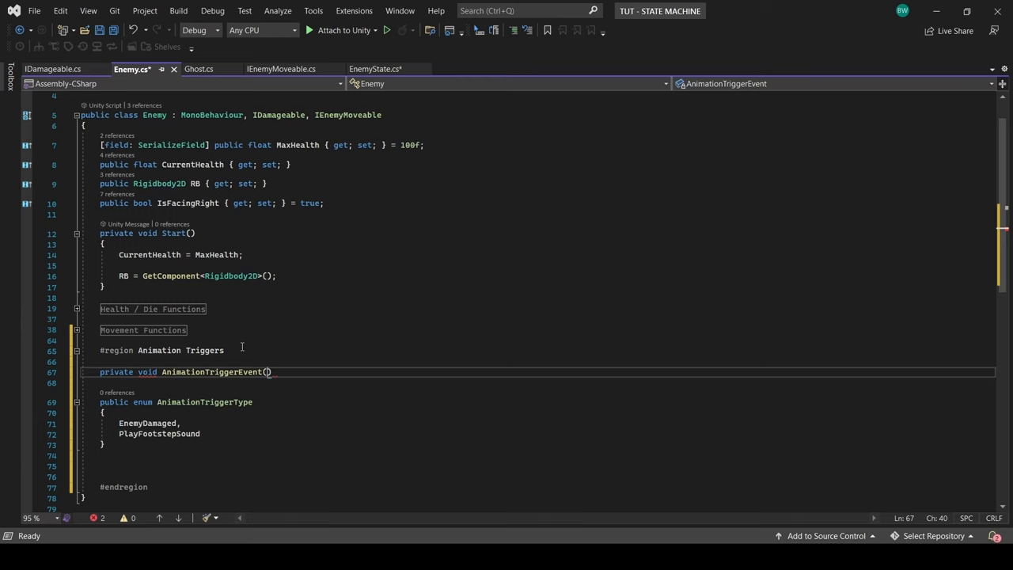
text(AnimationTriggerType triggerType)
text(//TODO: fill in on)
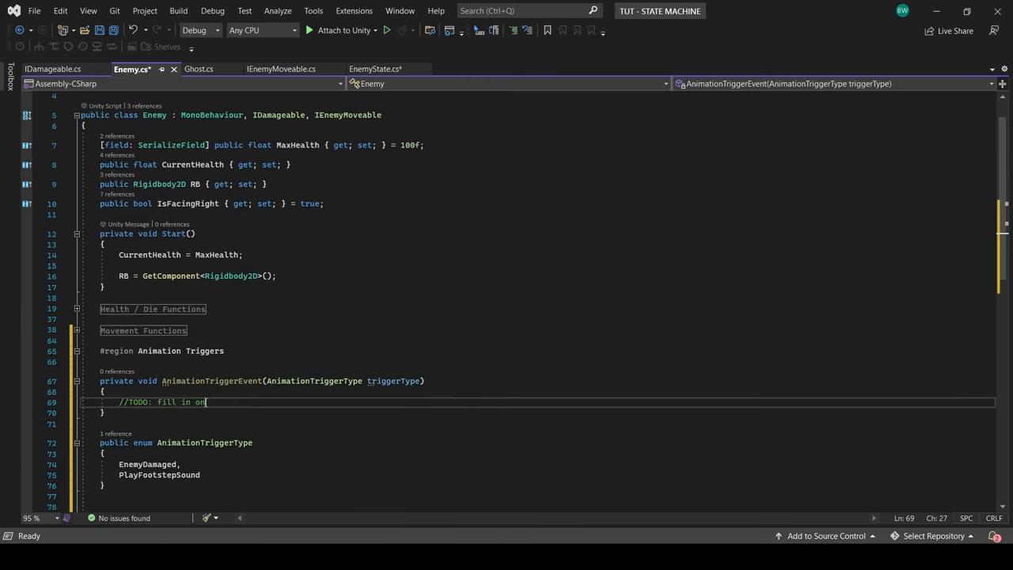
Step: Give EnemyState's AnimationTriggerEvent an Enemy.AnimationTriggerType parameter
click(373, 70)
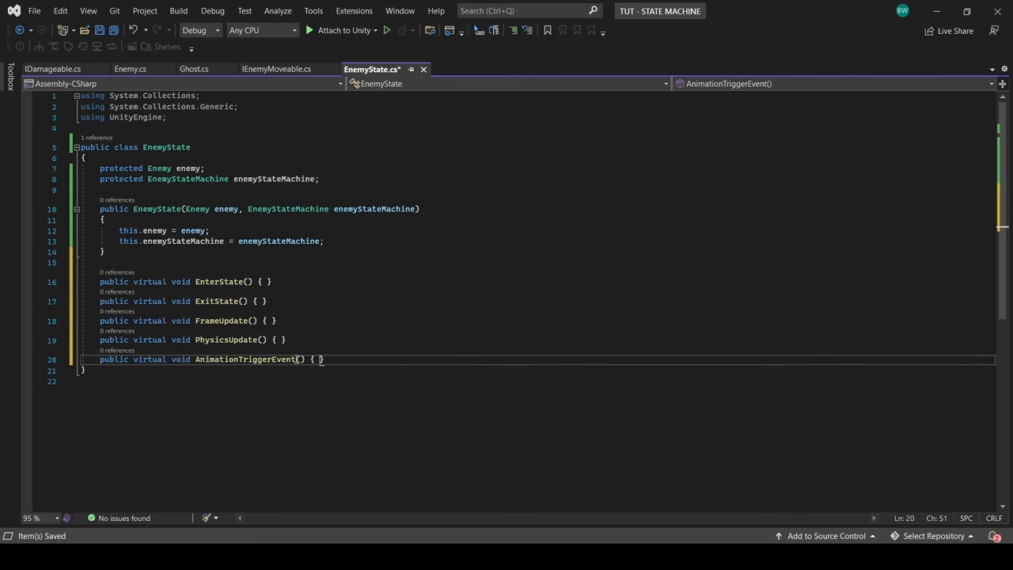
text(Enemy.AnimationTriggerType triggerType)
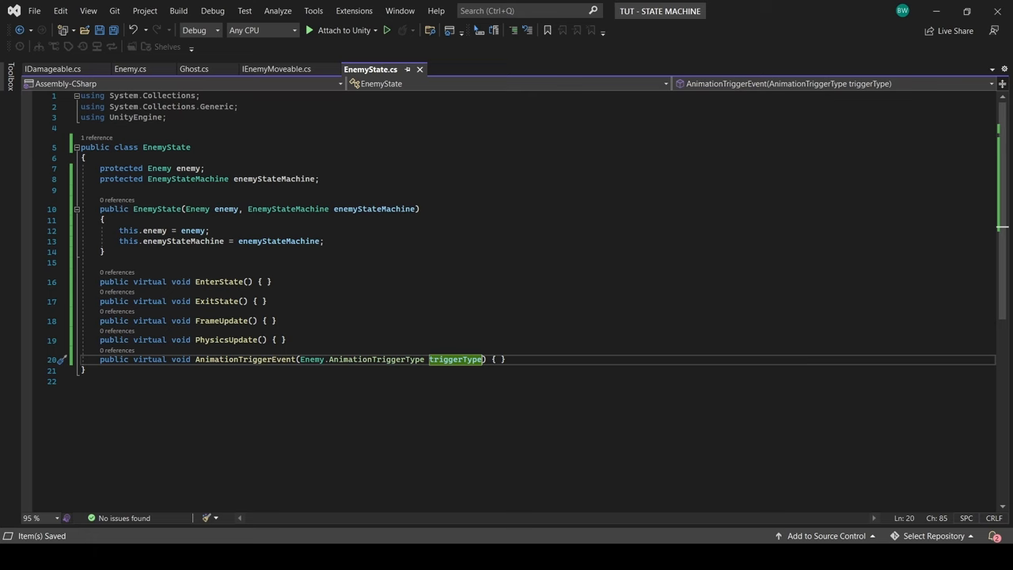
click(470, 69)
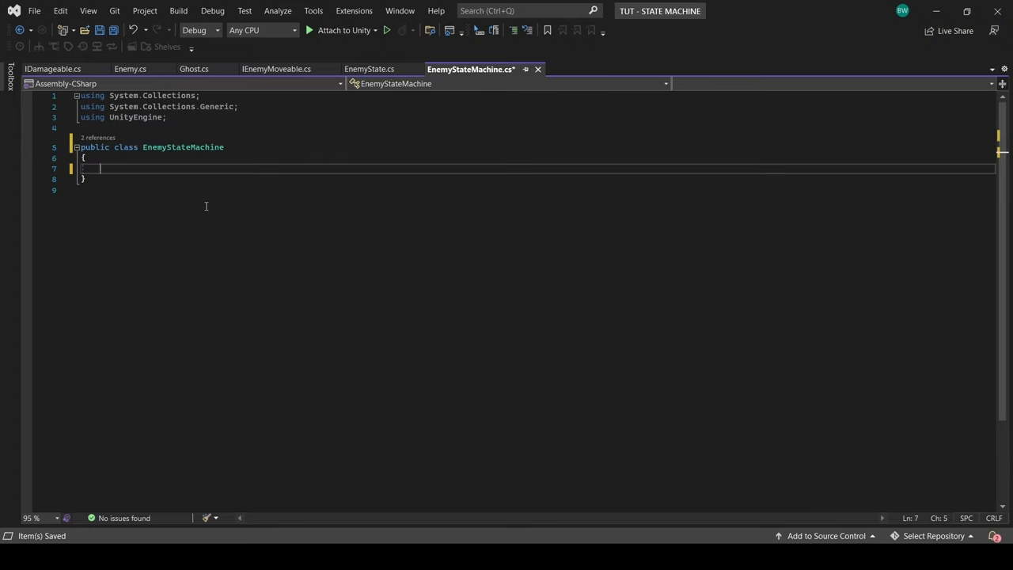
Step: Write EnemyStateMachine with a CurrentEnemyState property, Initialize entering the starting state, and ChangeState exiting, reassigning, then entering
text(public EnemyState CurrentEnemyState { get; set;)
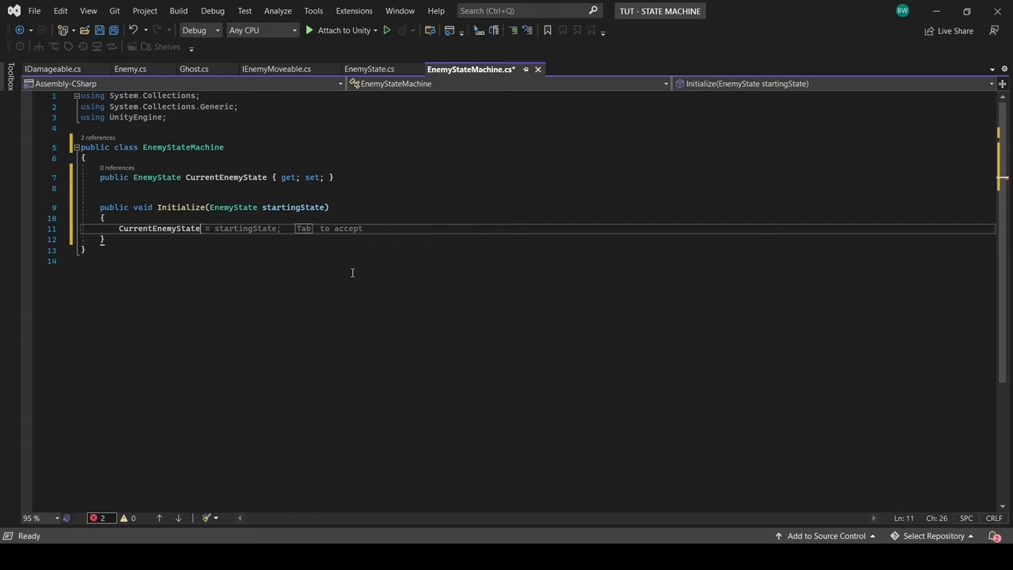
text(CurrentEnemyState.EnterState();)
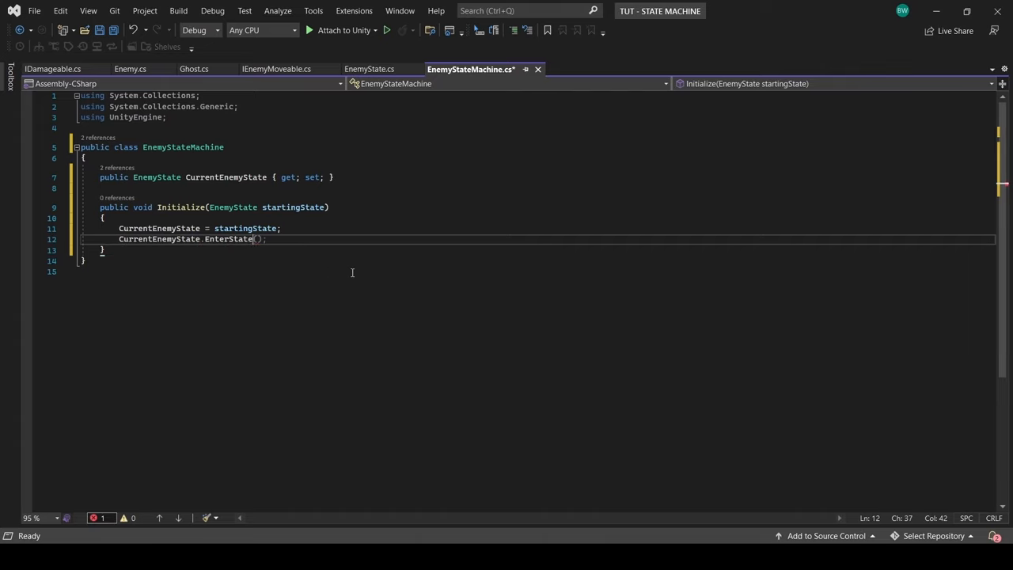
text(public void ChangeState(EnemyState newState)
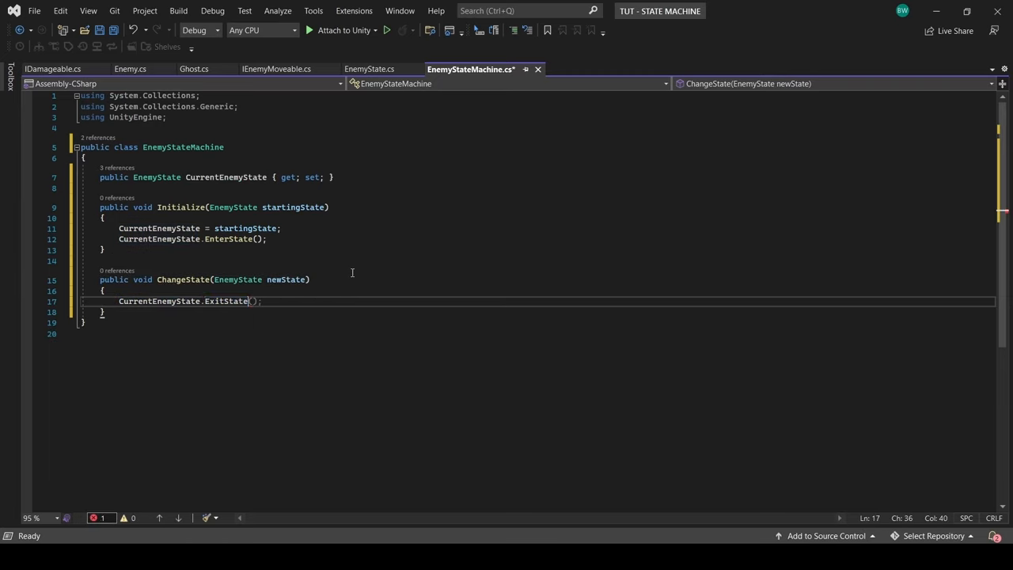
text(CurrentEnemyState = newState;)
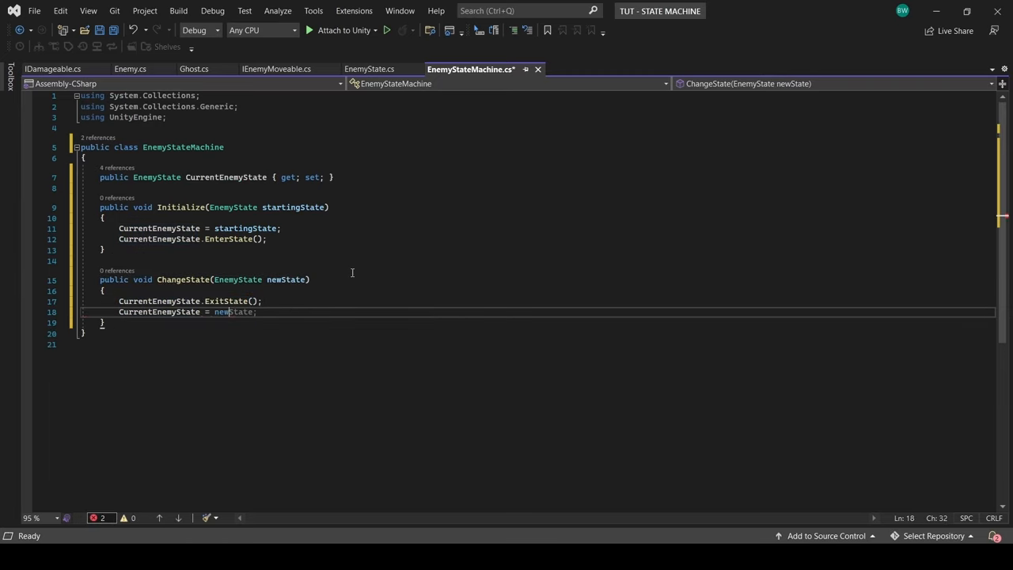
text(CurrentEnemyState.EnterState();)
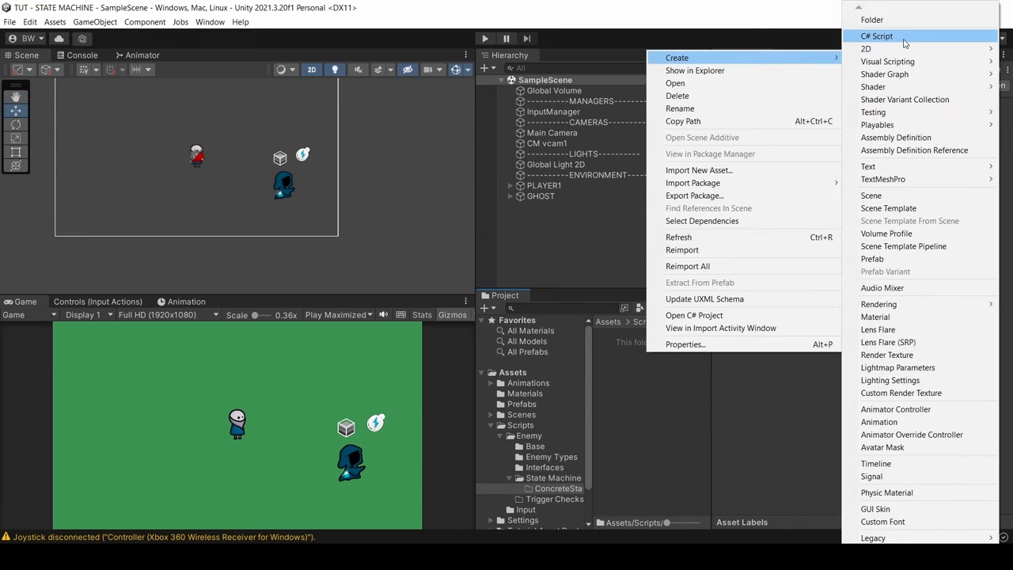
Step: Create EnemyAttackState, EnemyIdleState and EnemyChaseState scripts inheriting EnemyState with generated constructors
click(877, 35)
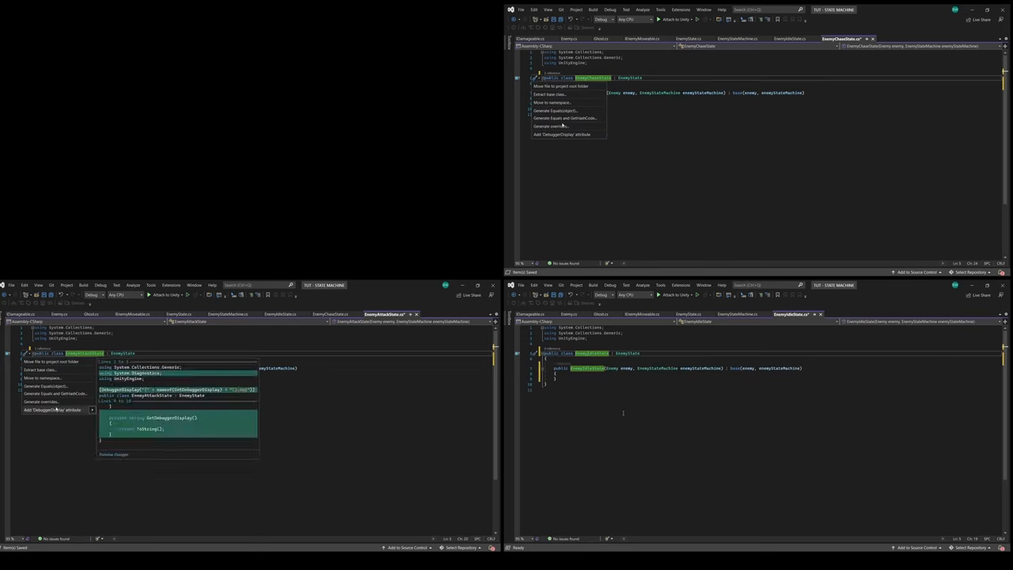
click(549, 127)
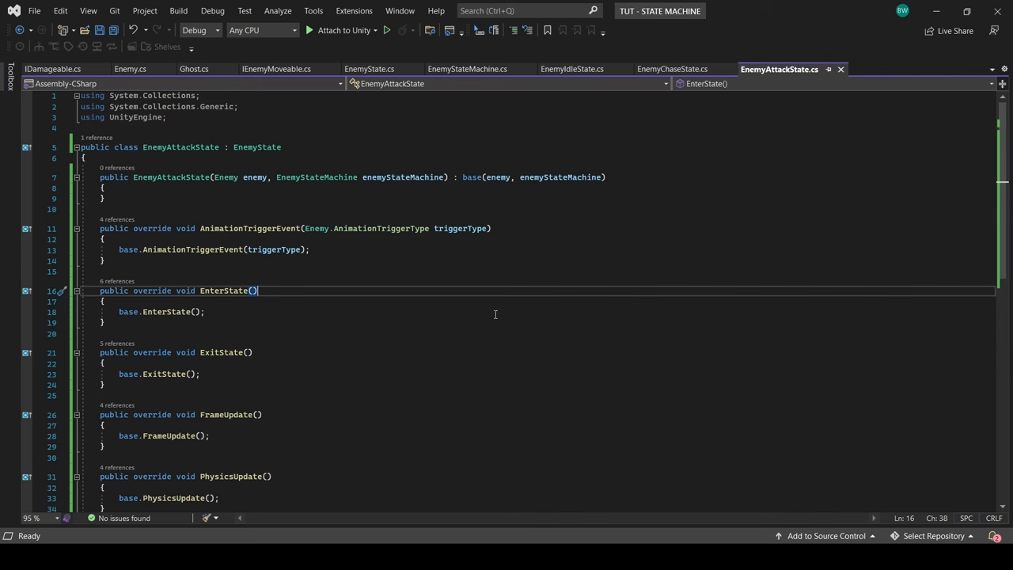
Step: In Enemy.cs Awake, create the Idle, Chase and Attack states with (this, StateMachine) and begin StateMachine initialisation
click(130, 70)
text(IdleState = new EnemyIdleState)
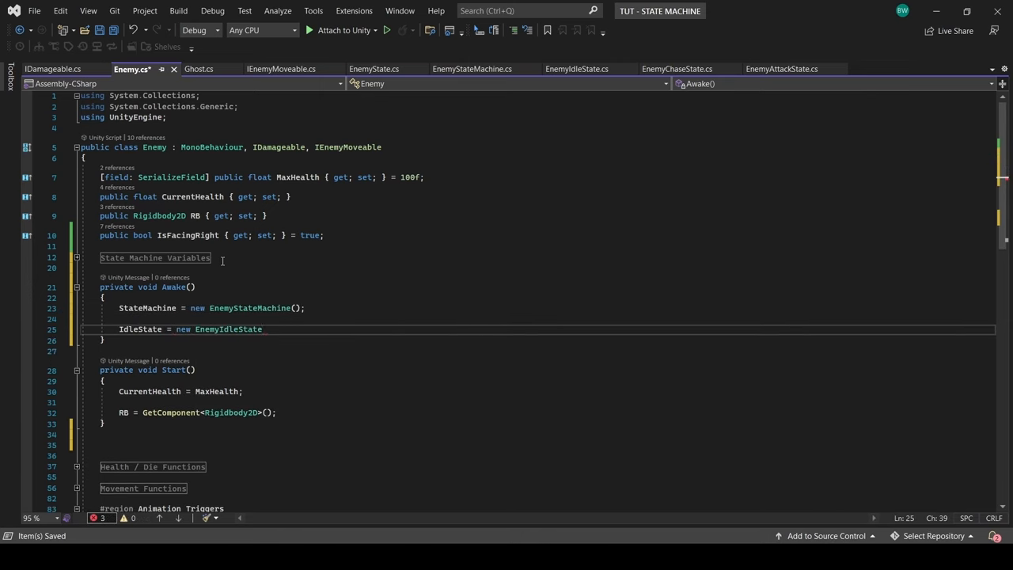
text((this, StateMachine);)
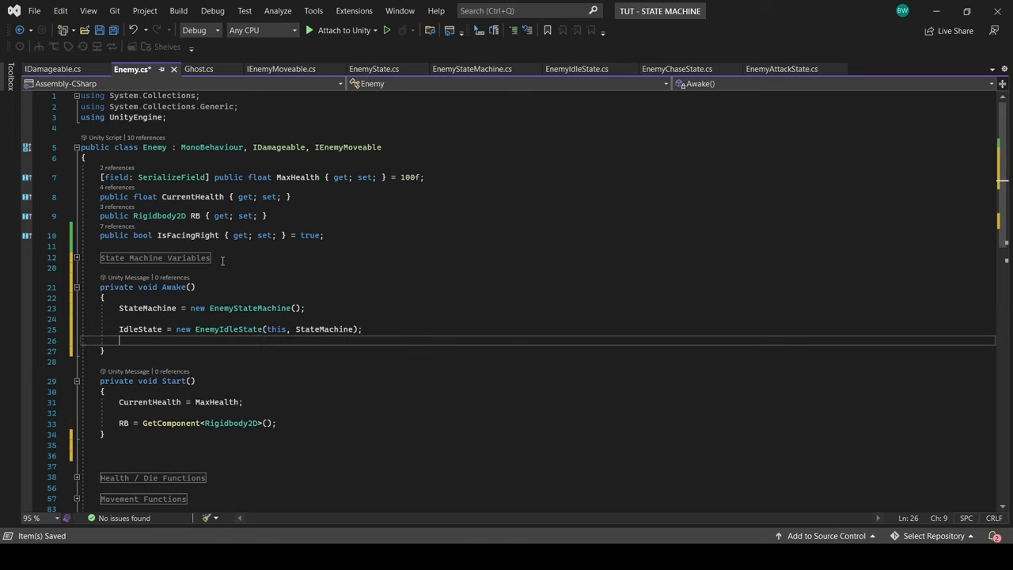
text(ChaseState = new EnemyChaseState(this,StateMachine);)
text(AttackState = new EnemyAttackState(this,StateMachine);)
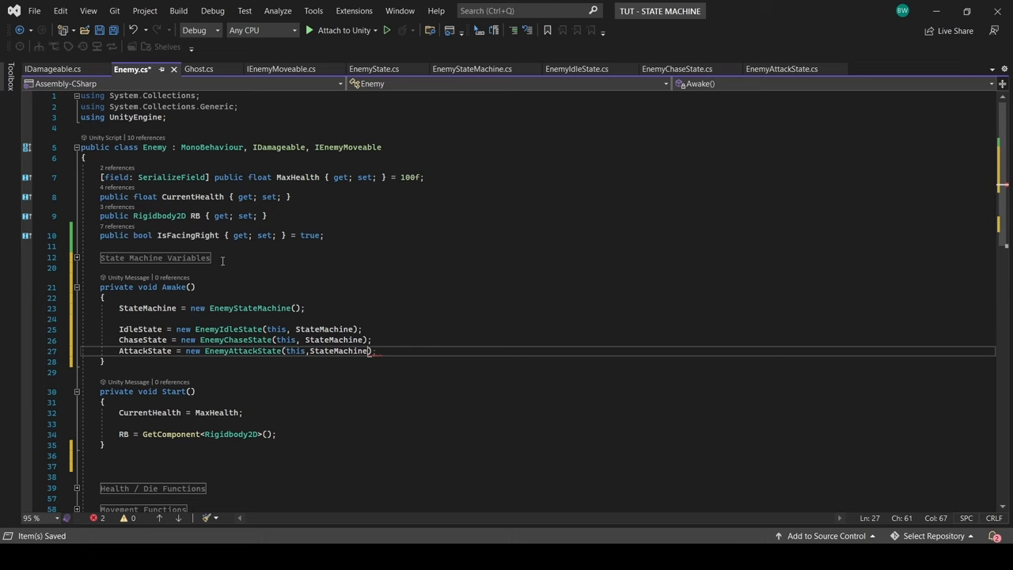
text(StateMachine.Initialize(IdleState);)
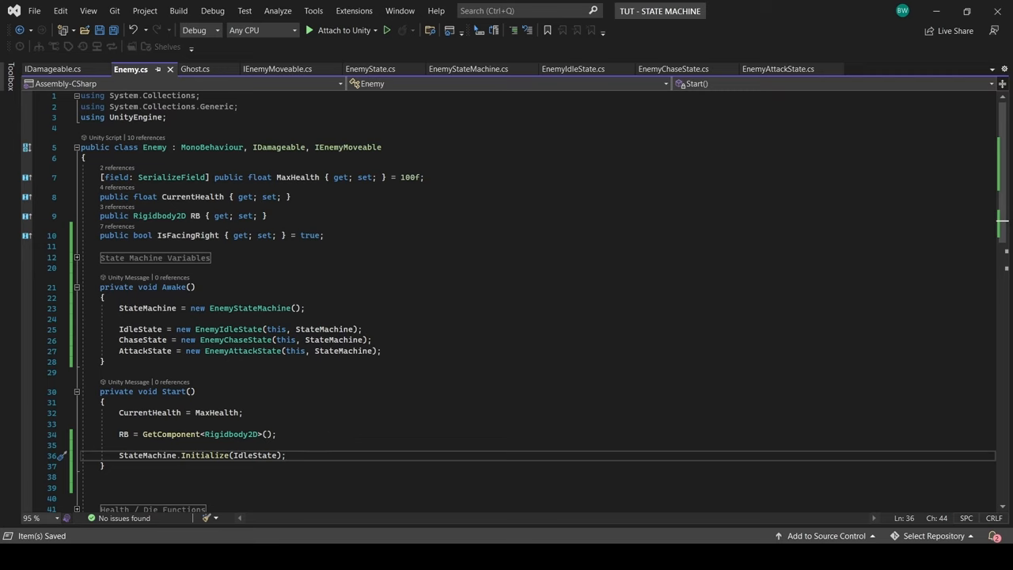
Step: After checking EnemyState and EnemyStateMachine, forward AnimationTriggerEvent to StateMachine.CurrentEnemyState with triggerType
click(371, 69)
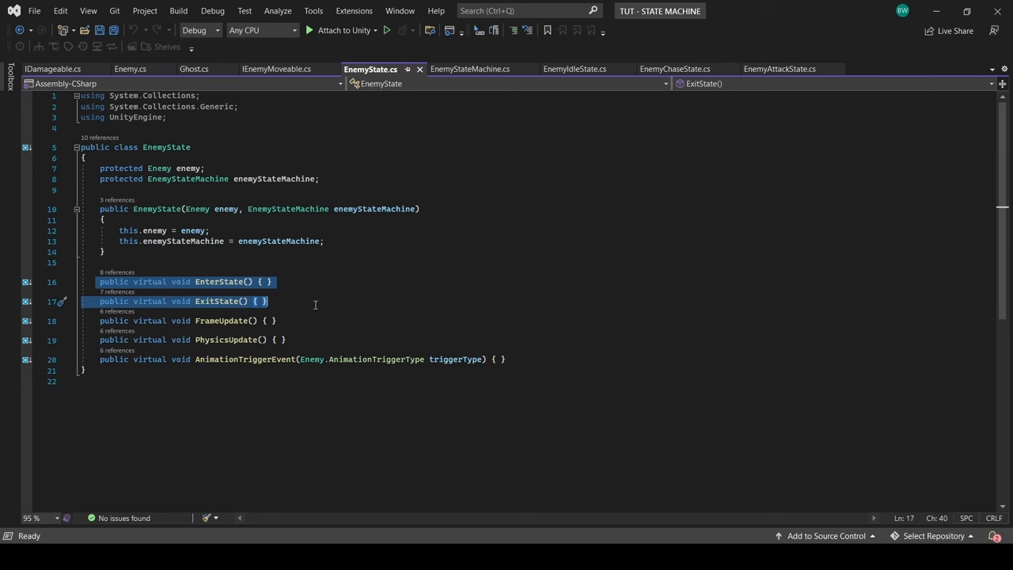
click(469, 70)
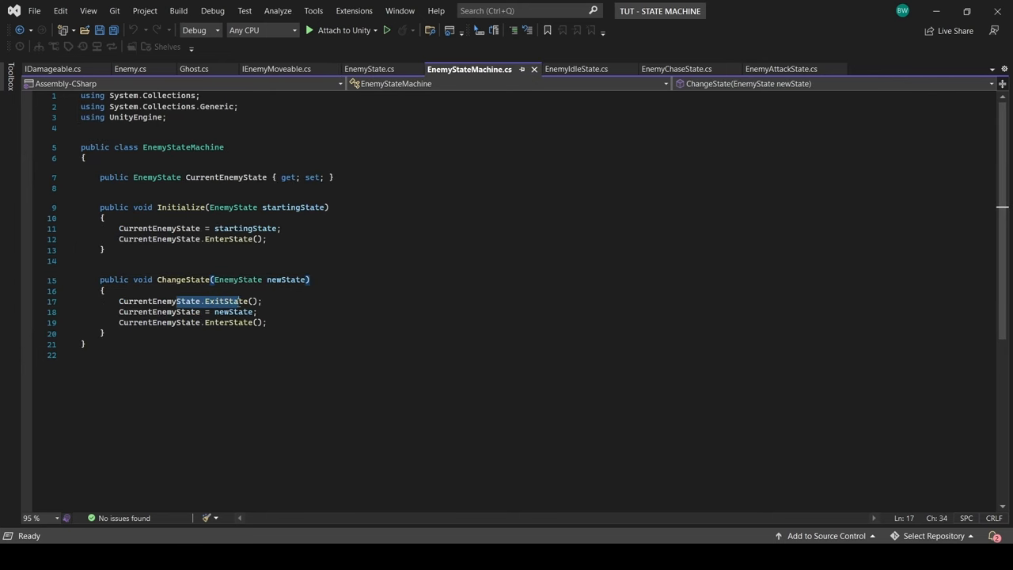
click(369, 70)
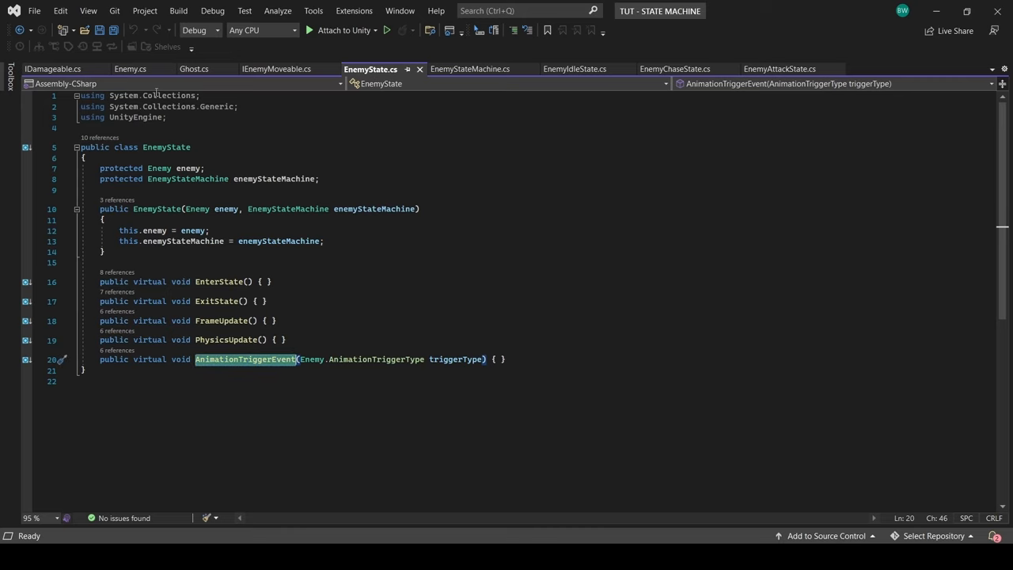
click(130, 70)
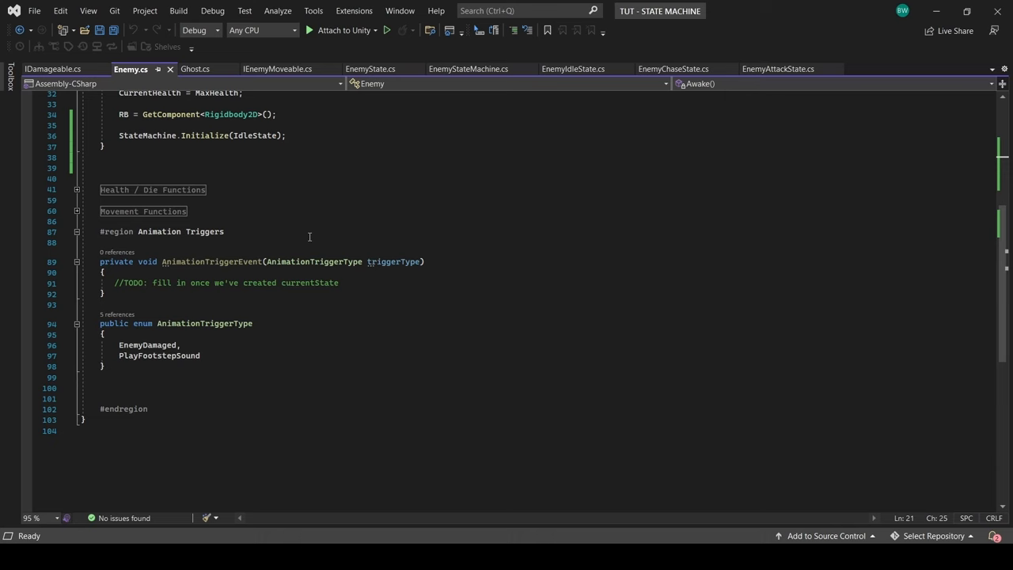
text(StateMachine.curr)
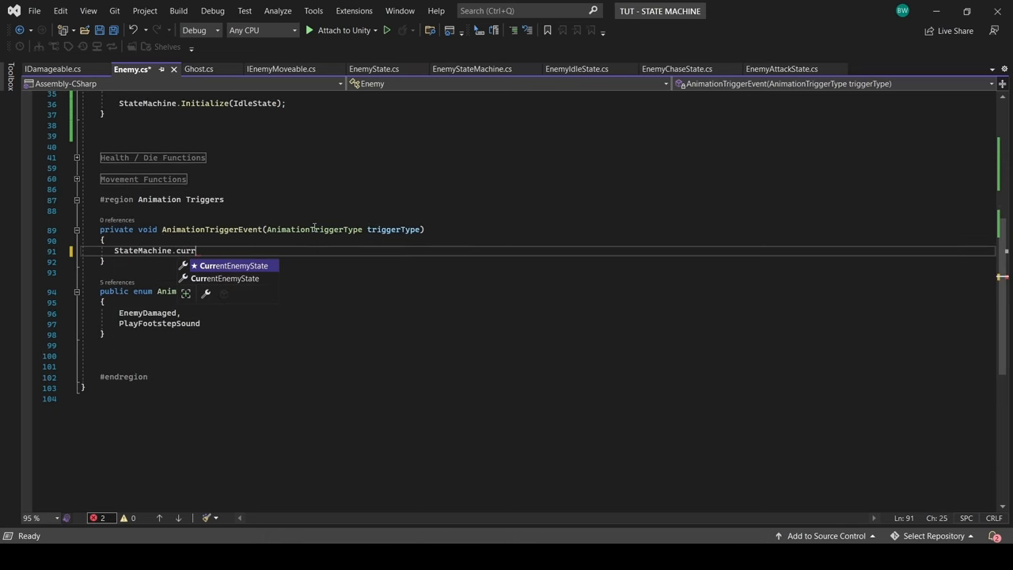
text(CurrentEnemyState.AnimationTriggerEvent(triggerType);)
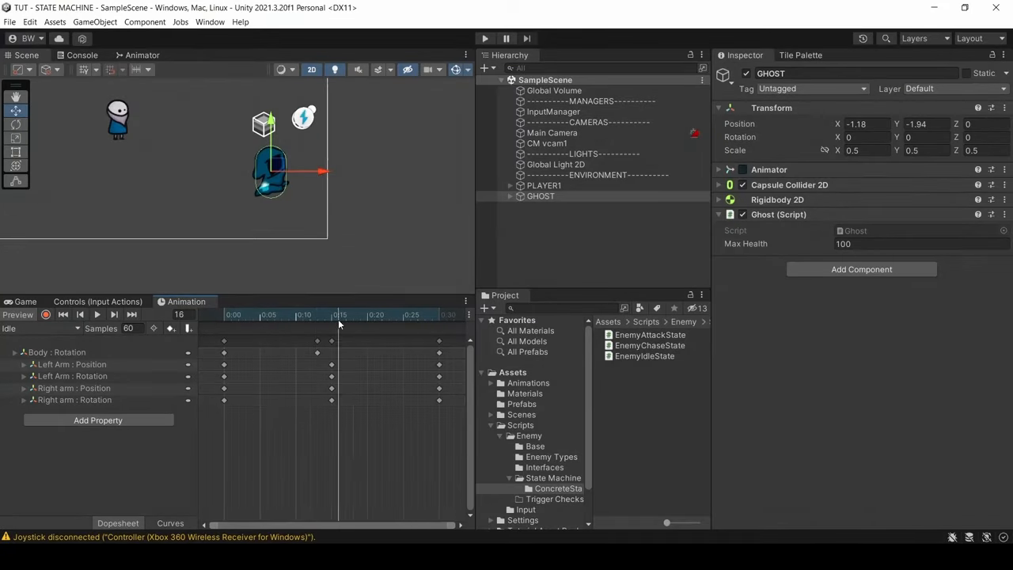
Step: Set the ghost animation event to call AnimationTriggerEvent with the EnemyDamaged trigger type
click(909, 104)
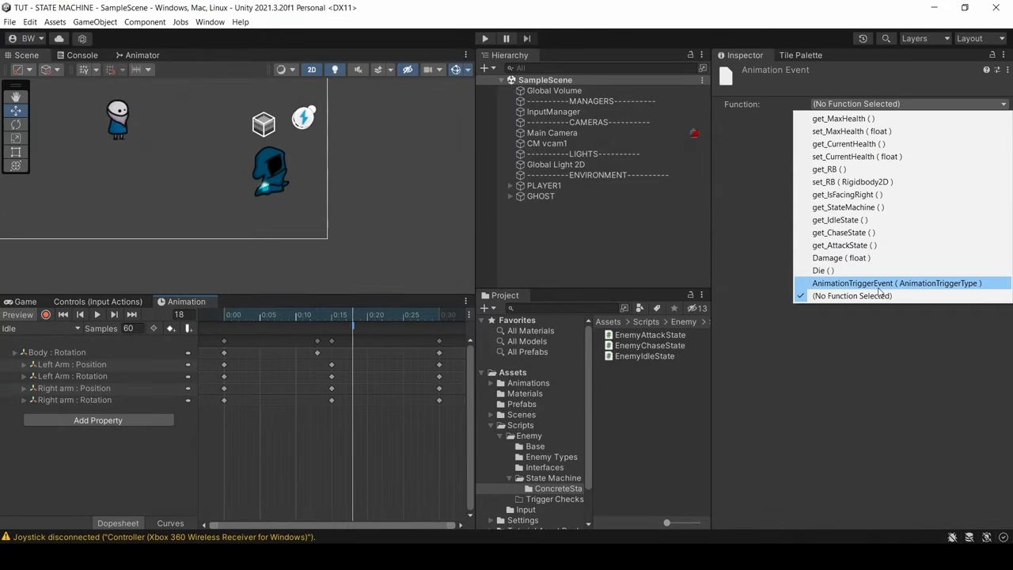
click(896, 282)
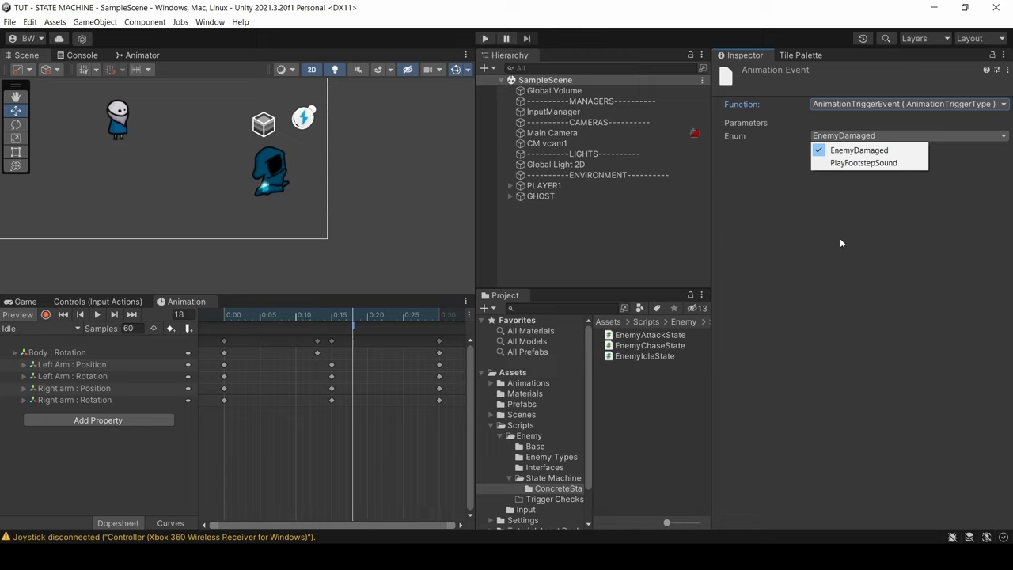
click(858, 149)
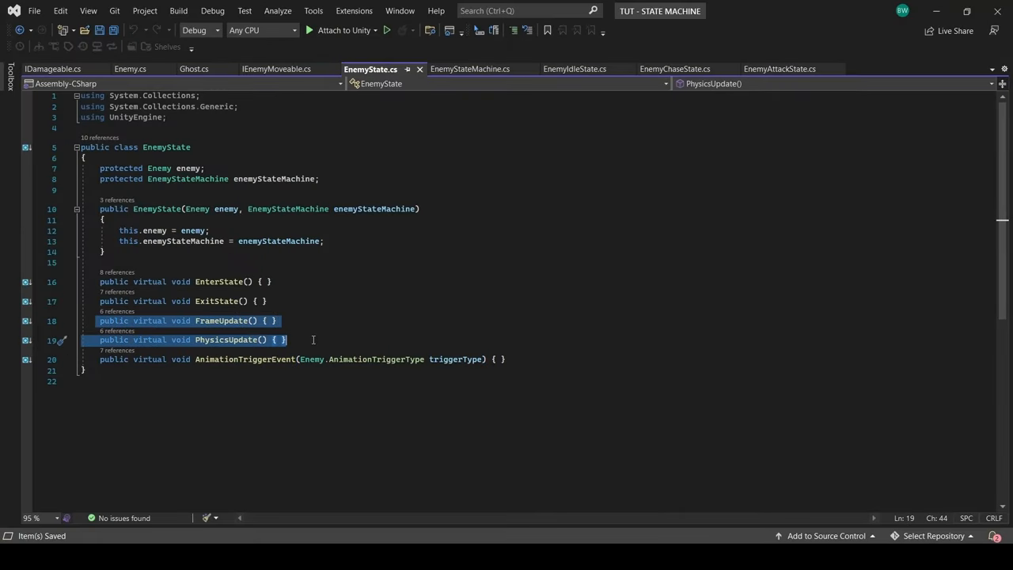
Step: In Enemy.cs, set the current state to IdleState and forward FrameUpdate and PhysicsUpdate to it
click(129, 70)
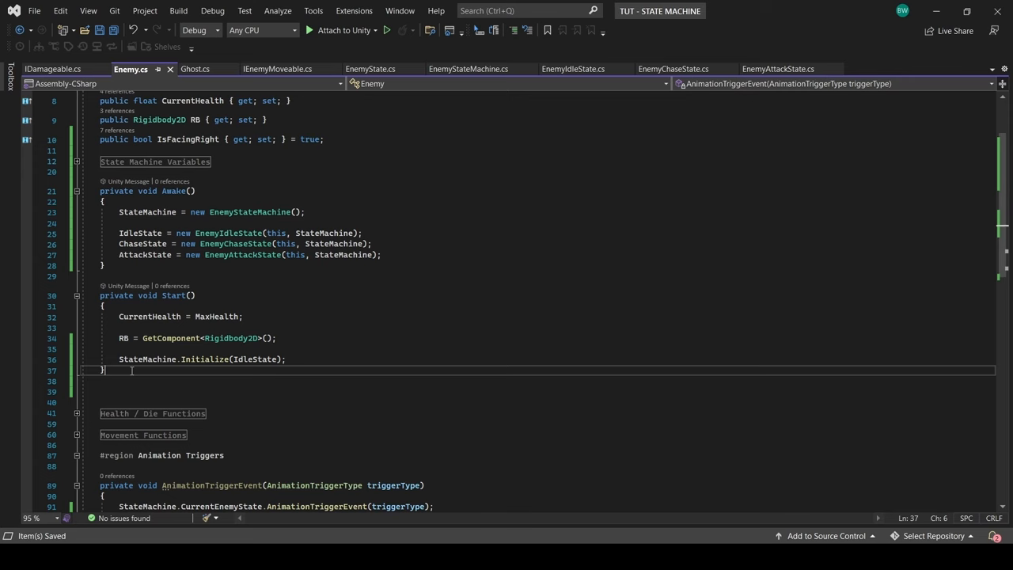
text(StateMachine.CurrentEnemyState = IdleState;)
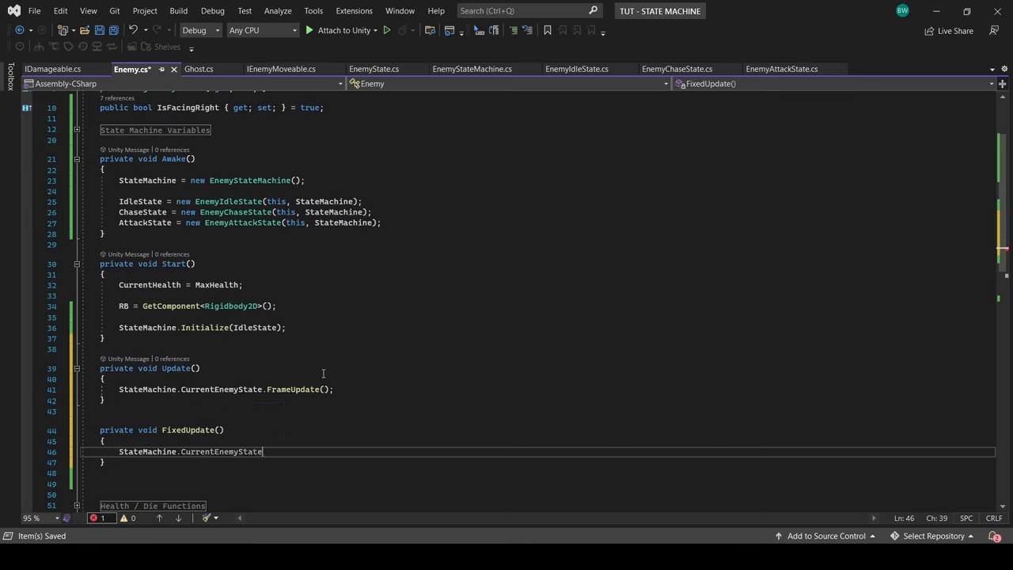
text(.PhysicsUpdate();)
text(#)
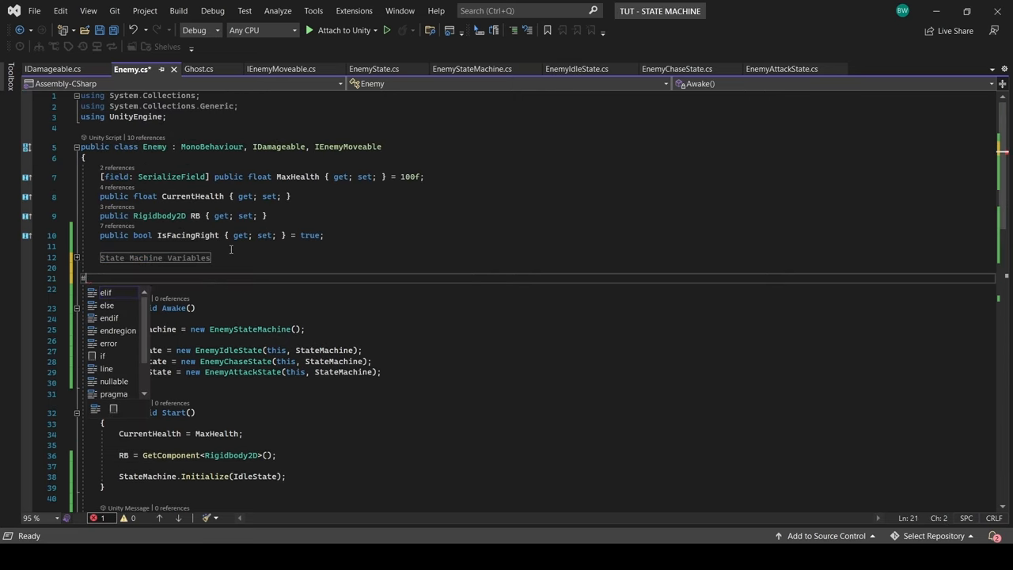
Step: Add an Idle Variables region with public RandomMovementRange and RandomMovementSpeed floats
text(region Idle Variables)
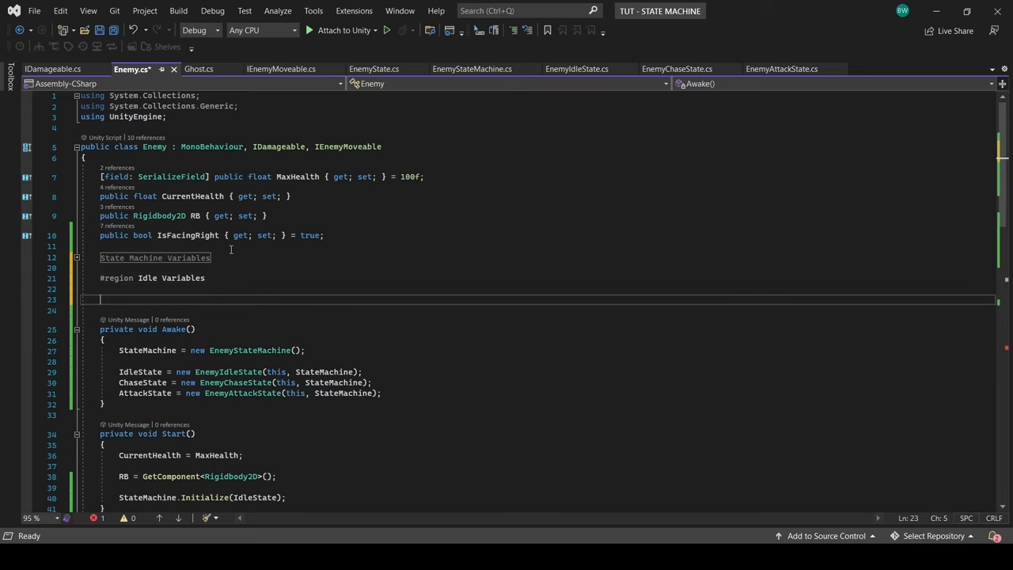
text(#endregion)
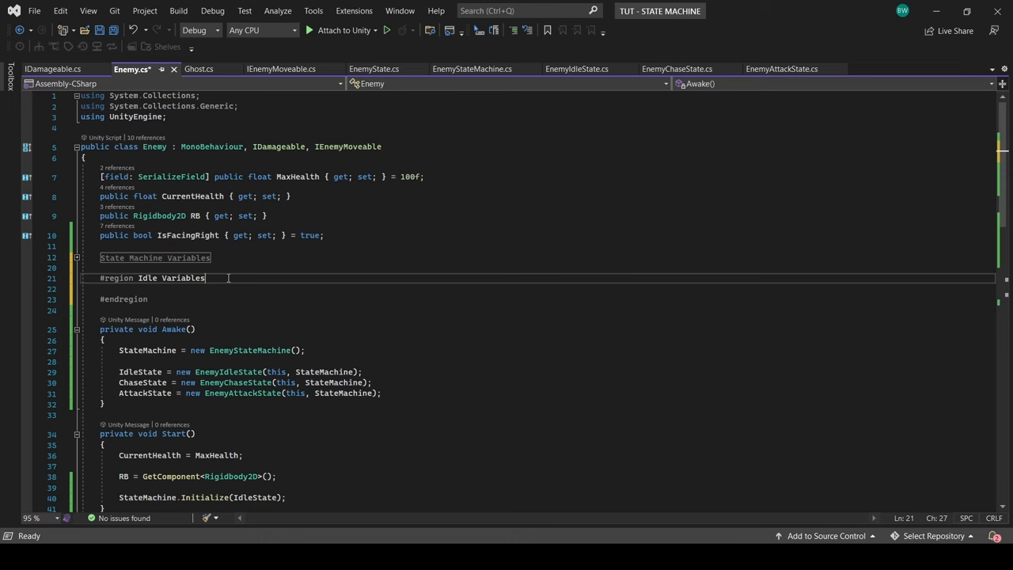
text([HideInInspector])
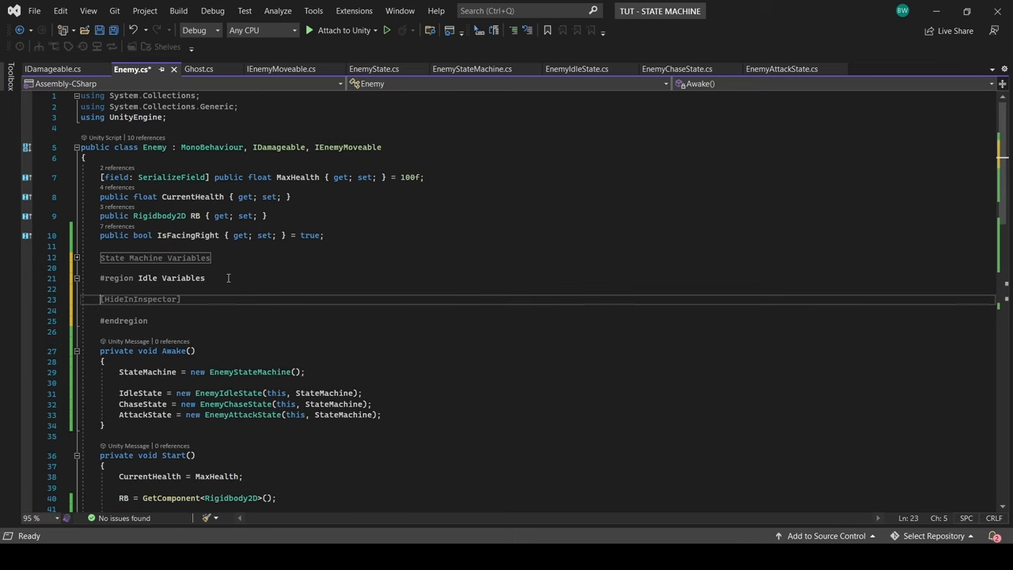
text(public float RandomMovementS)
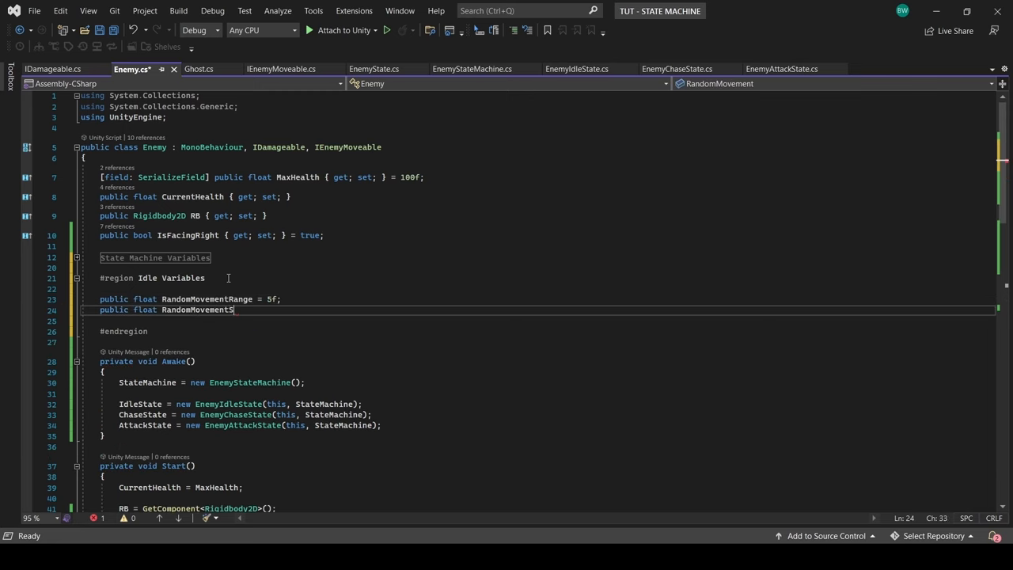
click(577, 70)
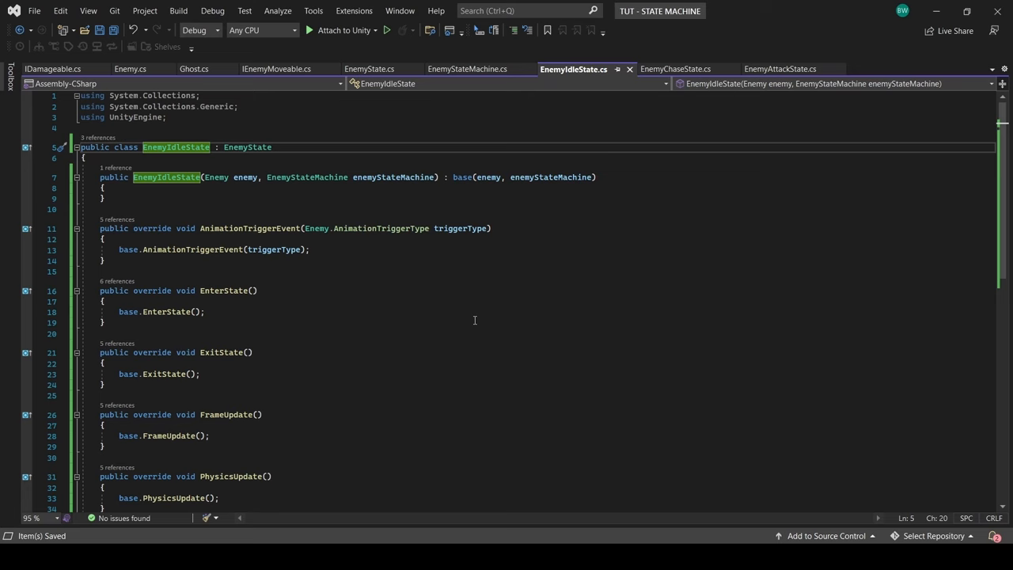
Step: In EnemyIdleState, store a random _targetPos from GetRandomPointInCircle and MoveEnemy toward it, re-picking when close
text(private Vector3 _targetPos;)
text(private Vector3 _direction;)
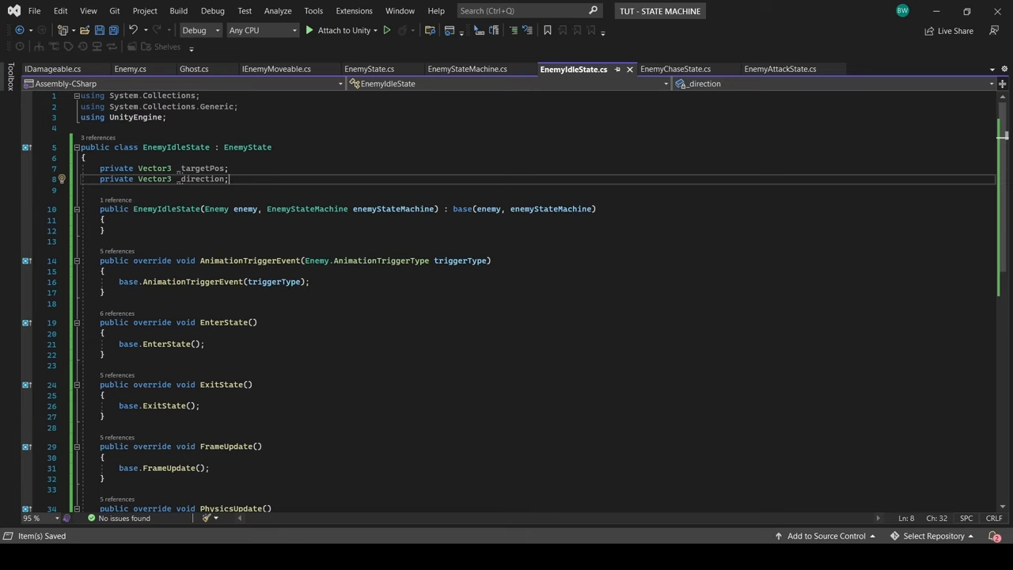
text(_targetPos = Get)
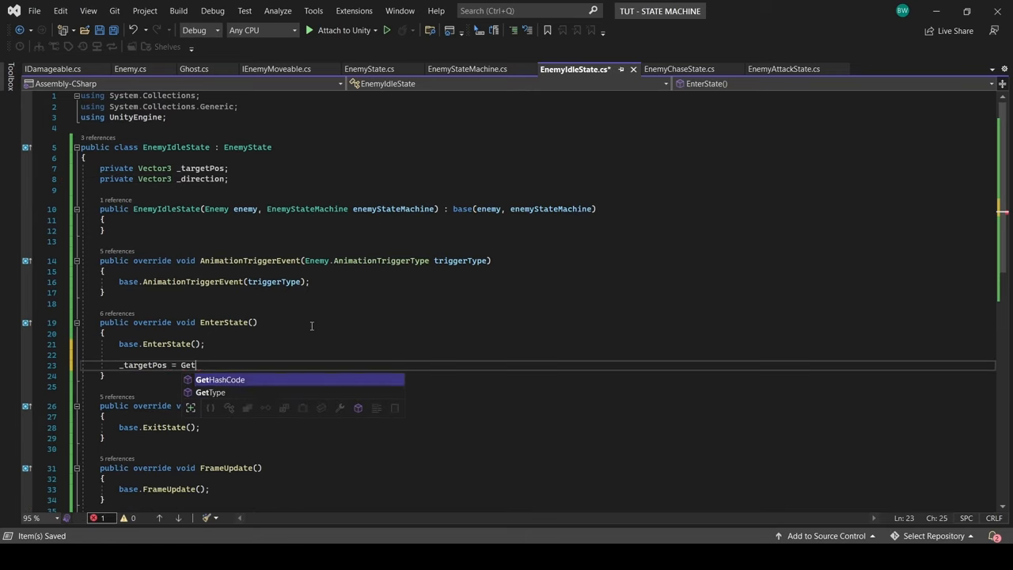
text(RandomPointInCircle();)
text(_direction = (_targetPos)
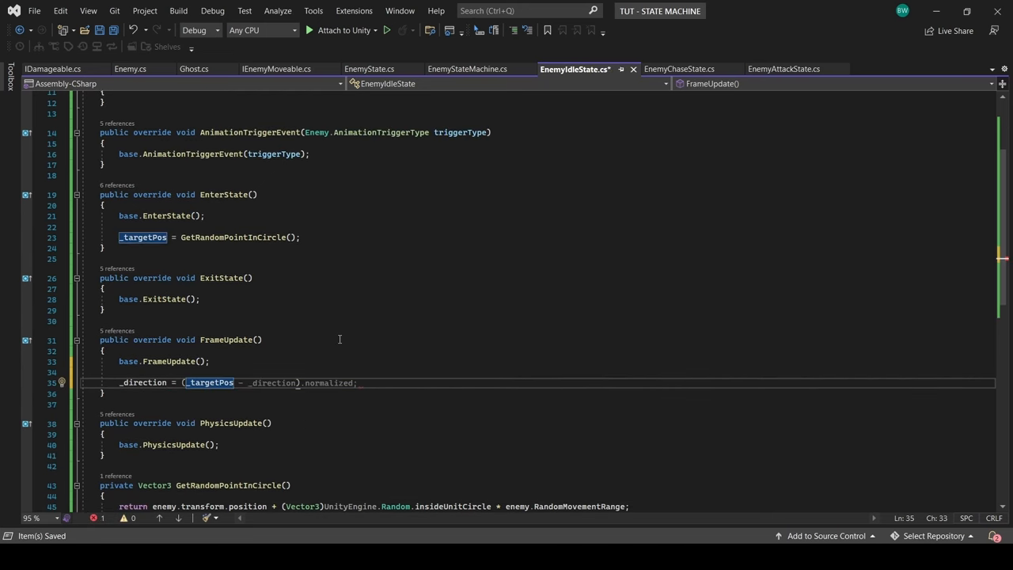
text(enemy.moveEnemy(_direction * enemy.RandomMovementSpeed);)
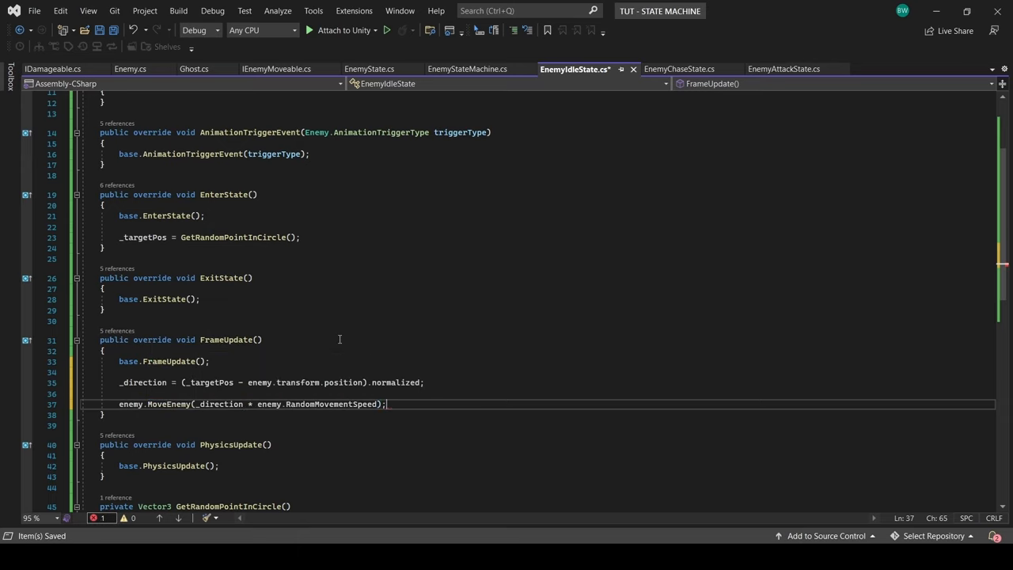
text(if ((enemy.transform.position - _targetPos).sqrMagnitude >))
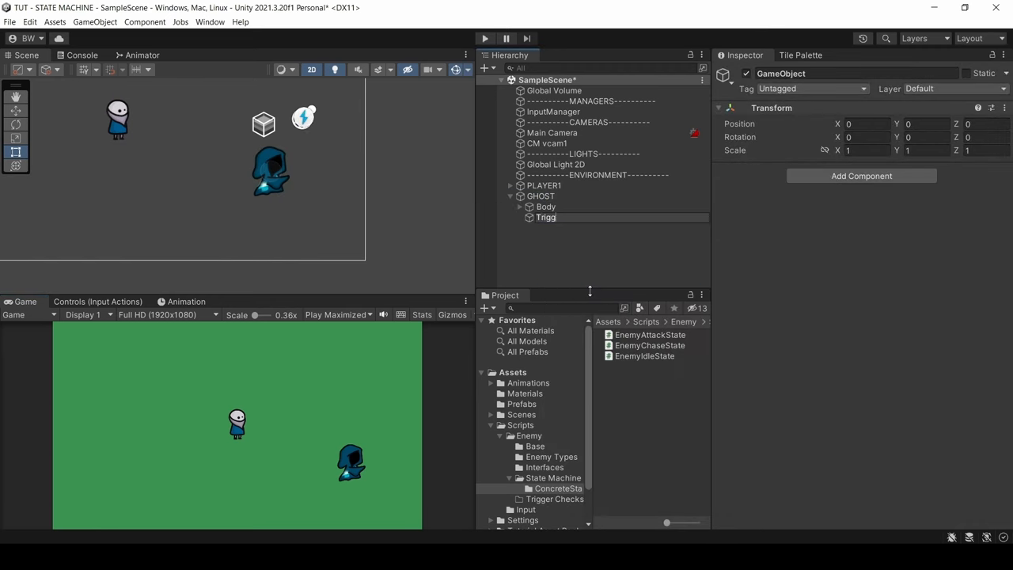
Step: Give AggroRadius a trigger circle collider of radius 15 and StrikingDistance one of radius 6
right_click(547, 219)
text(StrikingDistance)
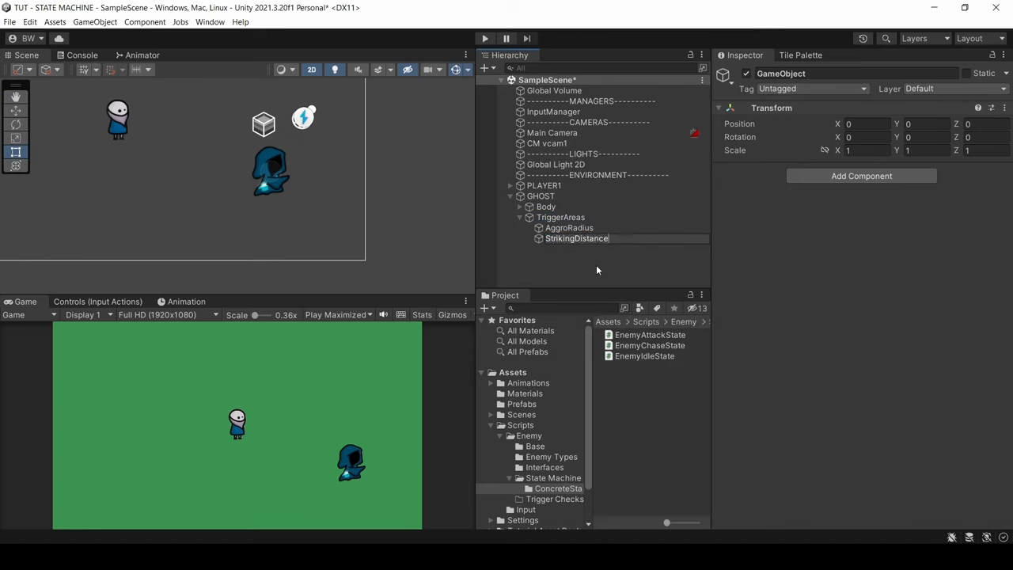
click(570, 228)
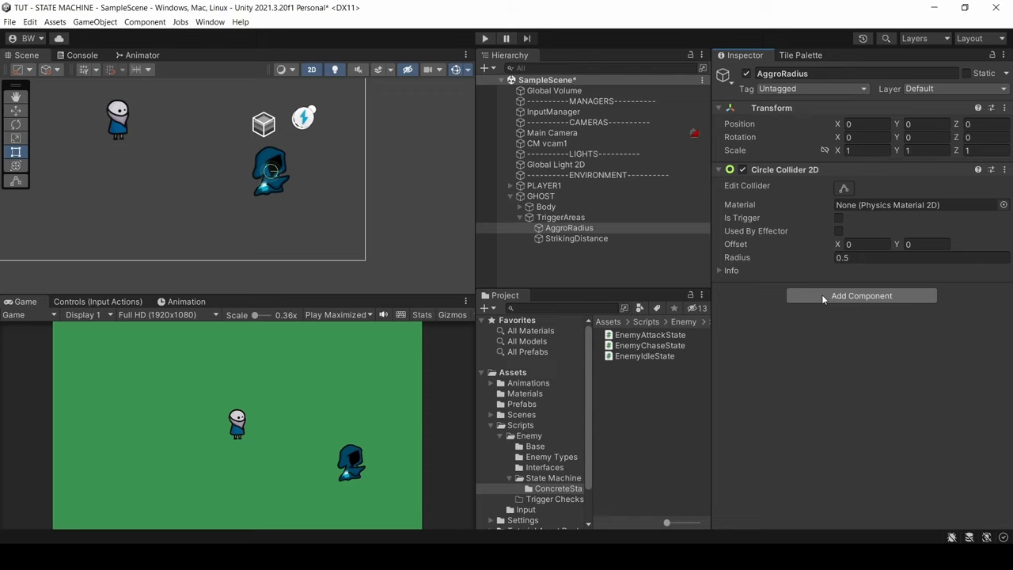
text(15)
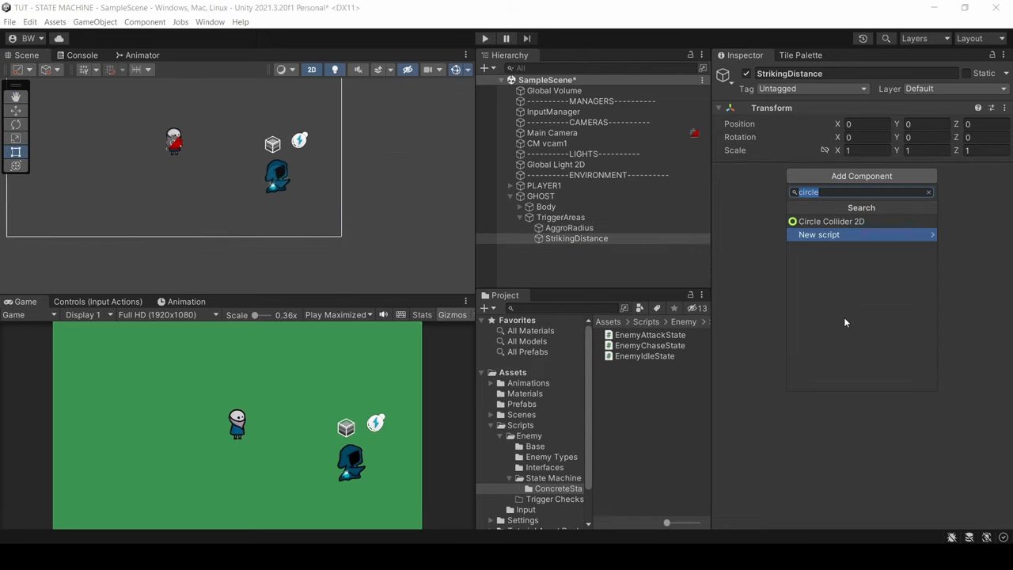
click(831, 222)
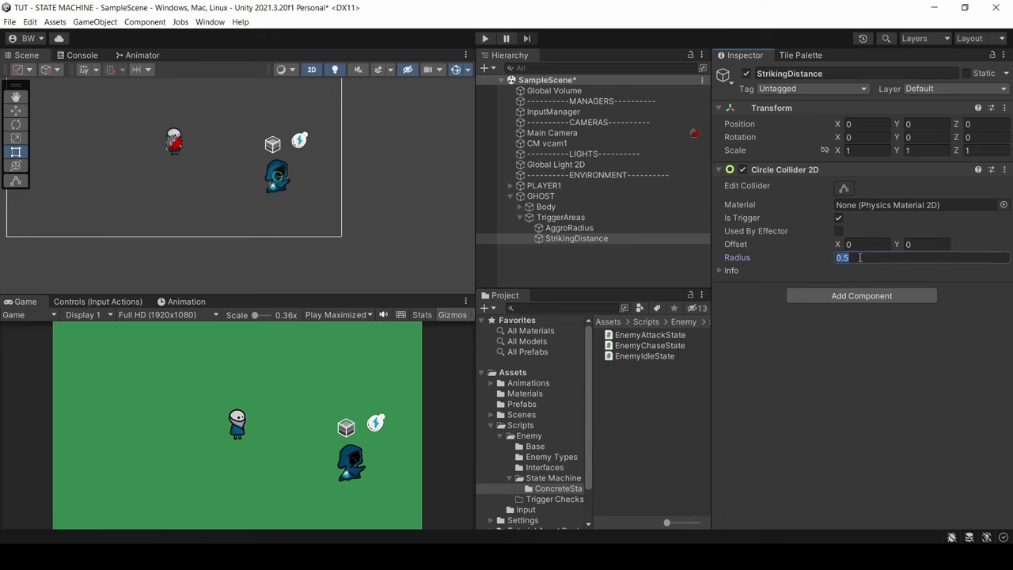
text(6)
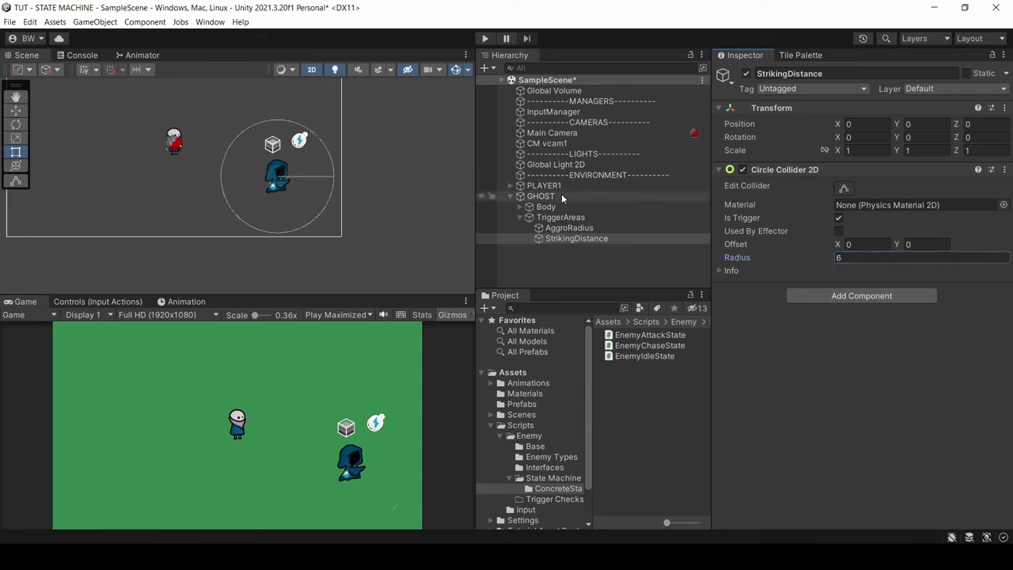
click(541, 196)
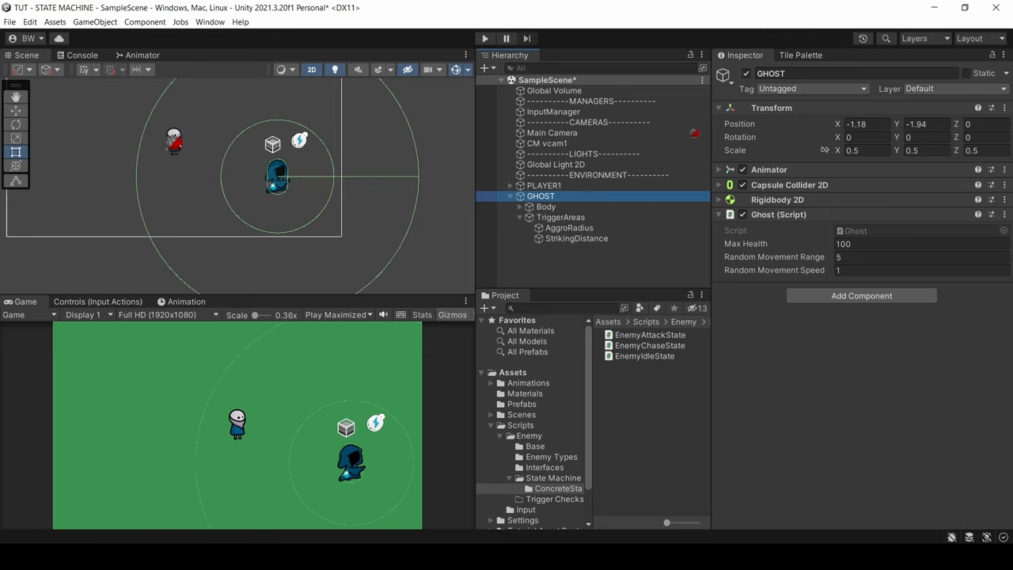
Step: Create a new ITriggerCheckable interface script in the Interfaces folder
right_click(544, 467)
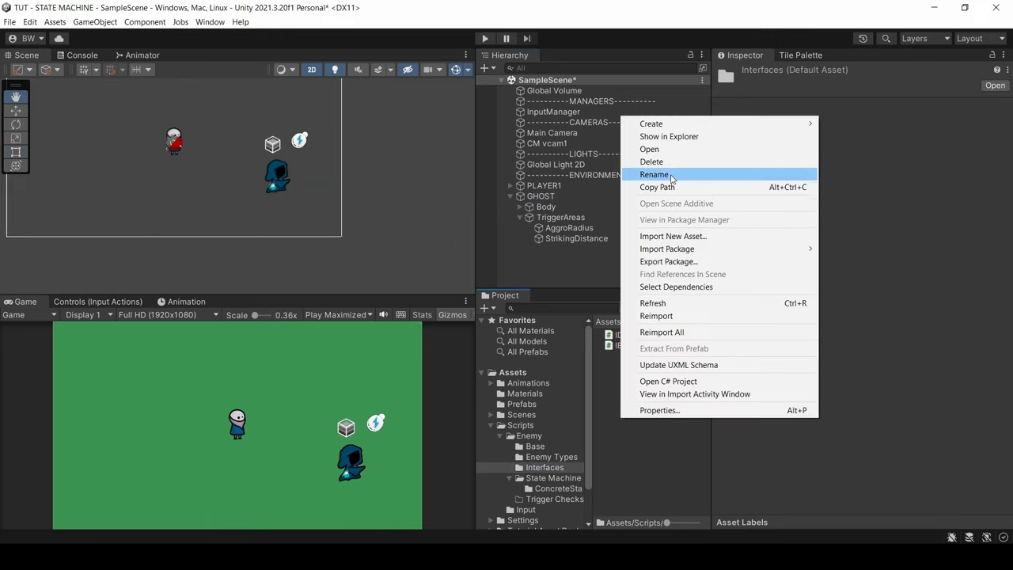
click(655, 174)
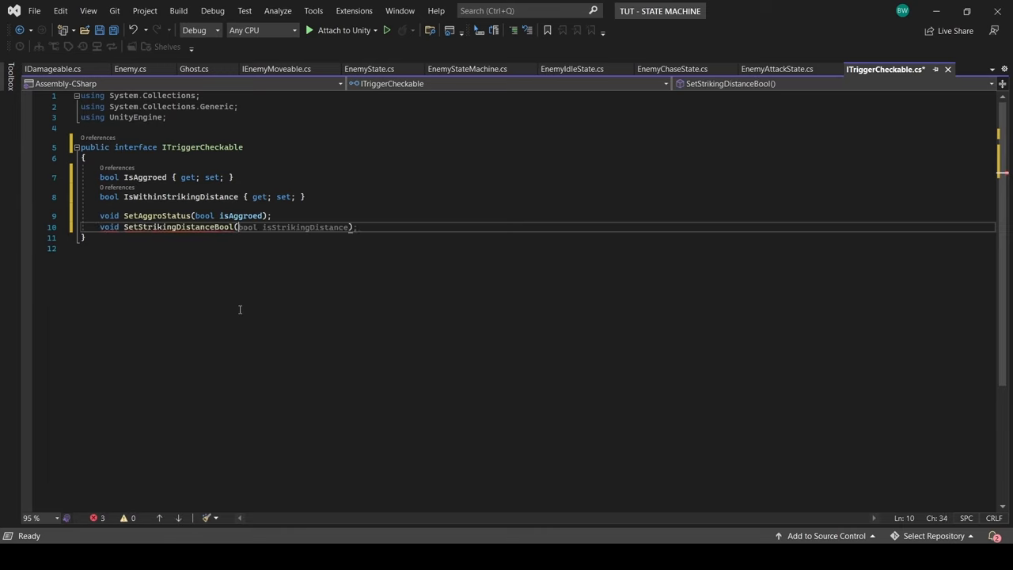
Step: Finish ITriggerCheckable's SetStrikingDistanceBool(isWithinStrikingDistance) signature and return to Enemy.cs
text(isWithinStrikingDistance);)
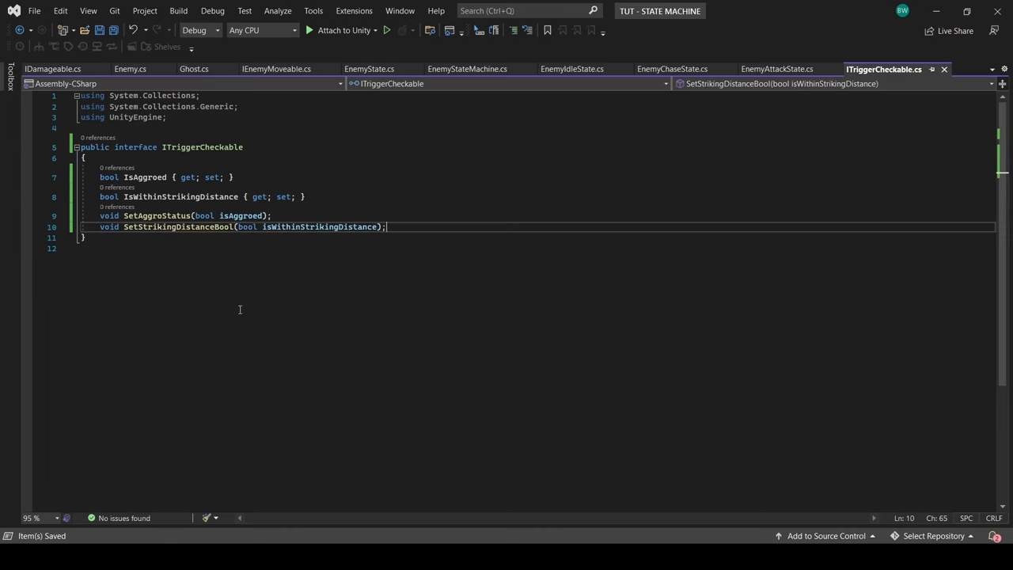
click(130, 69)
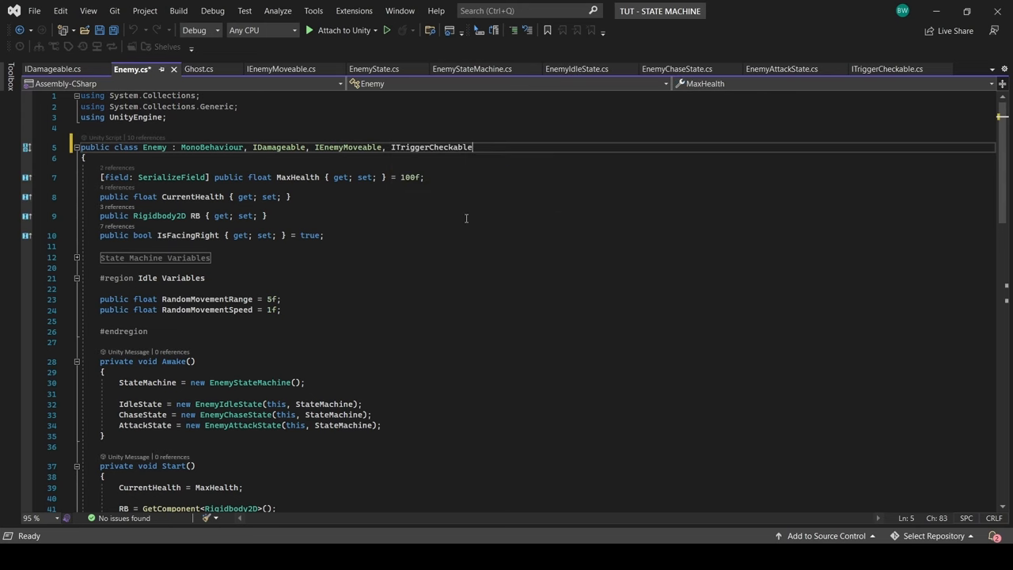
click(430, 147)
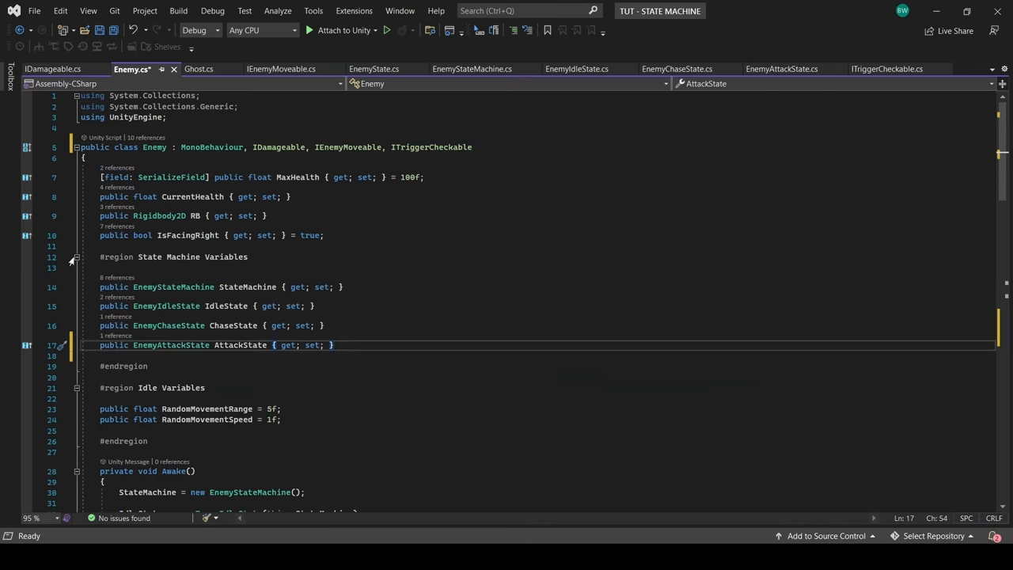
scroll(down, 3)
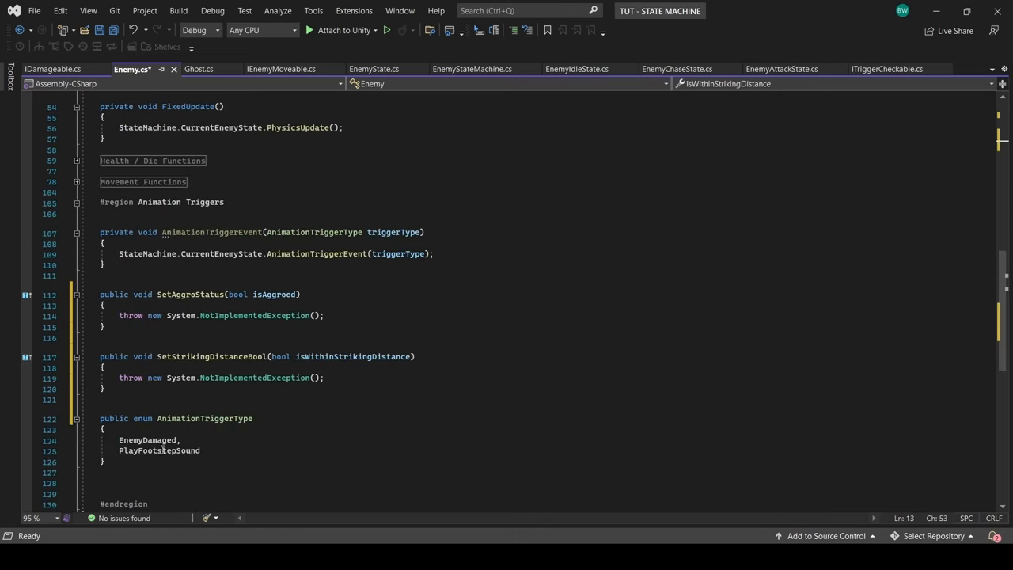
Step: Implement ITriggerCheckable in Enemy with a Distance Checks region storing IsAggroed and IsWithinStrikingDistance
text(#endregion)
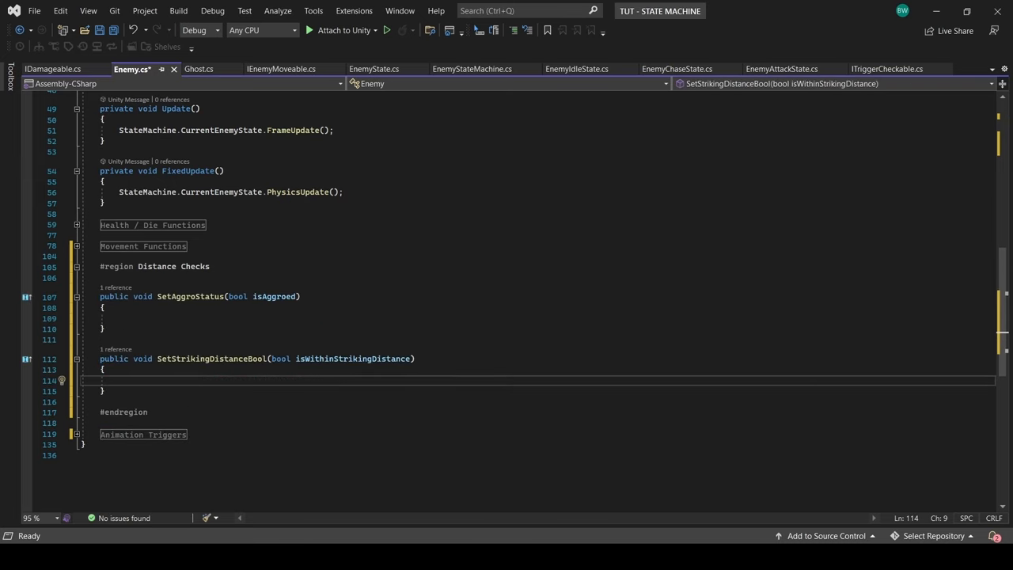
text(isAggroed;)
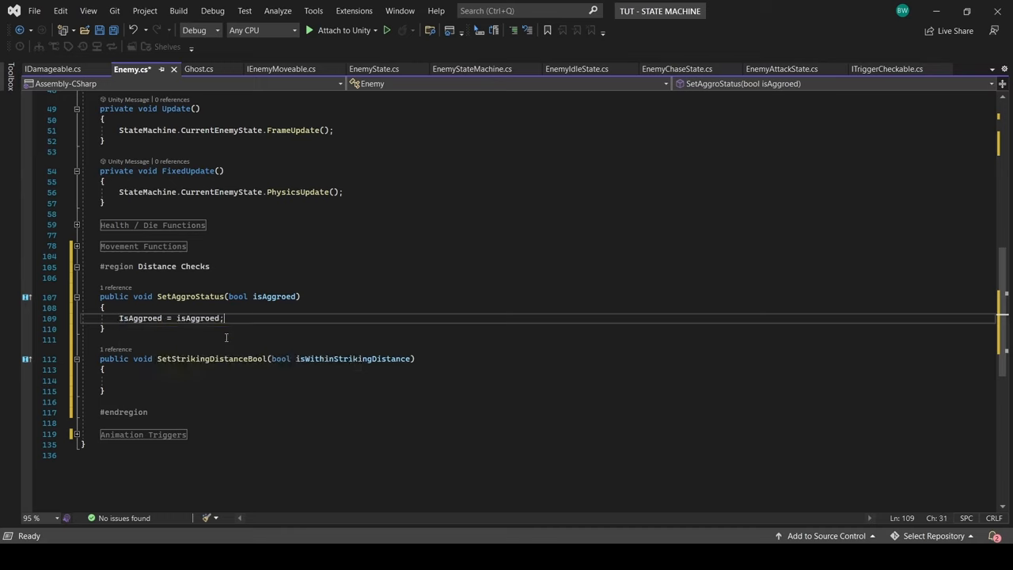
text(IsWi)
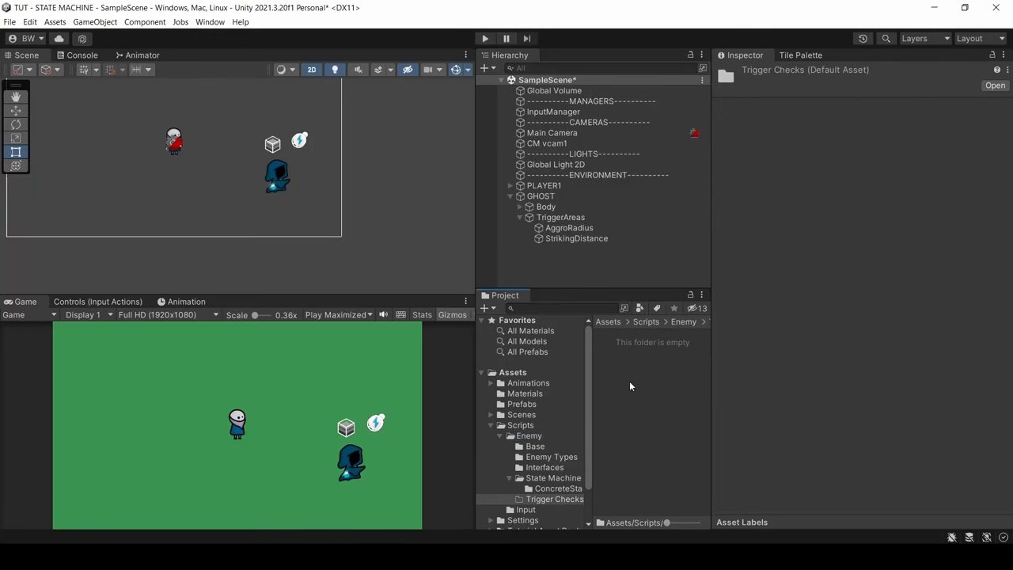
Step: Create EnemyAggroCheck and EnemyStrikingDistanceCheck scripts in Trigger Checks and open EnemyAggroCheck
right_click(652, 387)
text(EnemyStrikingD)
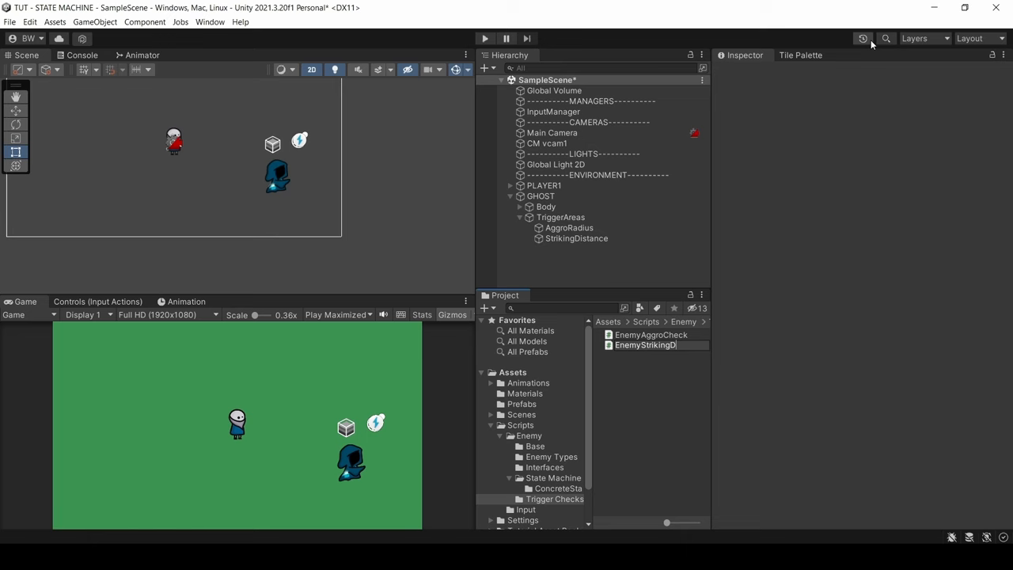
click(646, 345)
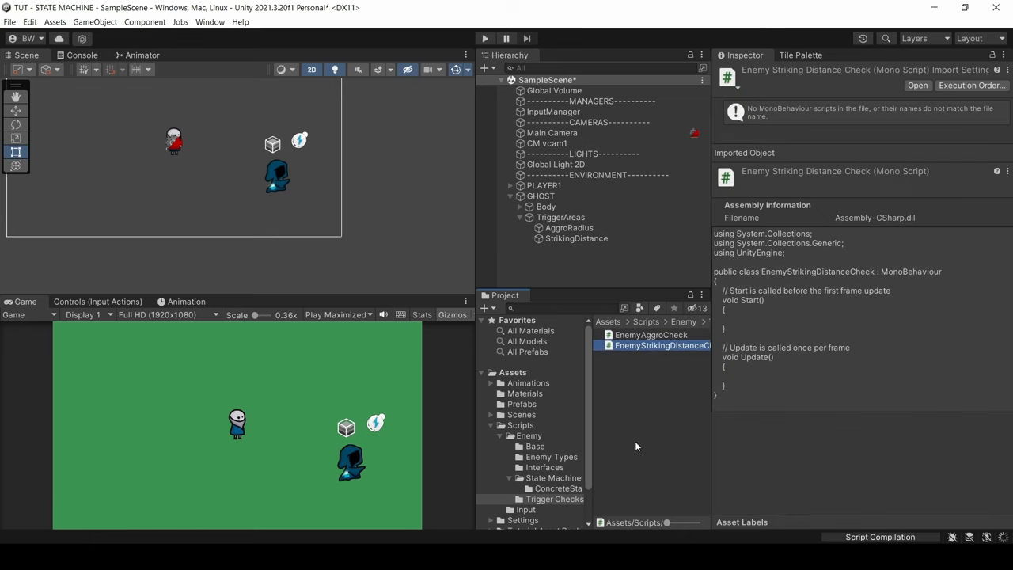
click(577, 238)
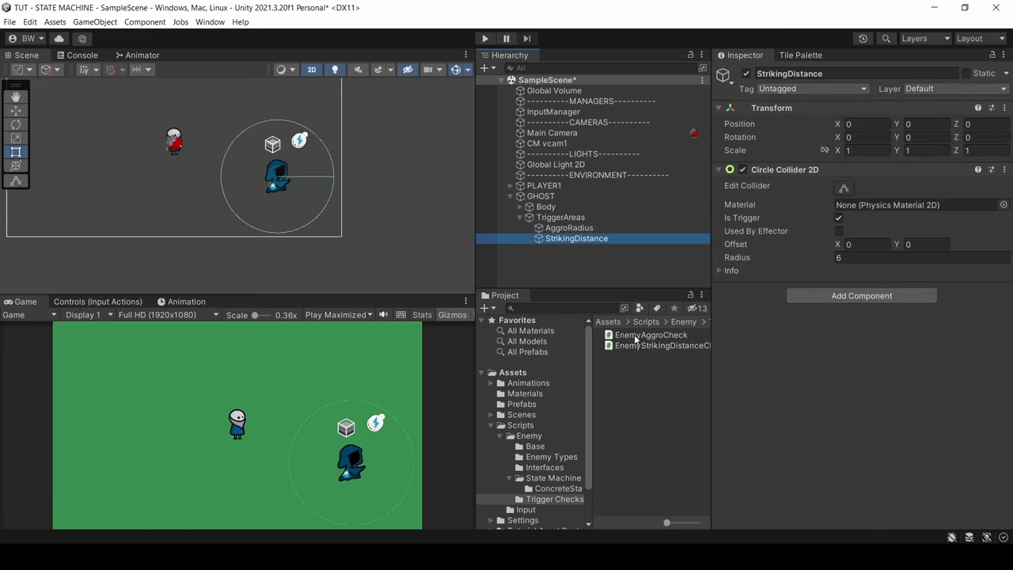
click(570, 228)
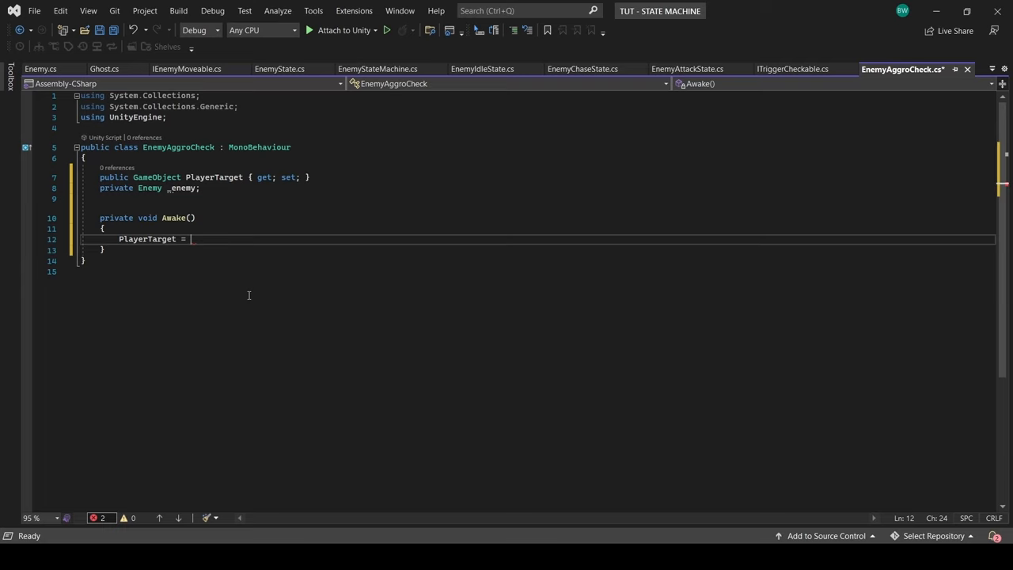
Step: In EnemyAggroCheck Awake, find the Player-tagged object and parent Enemy, and start OnTriggerEnter2D
text(GameObject.FindGameObjectWithTag("Player");)
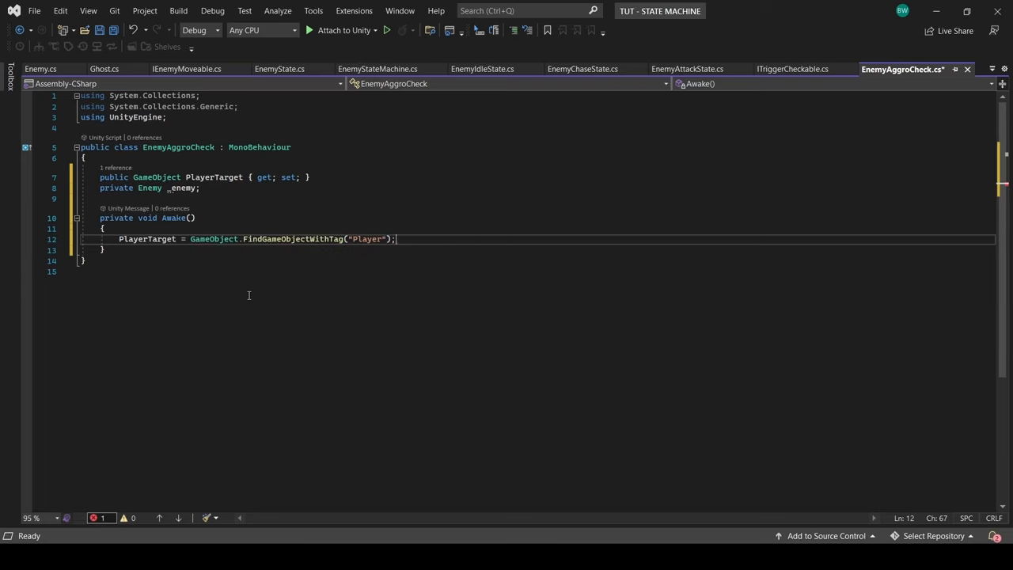
text(_enemy = GetComponentInParent<Enemy>();)
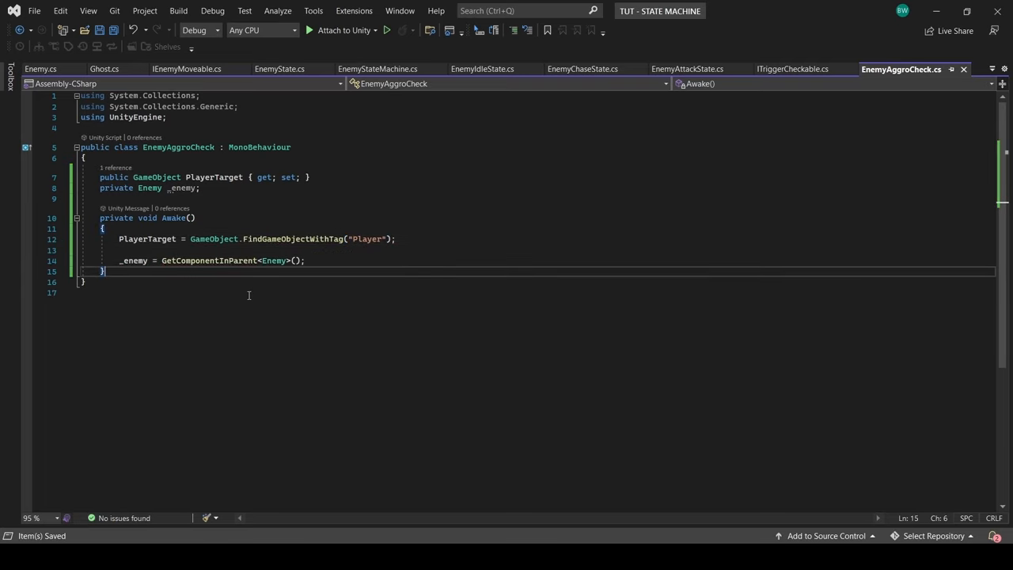
text(ontrigg)
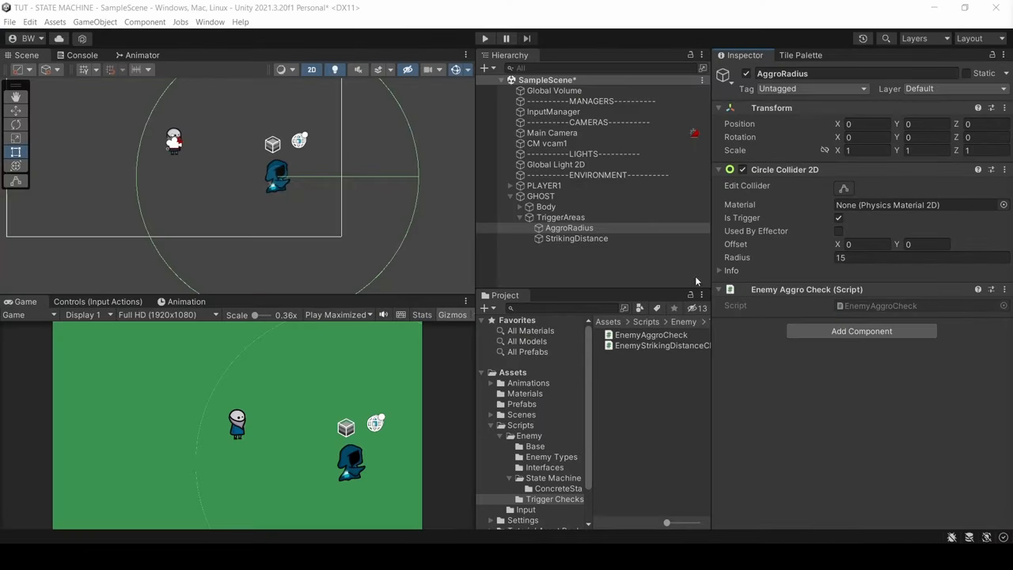
Step: Select PLAYER1 and confirm its tag is Player
click(545, 186)
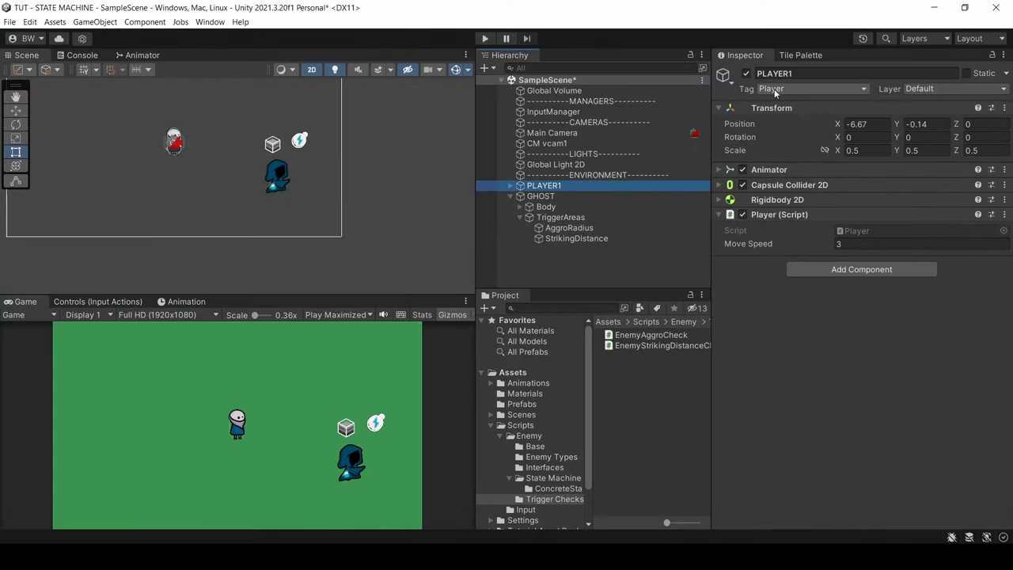
click(576, 238)
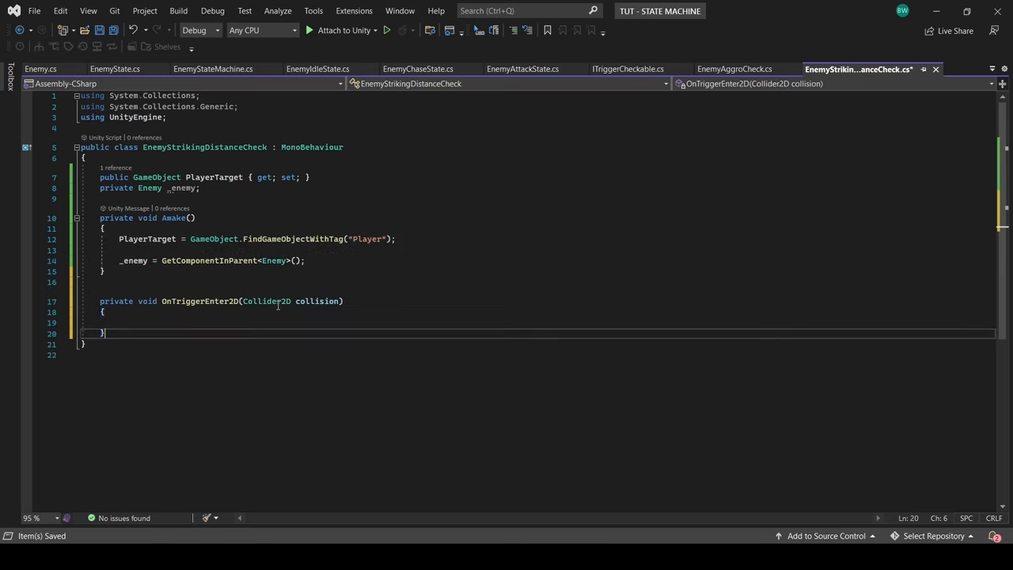
Step: In EnemyStrikingDistanceCheck, call SetStrikingDistanceBool true/false when the PlayerTarget enters or exits the trigger
text(if (collision.gameObject.name ==))
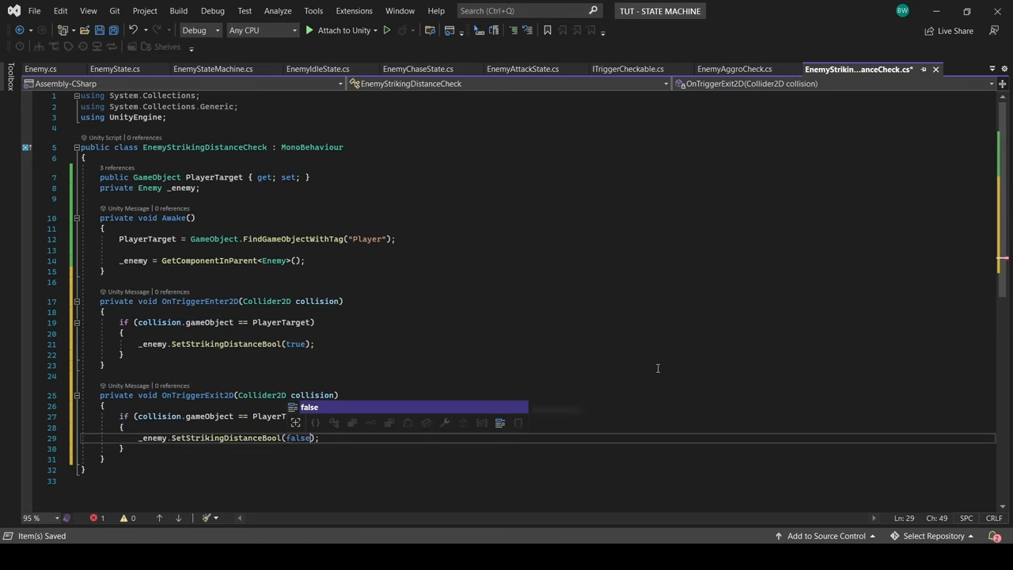
click(320, 70)
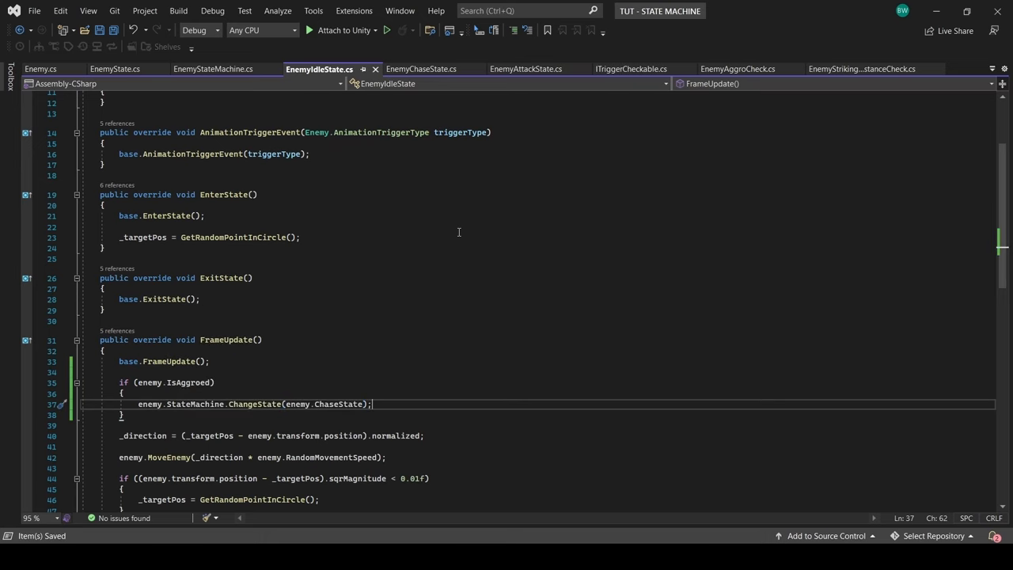
Step: Have EnemyChaseState.FrameUpdate call enemy.MoveEnemy(Vector2.zero)
click(421, 69)
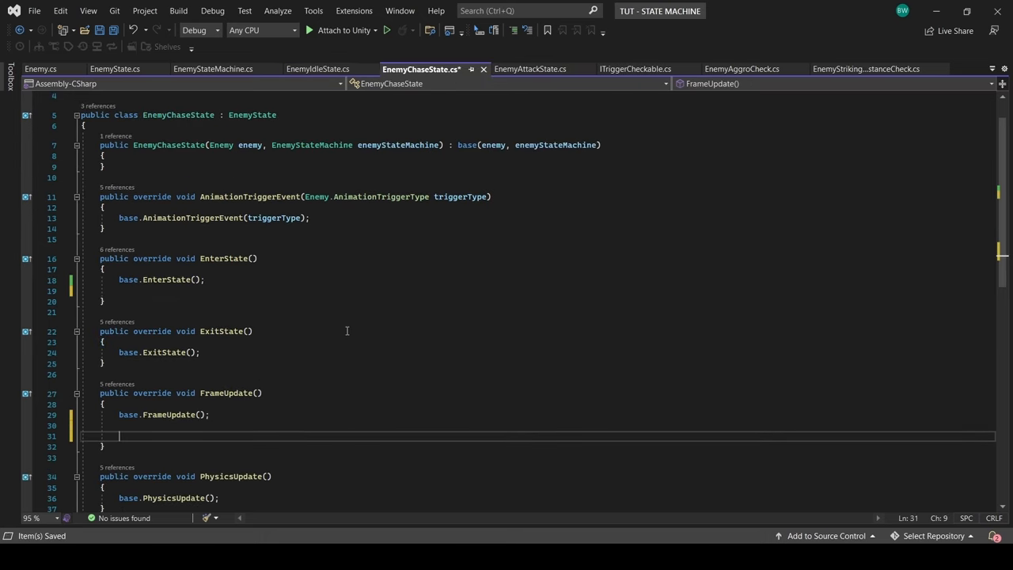
text(enemy.MoveEnemy(Vector2.zero);)
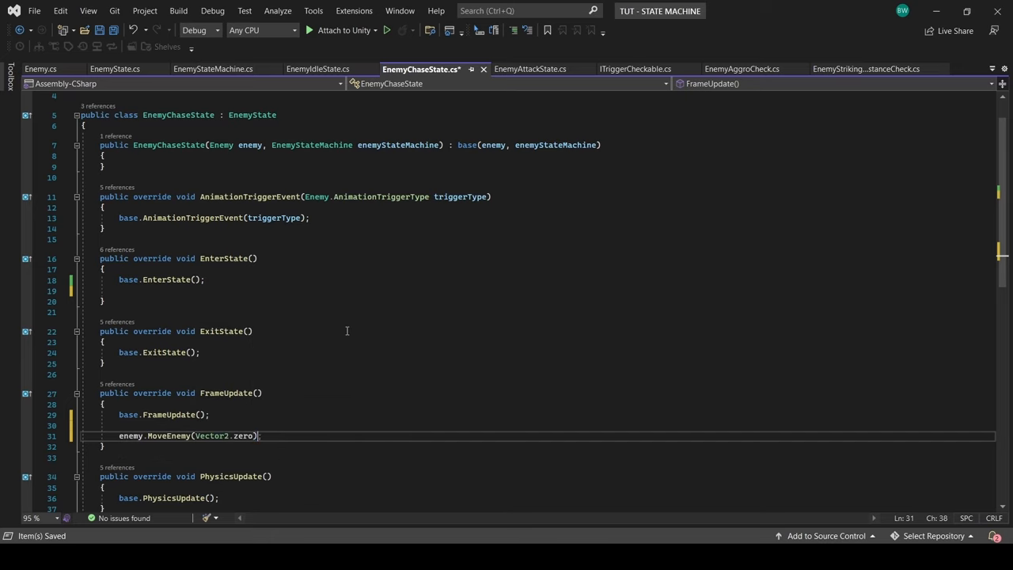
Step: Log "hello from the chase state" in EnterState and begin a private field declaration
click(202, 278)
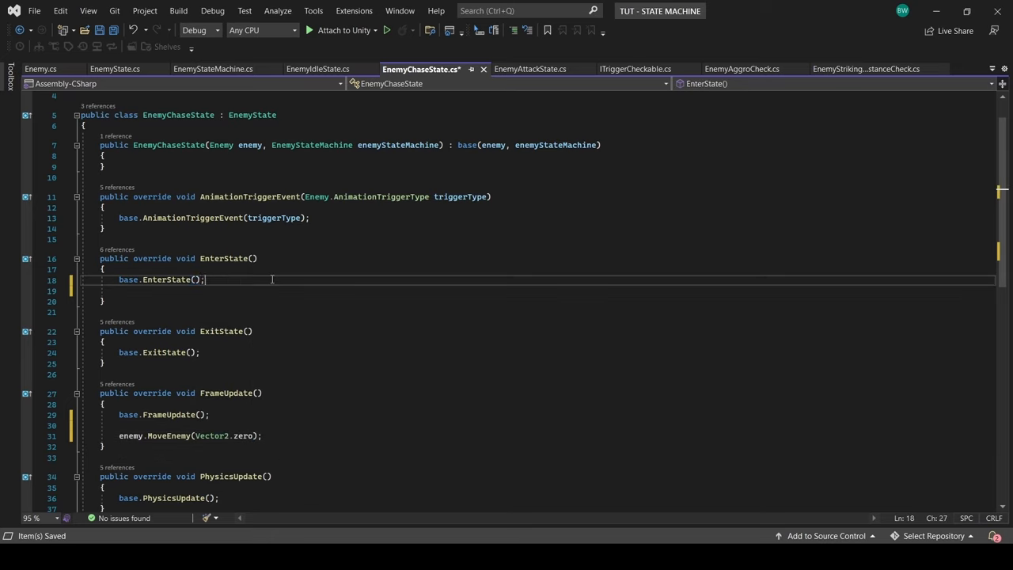
text(Debug.Log("hello from the chase state"))
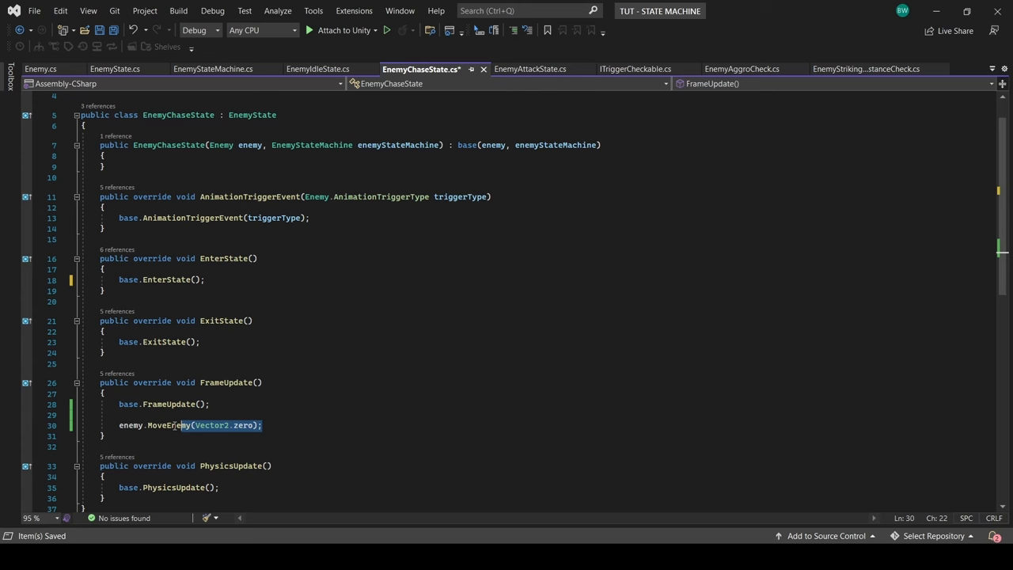
text(pri)
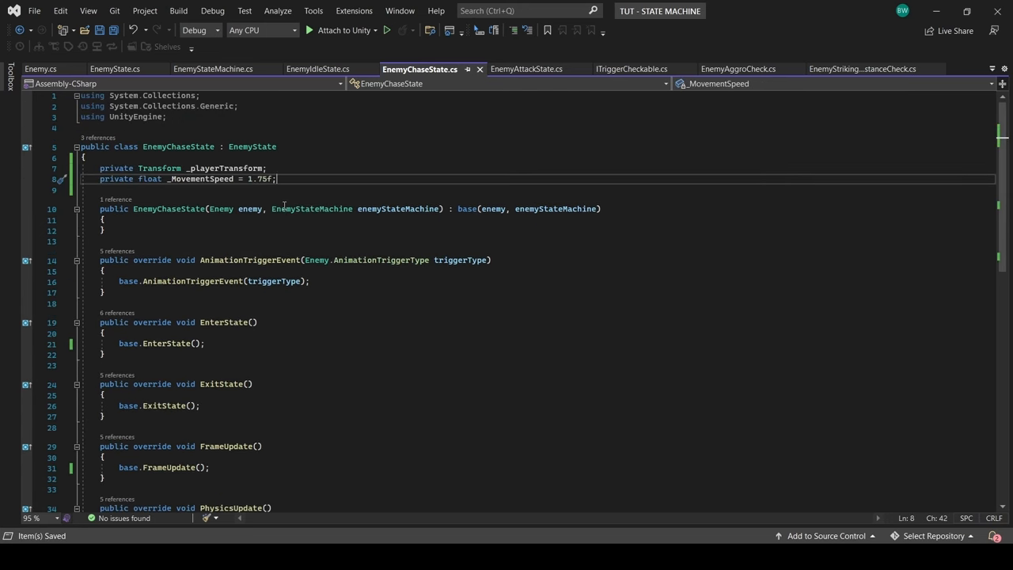
Step: Assign _playerTransform via GameObject.FindGameObjectWithTag("Player") after checking Enemy's Awake method
text(_playerTransform = enemy.transform;)
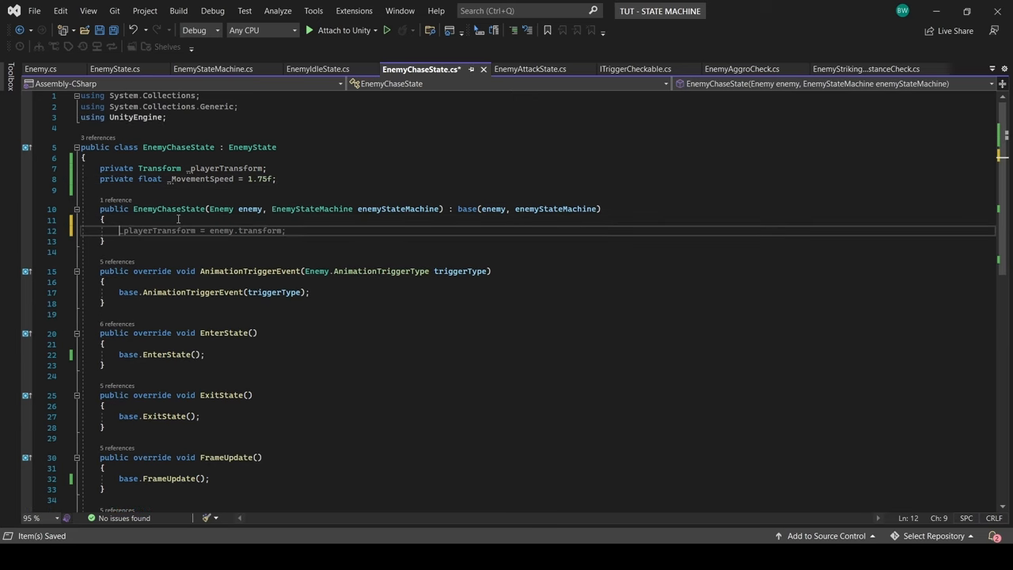
text(GameObject.findGameObjectWithTag("Player").transform;)
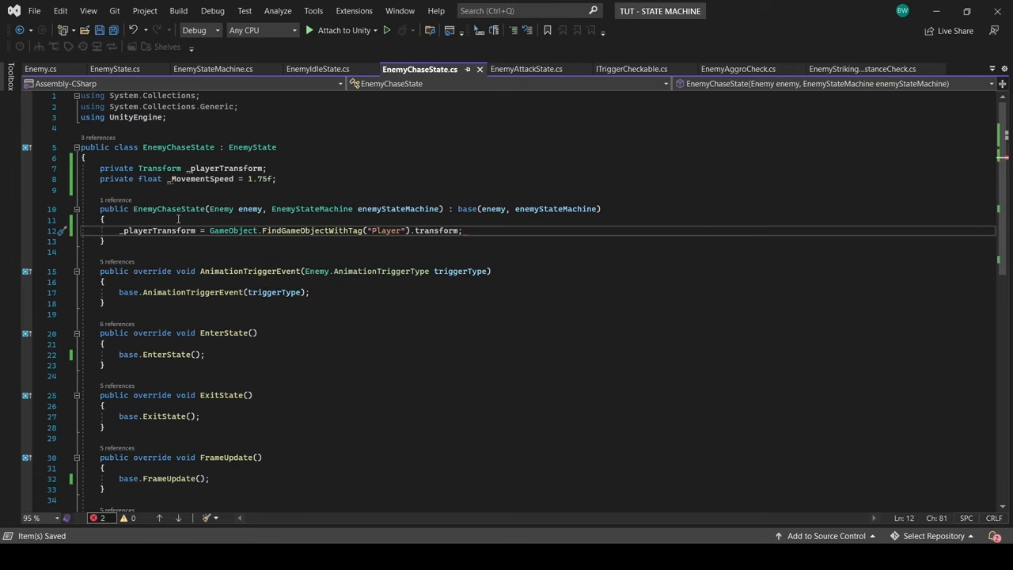
click(41, 70)
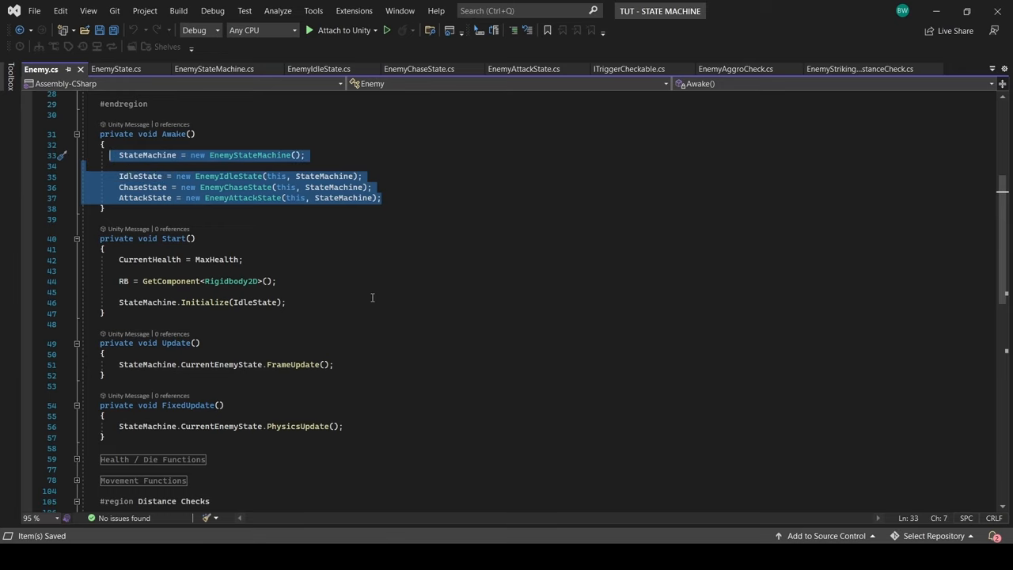
double_click(174, 133)
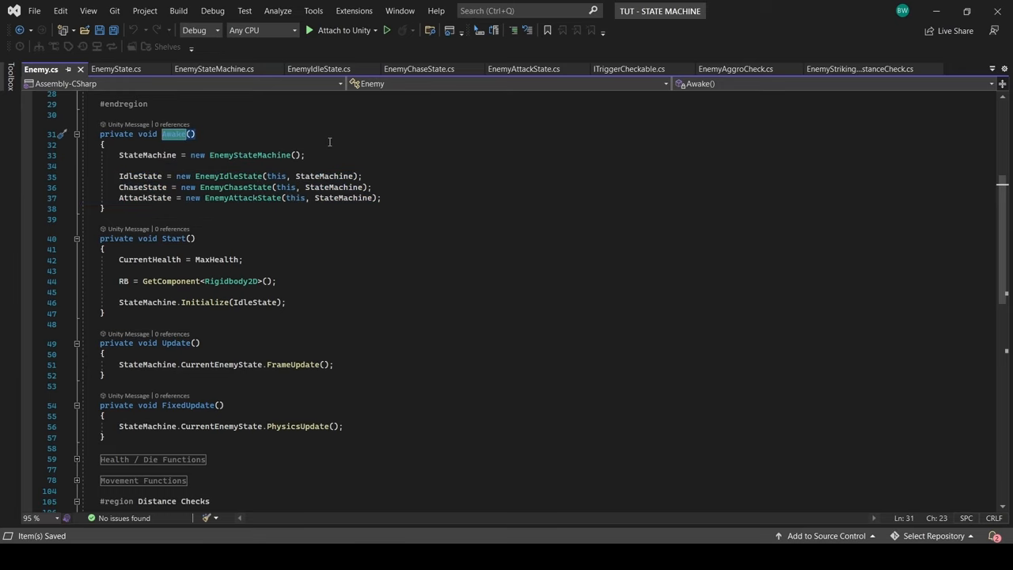
click(418, 69)
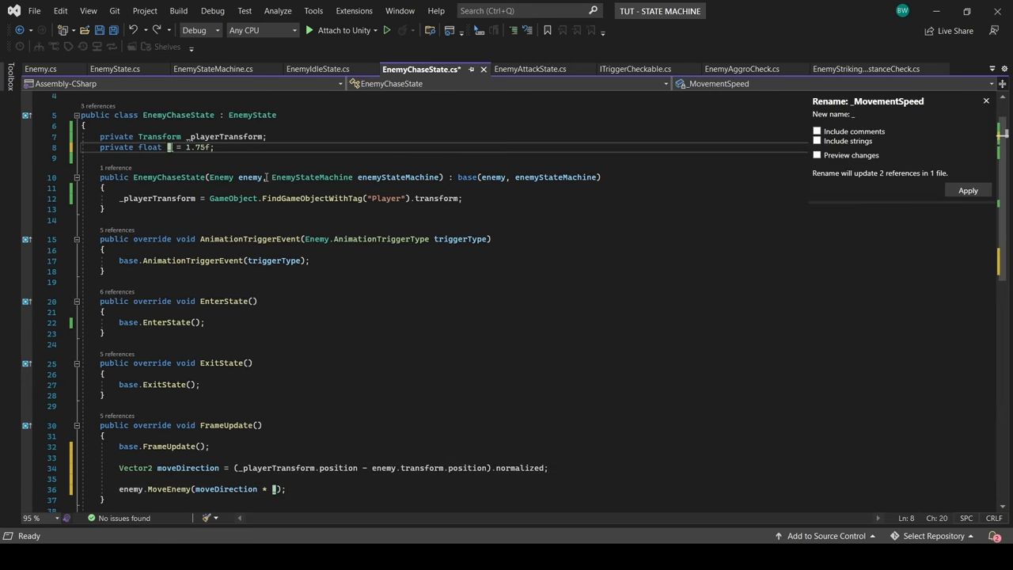
Step: Begin an if (enemy.is...) check in the chase FrameUpdate for moving toward the player
click(967, 190)
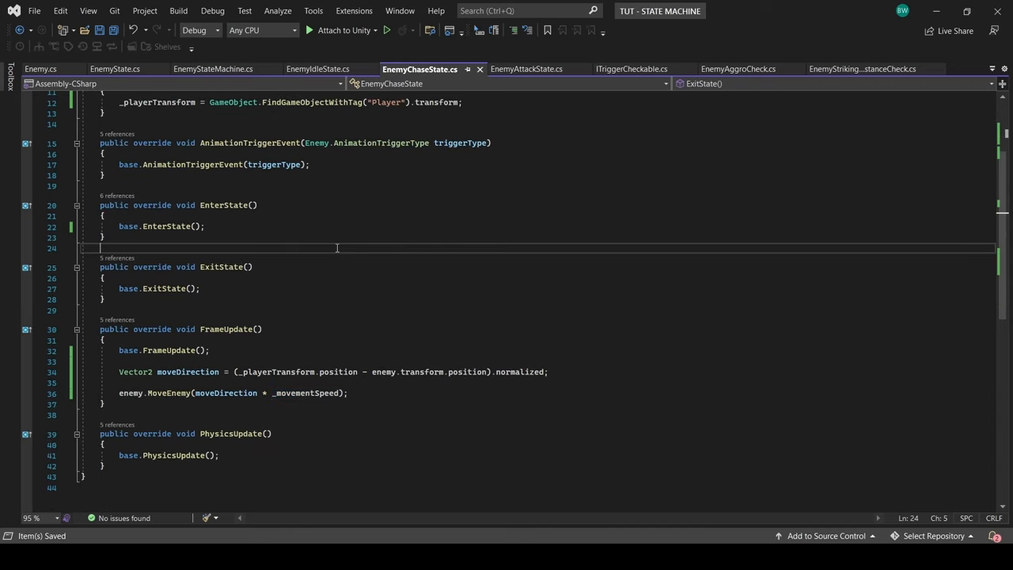
text(if)
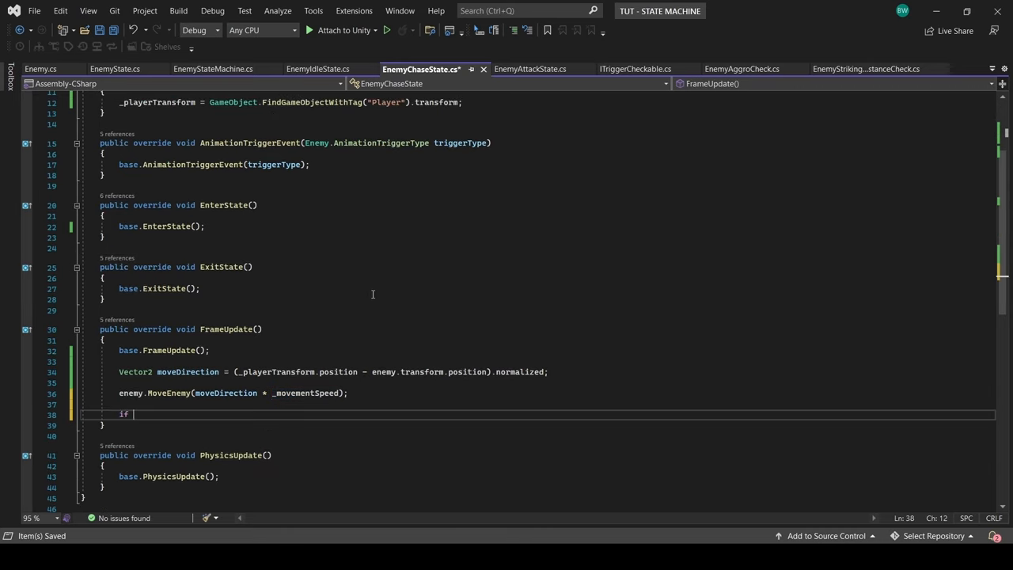
text((enemy.is)
text(public)
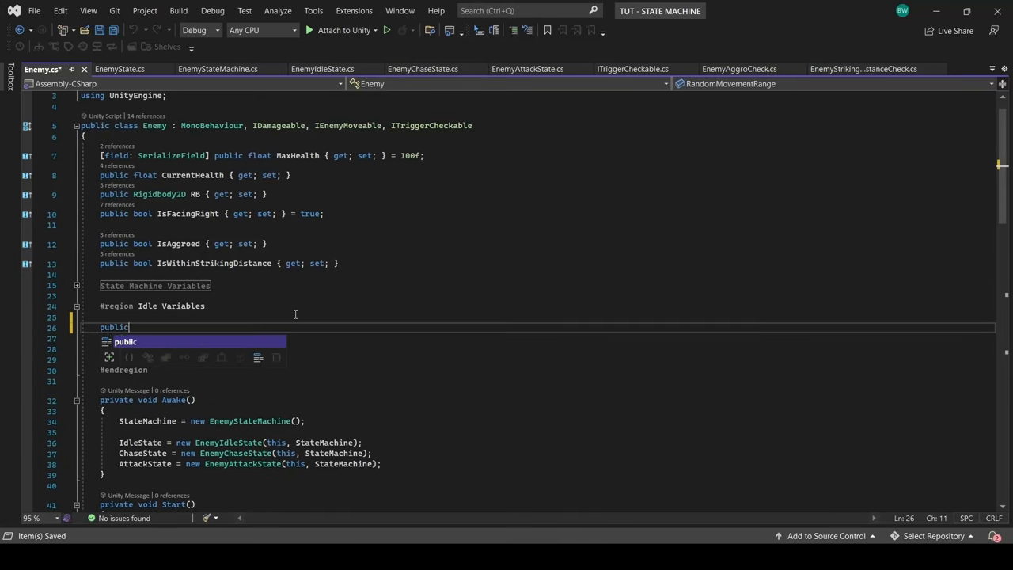
Step: Add a Rigidbody2D bullet prefab to Enemy and attack fields _timeBetweenShots = 2f, exit time 3f
text(Rigidbody2D Bu)
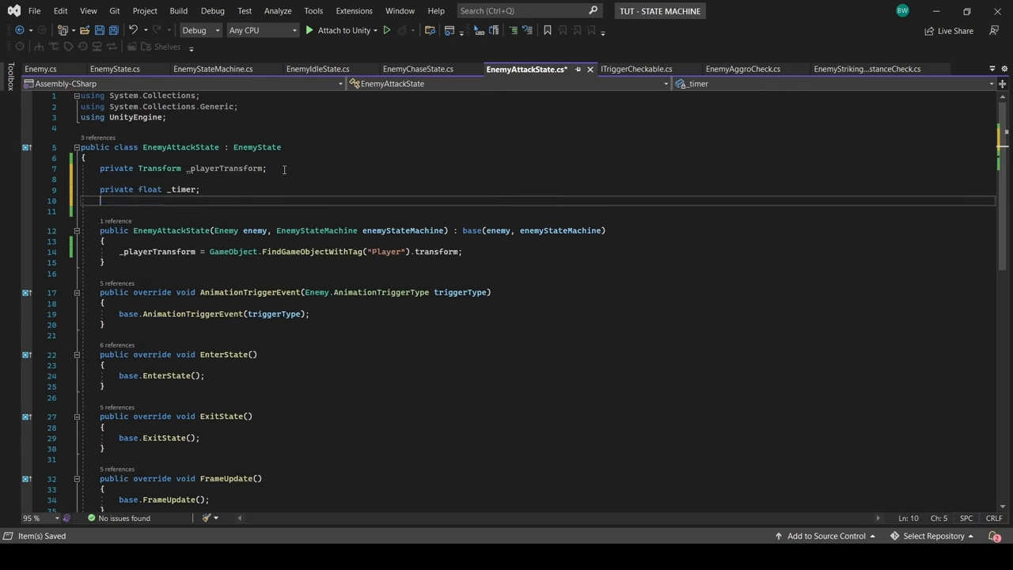
text(private float _timeBetweenShots = 2f;)
text(private float _distanceToCountExit =)
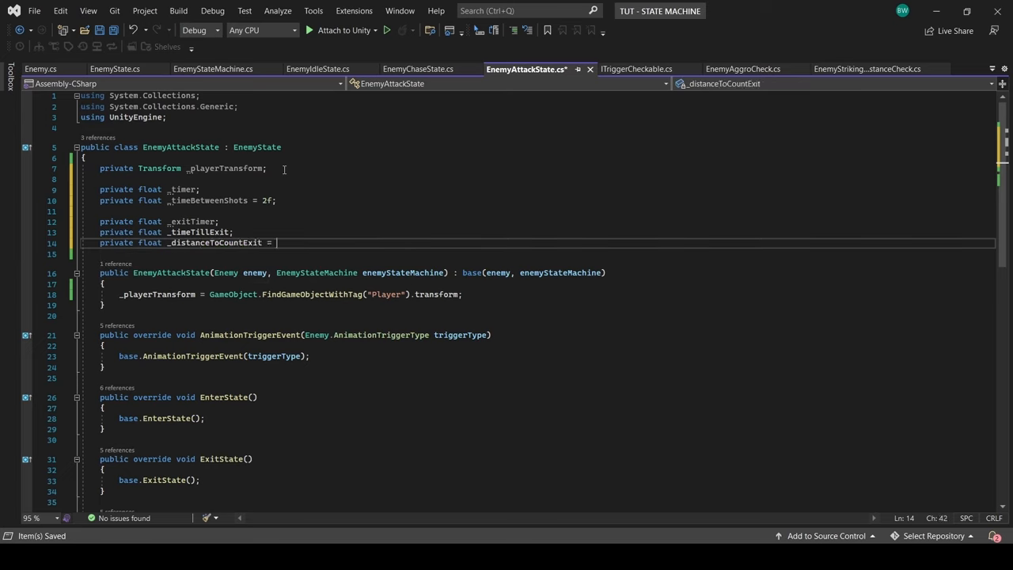
text(3f;)
text(t)
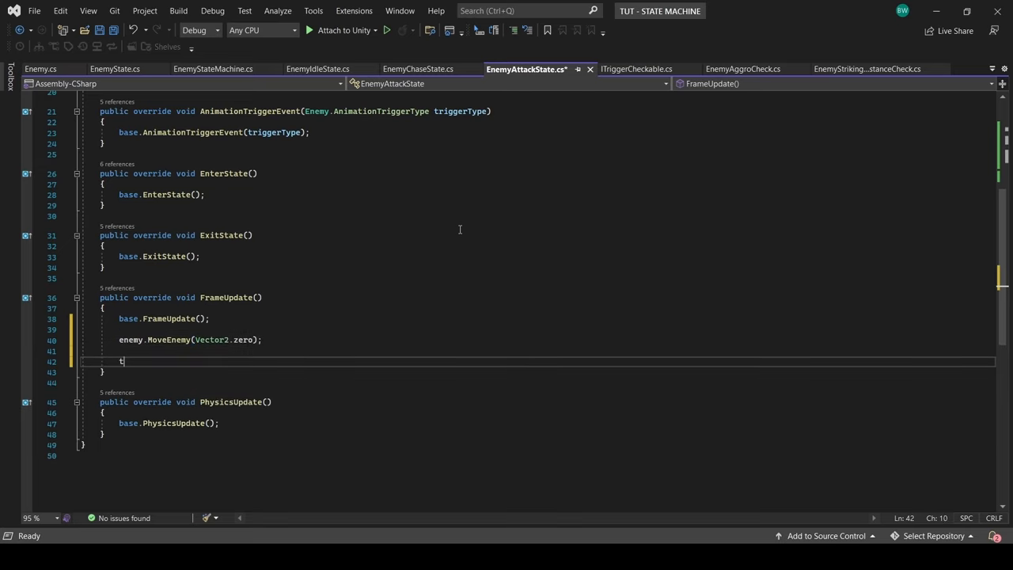
Step: Increment _timer, reset it past _timeBetweenShots, and compute normalized dir toward the player
text(_timer += Time.deltaTime)
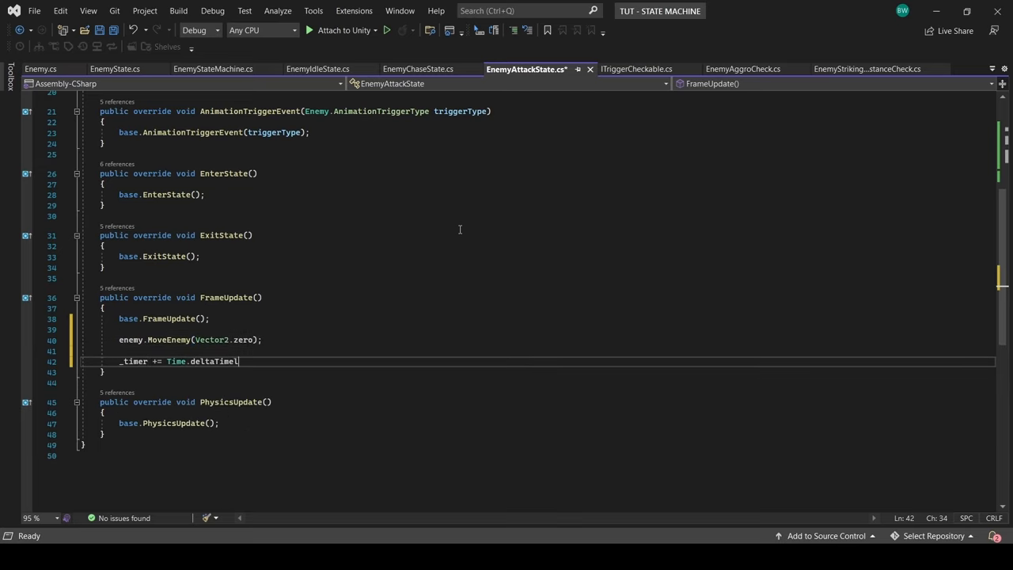
text(if (timer > _timeBetweenShots)
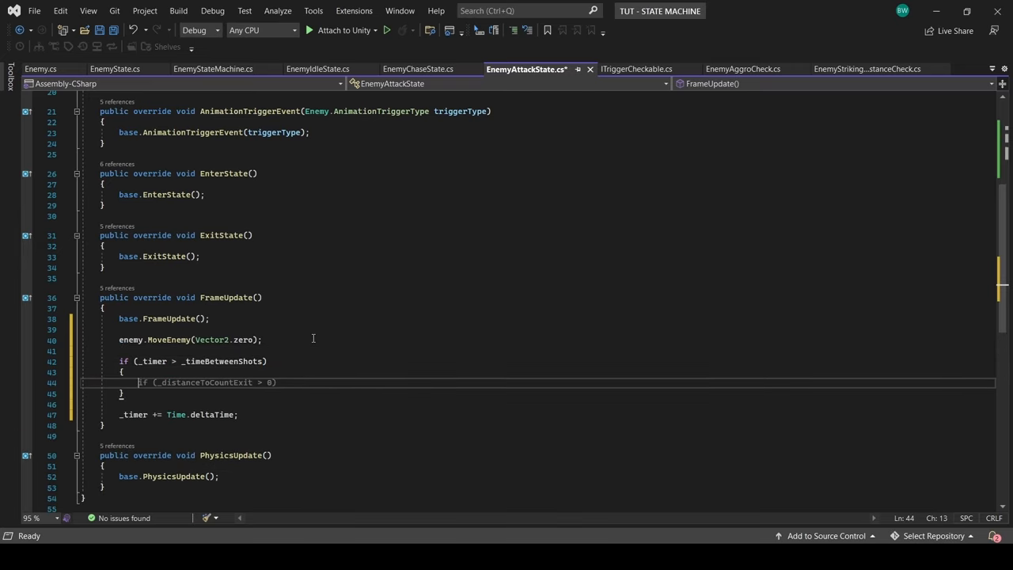
text(_timer = 0f;)
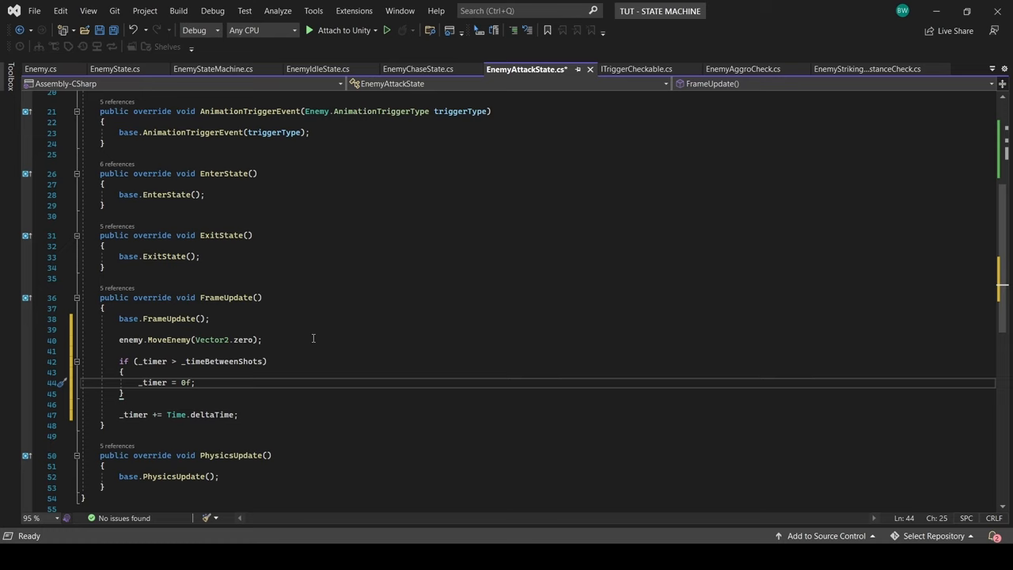
text(Vector2 dir = (_playerTransform.position - enemy.transform.position).normalized;)
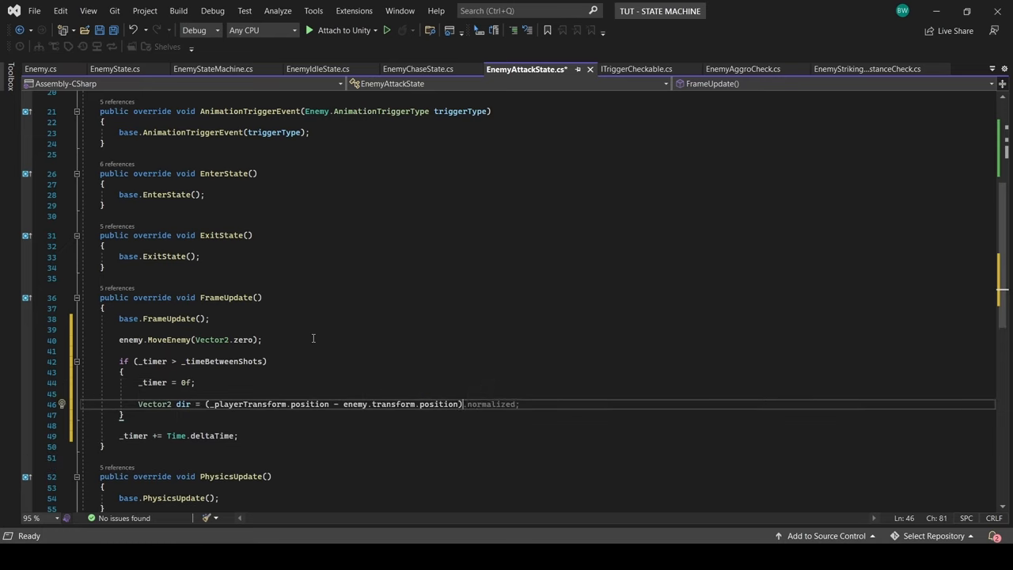
Step: Instantiate enemy.BulletPrefab as a Rigidbody2D with velocity dir * 10f and declare _bulletSpeed
text(Rigidbody2D bullet = GameObject.Instantiate()
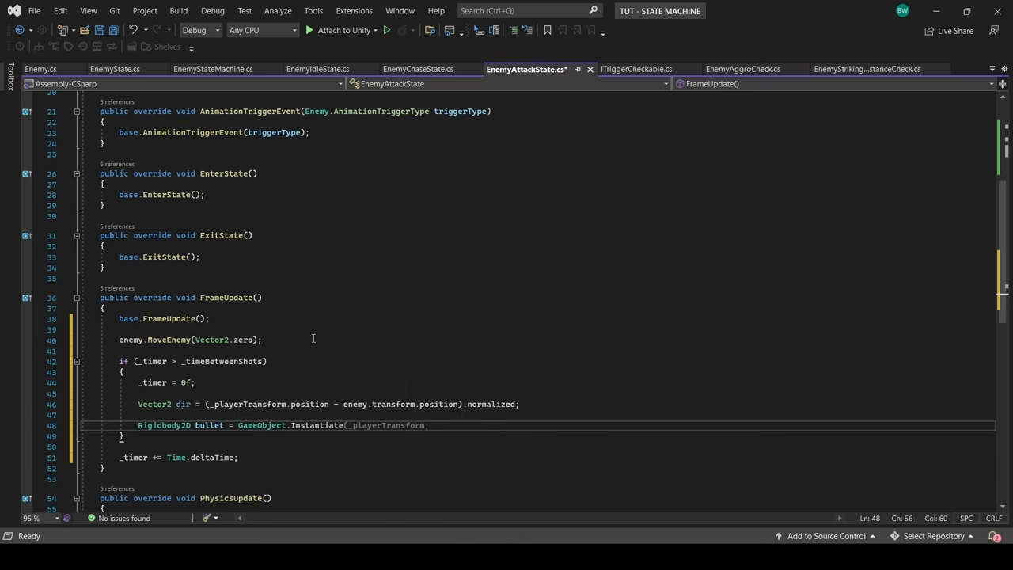
text(enemy.BulletPrefab, enemy.transform.position, Quaternion.identity);)
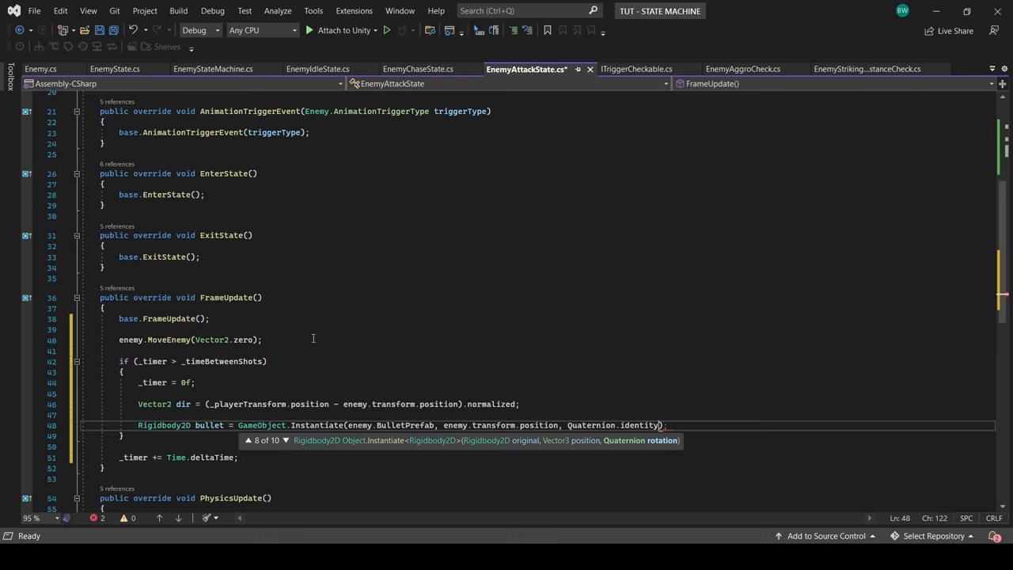
text(bullet.velocity = Vector2.zero;)
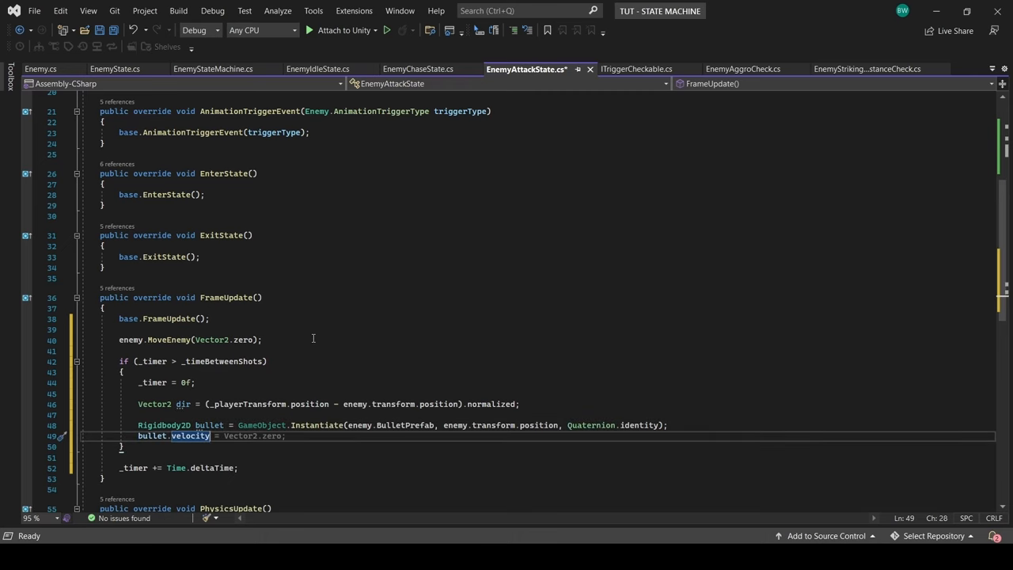
text(dir * 10f;)
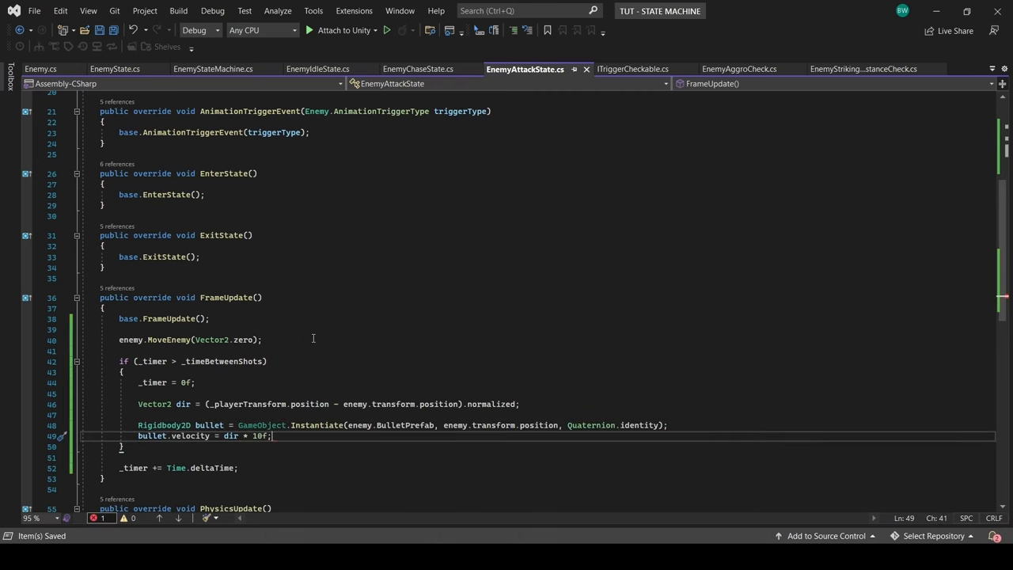
text(private float _bulletSpeed)
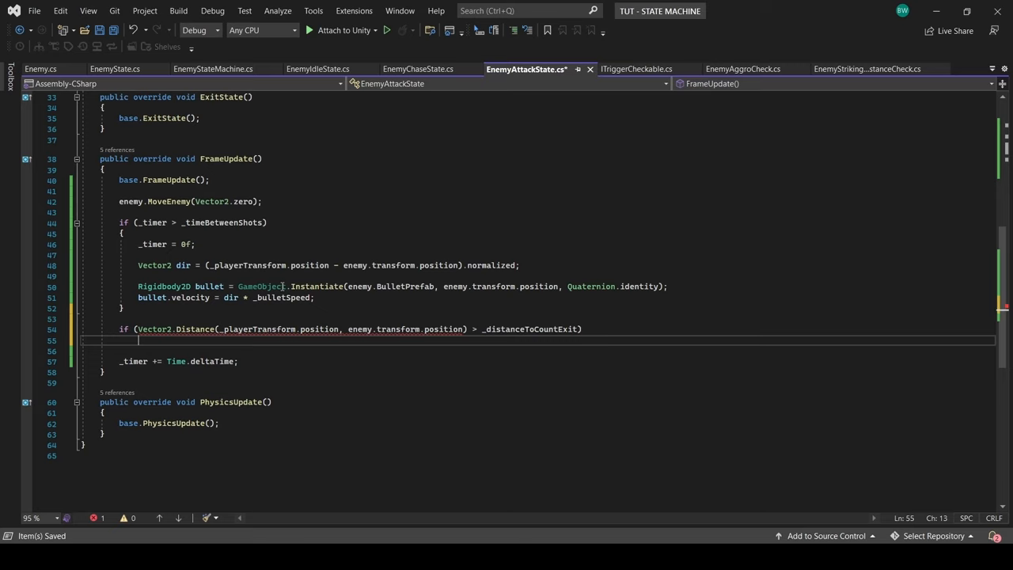
Step: Count _exitTimer beyond exit distance to switch to ChaseState, else reset _exitTimer = 0f
text(exitTimer =)
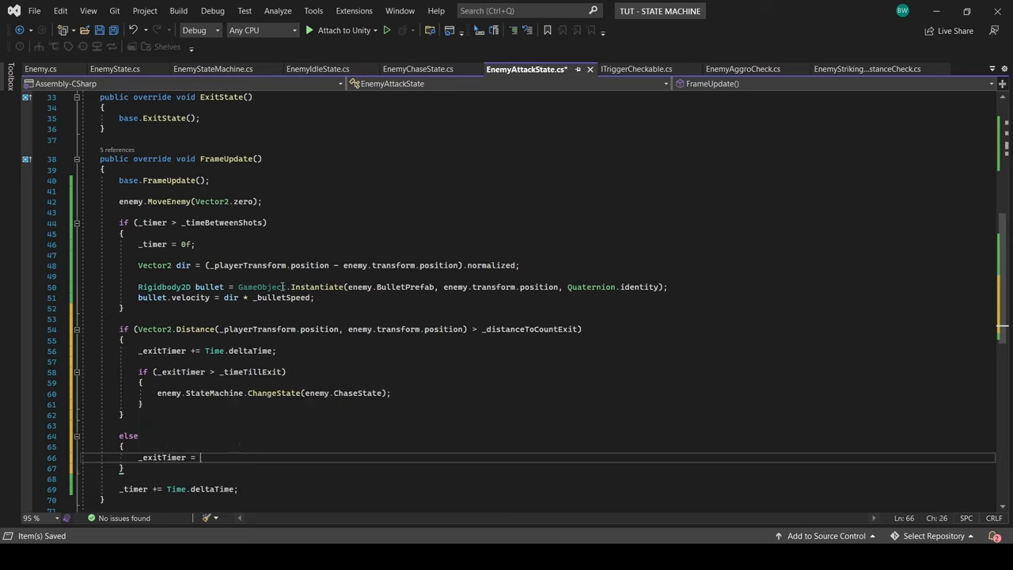
text(0f;)
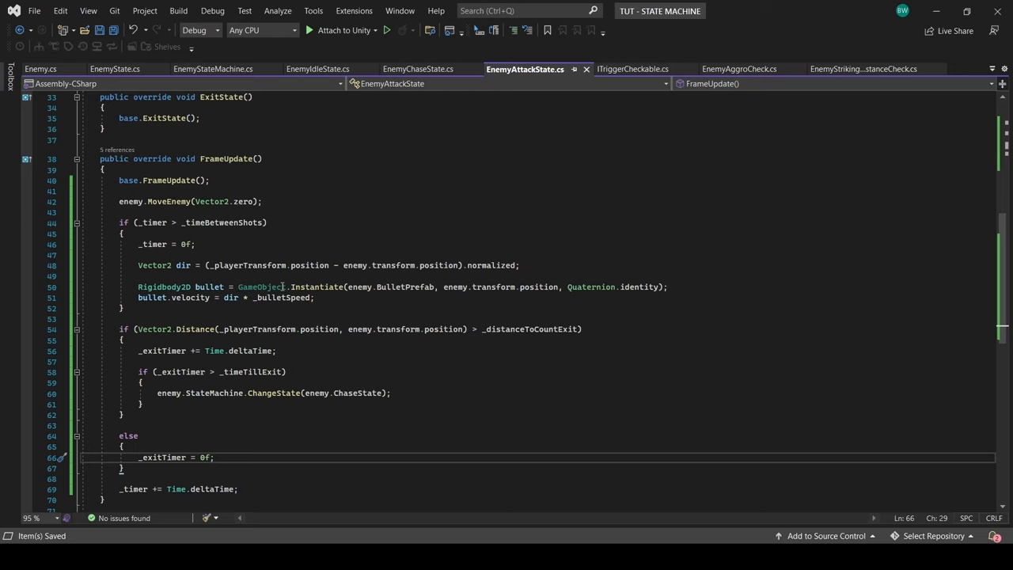